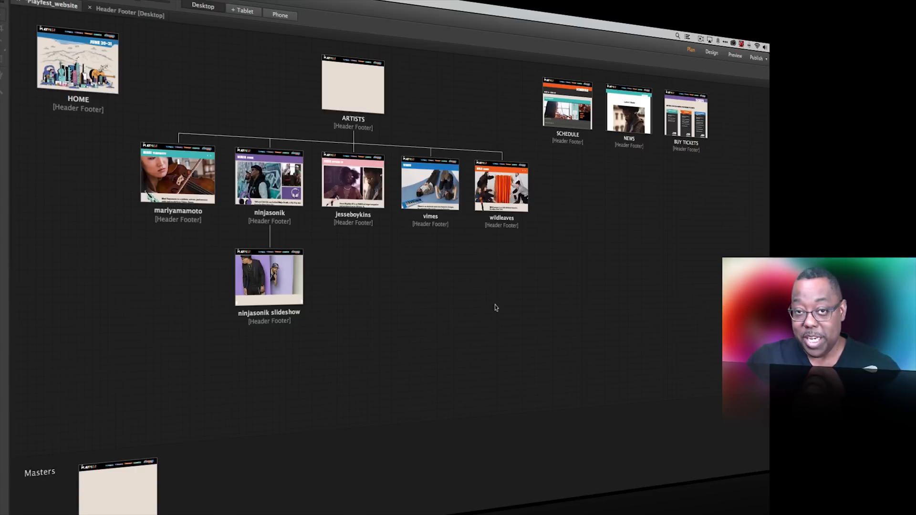
Step: Preview the master page in Chrome and load playfestdemo.com in the address bar
click(735, 55)
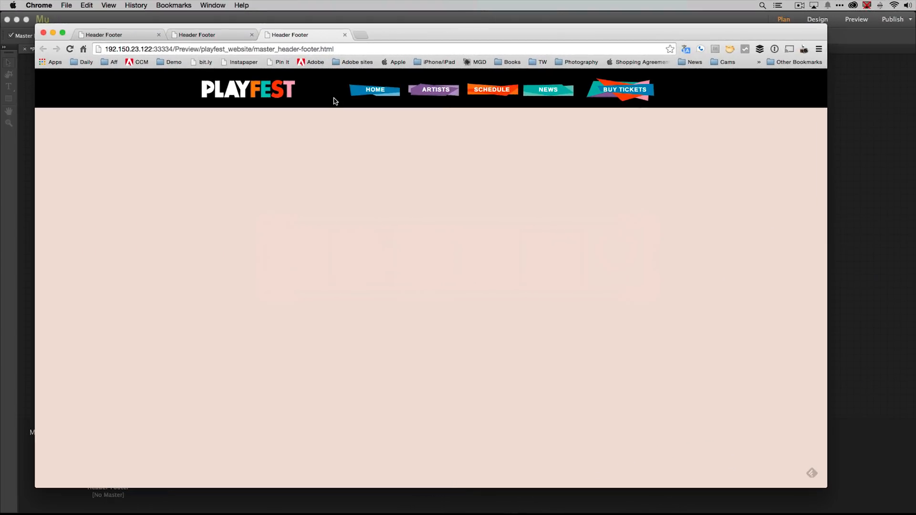
click(234, 49)
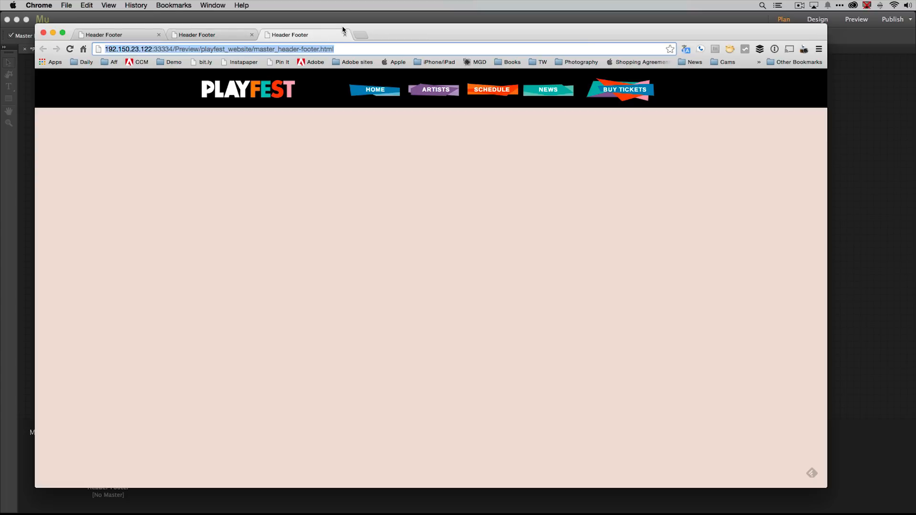
text(playfestdemo.com)
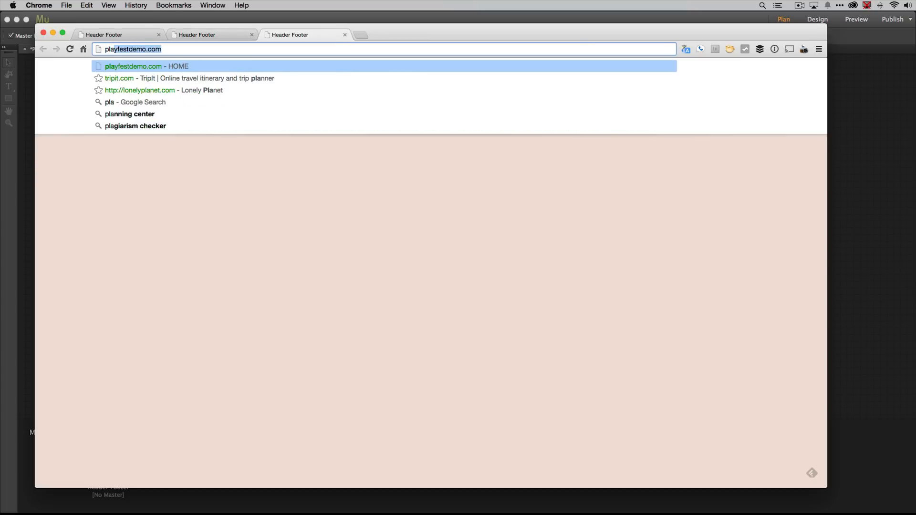
key(Enter)
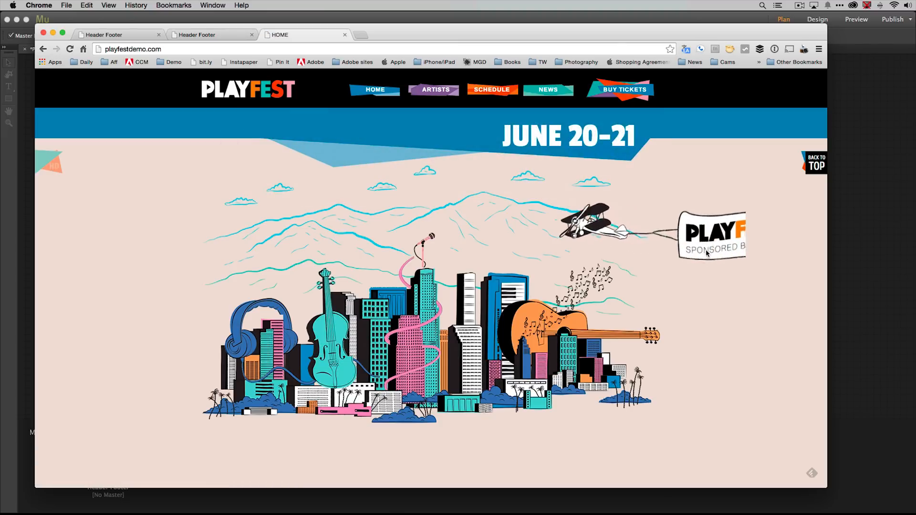
Step: Scroll the demo site and open the ARTISTS mega menu with its artist photos
scroll(down, 3)
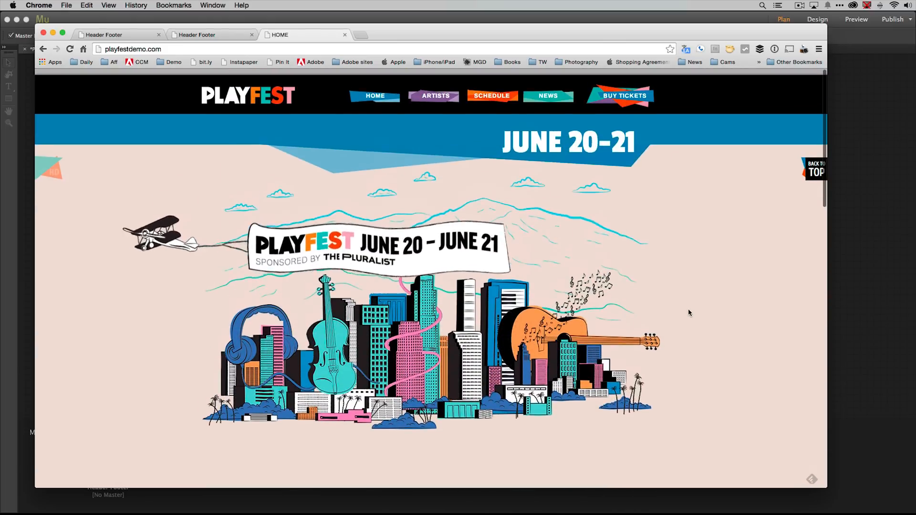
scroll(down, 3)
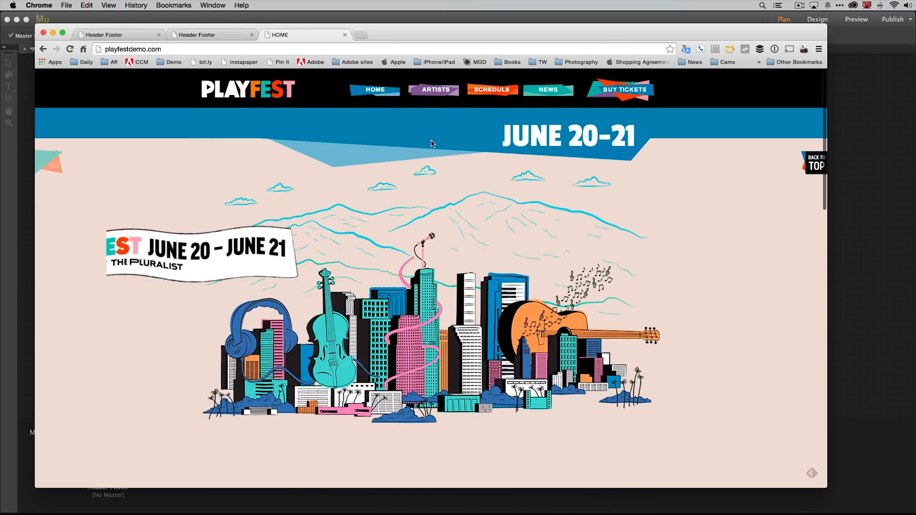
click(434, 90)
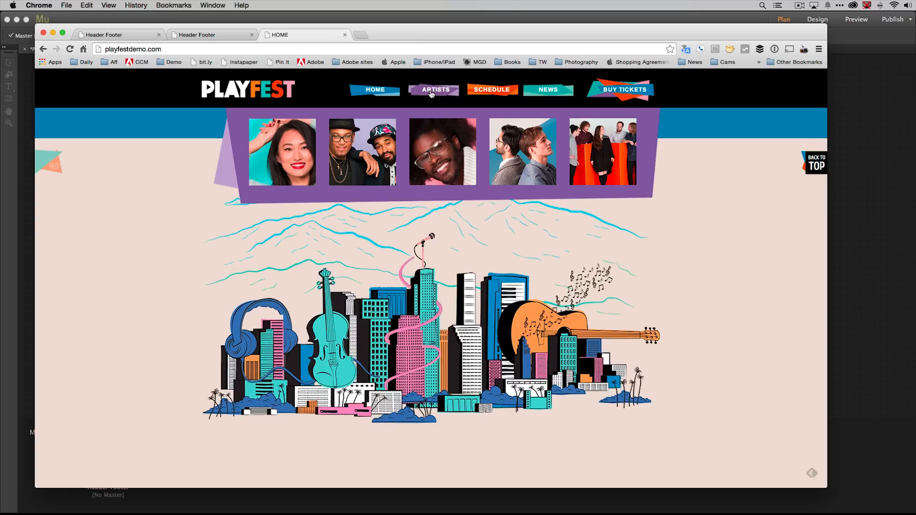
mouse_move(443, 152)
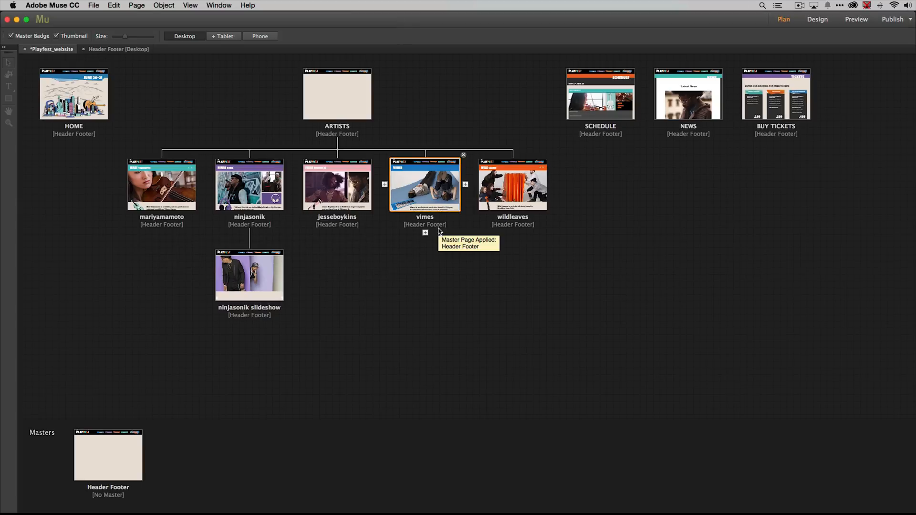
mouse_move(536, 201)
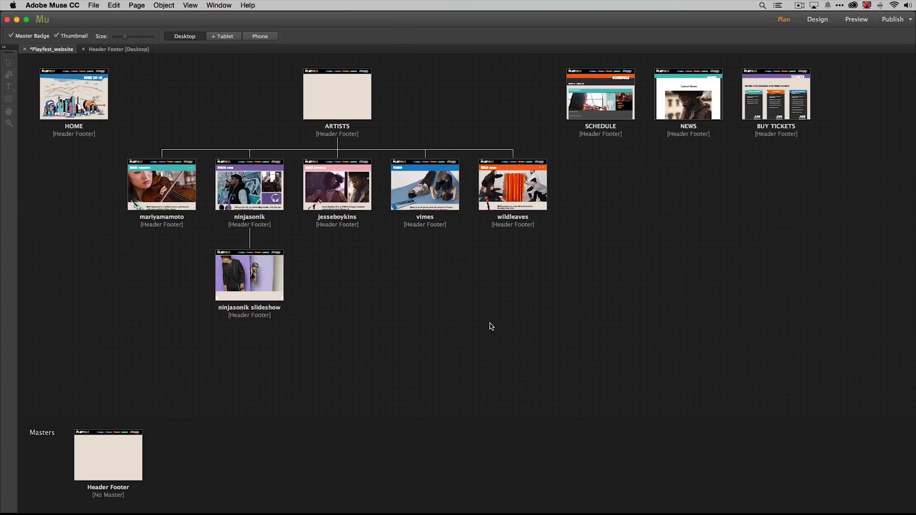
Step: Double-click the Header Footer master thumbnail in Plan view to edit it
click(249, 275)
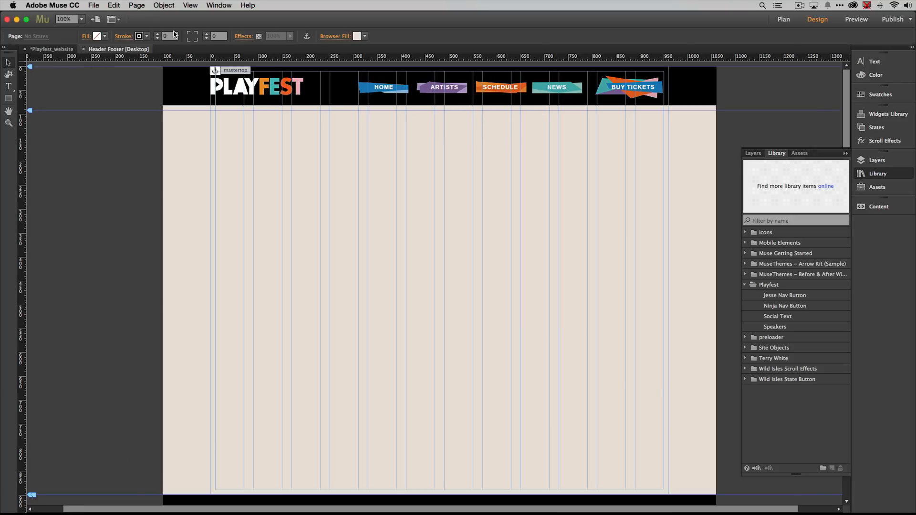
mouse_move(367, 26)
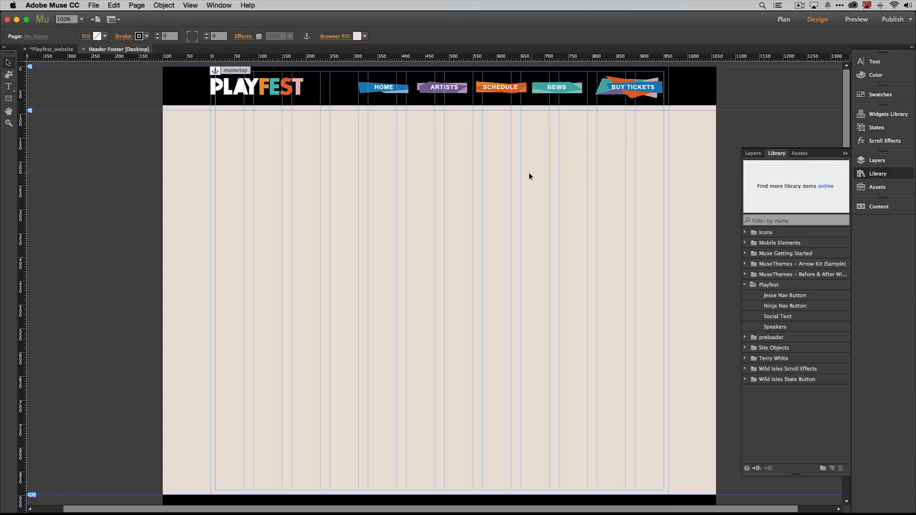
mouse_move(482, 155)
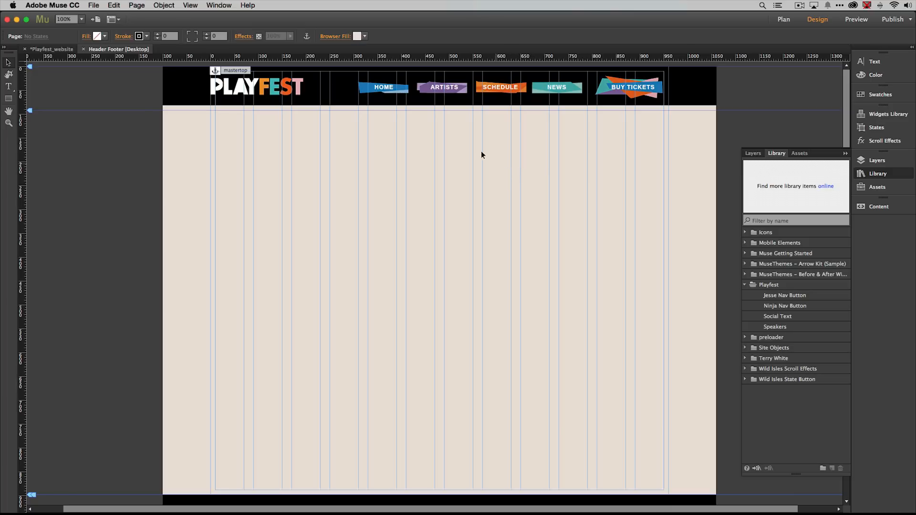
mouse_move(485, 132)
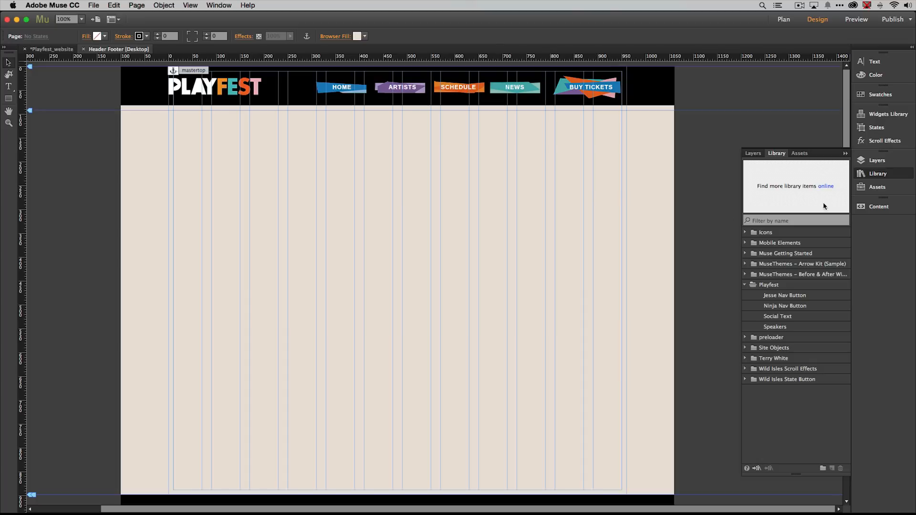
Step: Show the Widgets Library and pick the Blank composition widget
click(888, 114)
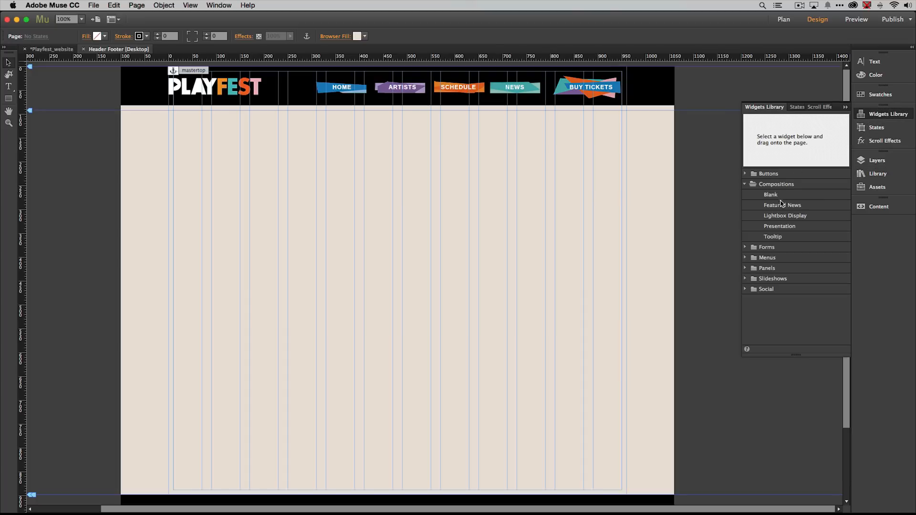
mouse_move(760, 193)
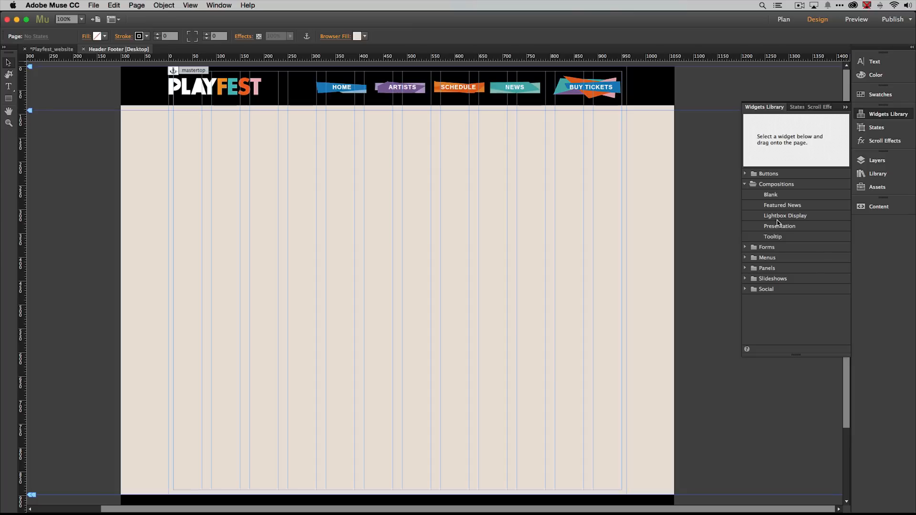
mouse_move(774, 221)
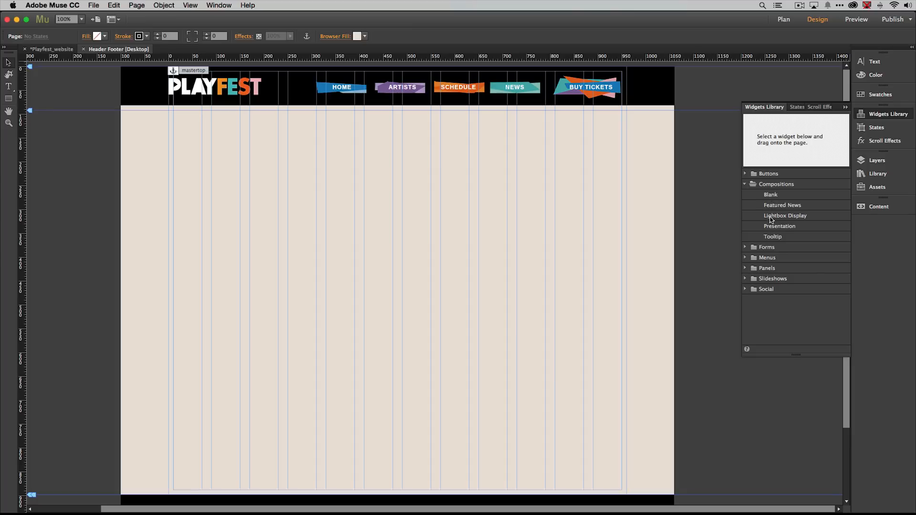
mouse_move(786, 228)
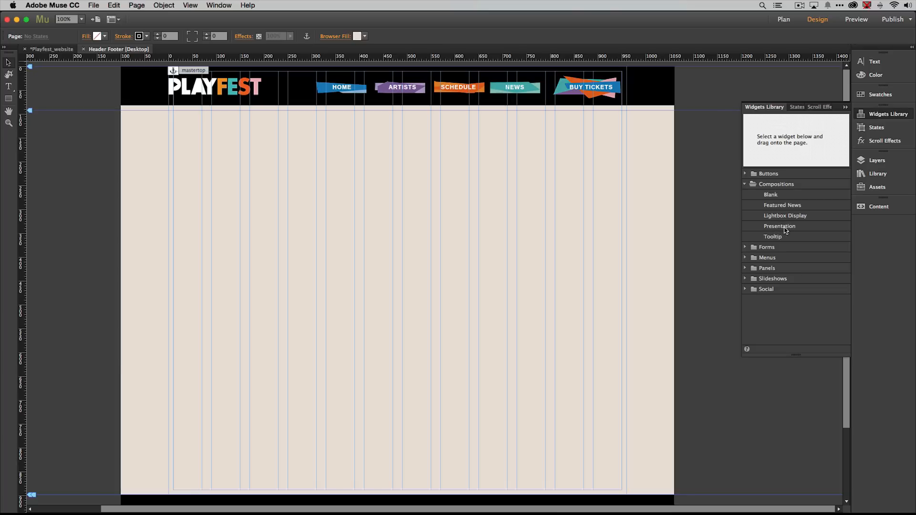
mouse_move(767, 205)
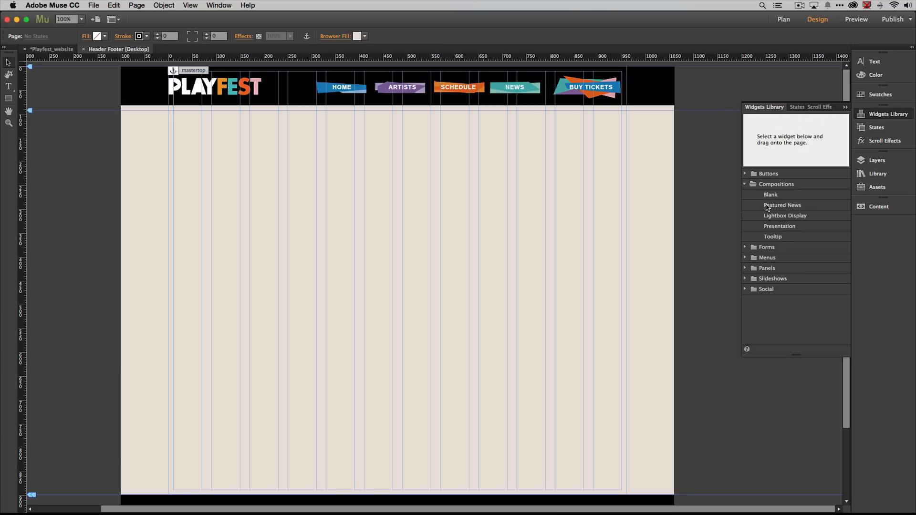
mouse_move(779, 215)
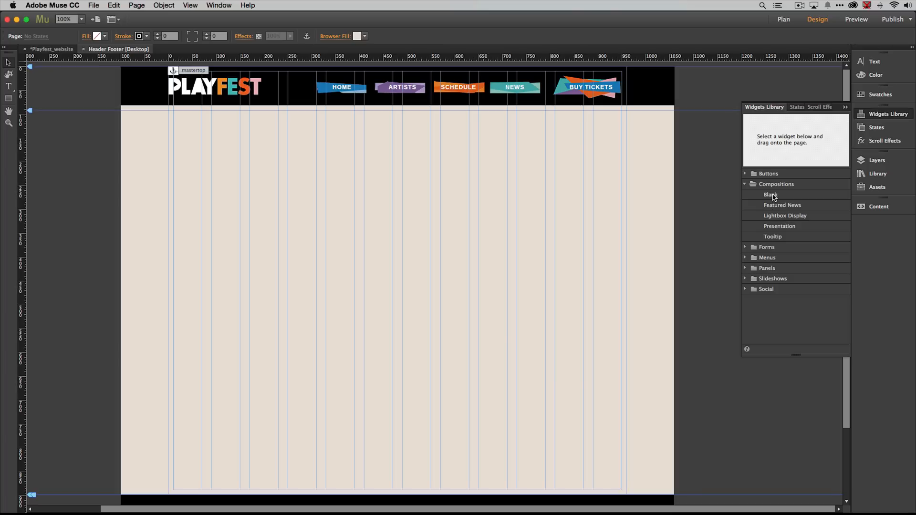
click(770, 195)
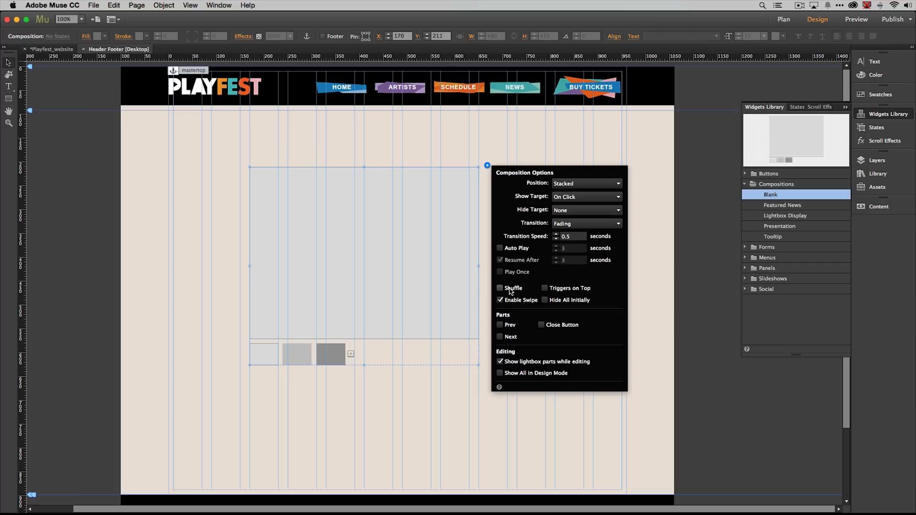
Step: Drop the Blank composition onto the master page, showing its three triggers
click(499, 289)
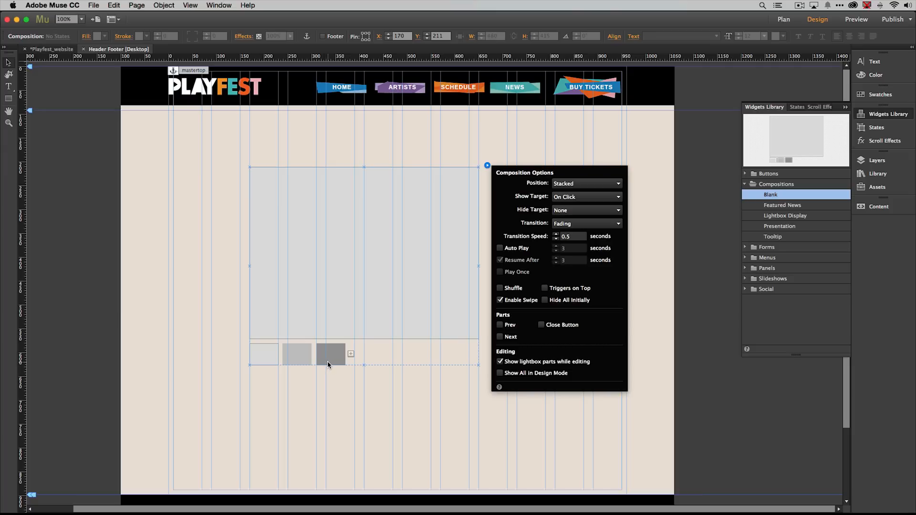
mouse_move(388, 107)
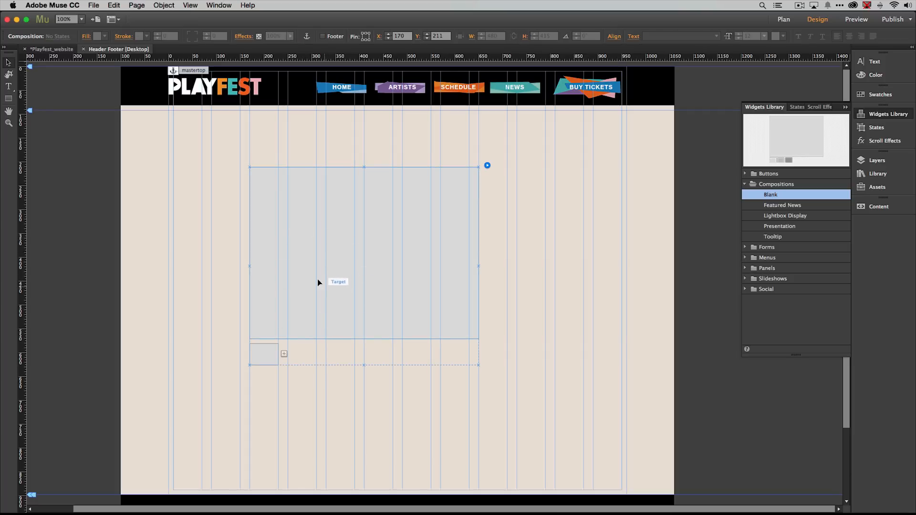
Step: Move the remaining trigger onto the ARTISTS header button and resize it to cover it
click(264, 354)
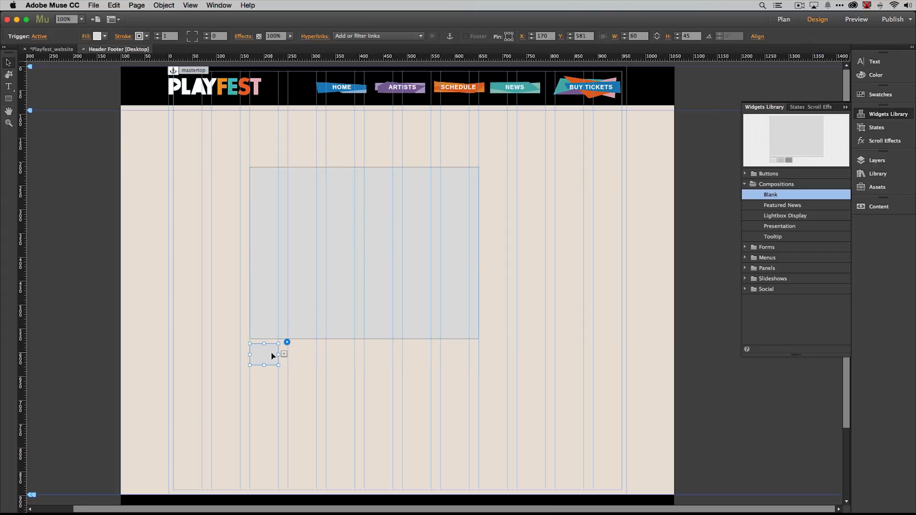
drag(263, 354, 444, 392)
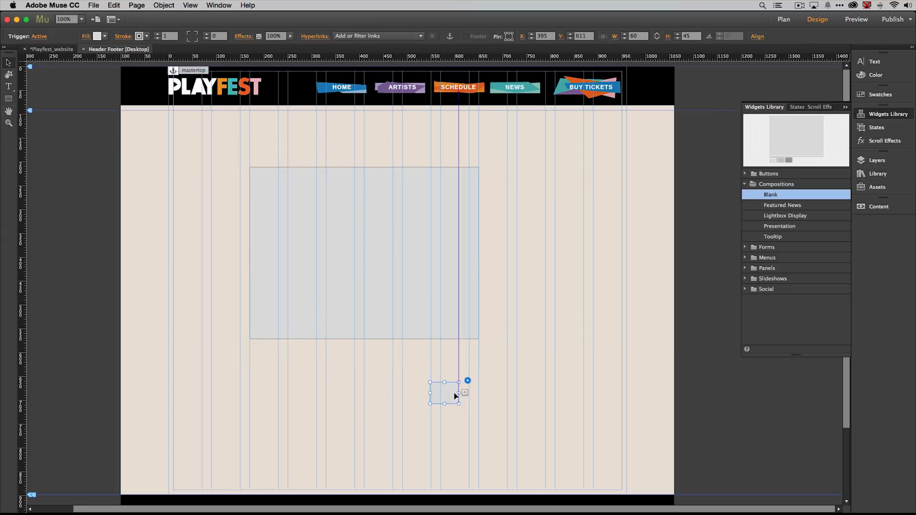
drag(444, 391, 458, 114)
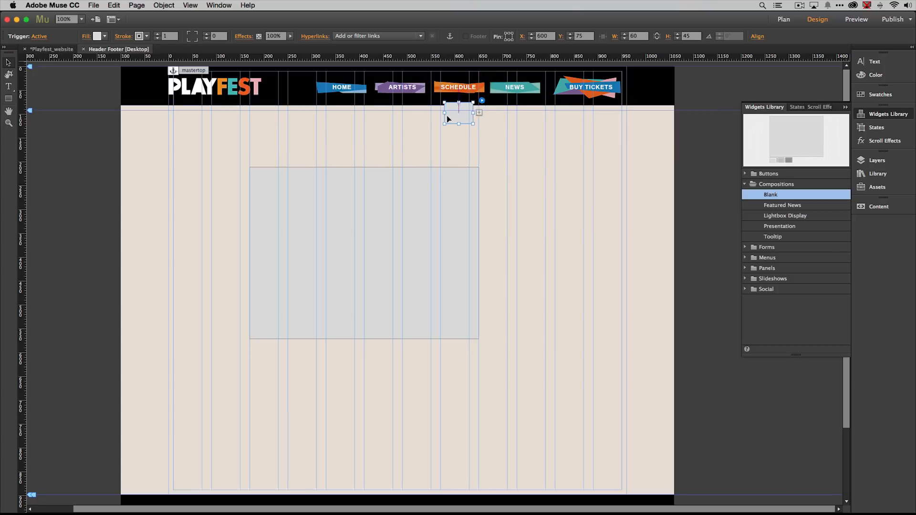
drag(458, 114, 385, 94)
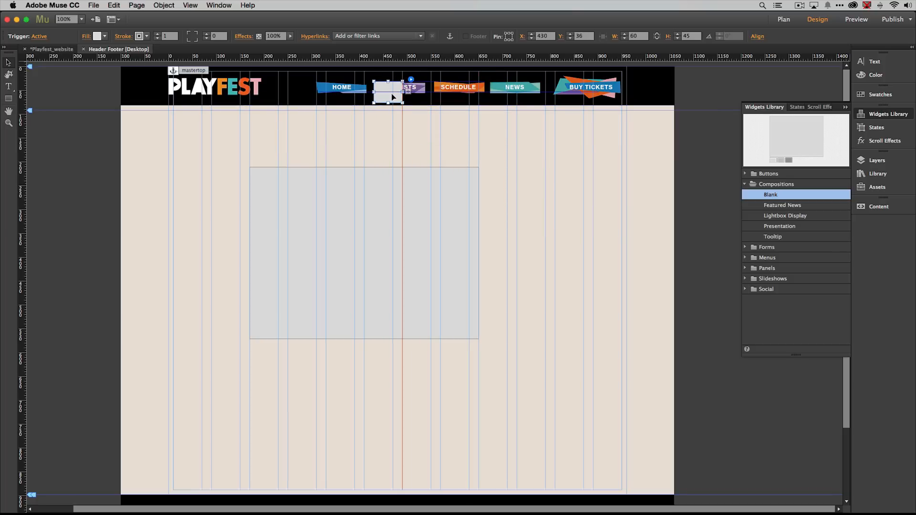
drag(385, 98, 386, 88)
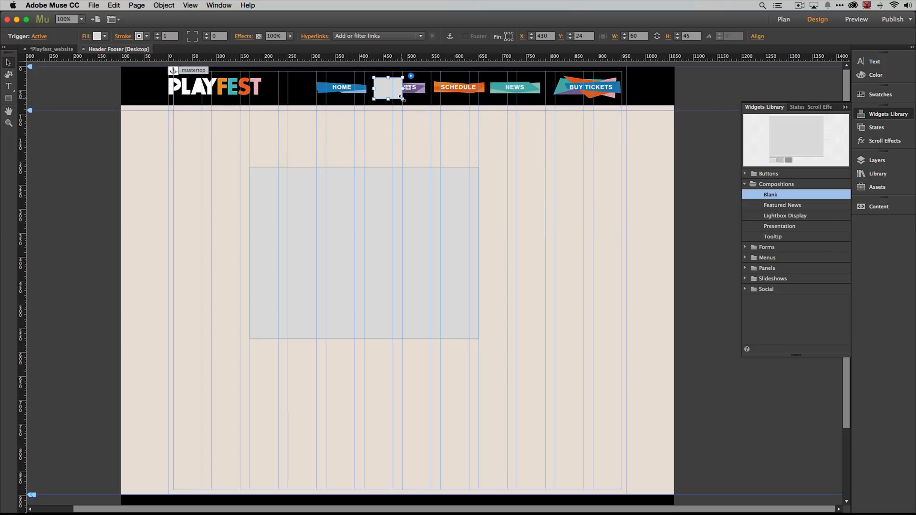
drag(402, 97, 427, 88)
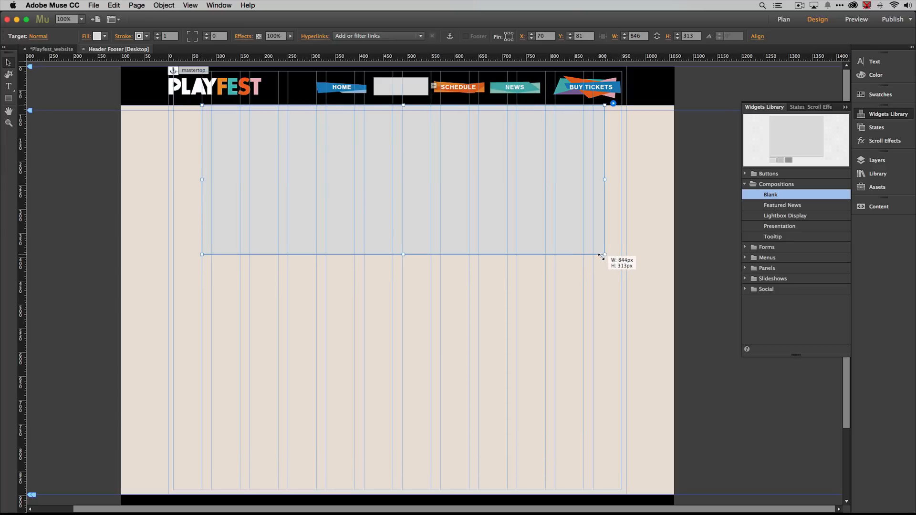
Step: Stretch the composition target into a wide panel just beneath the header
drag(604, 255, 598, 258)
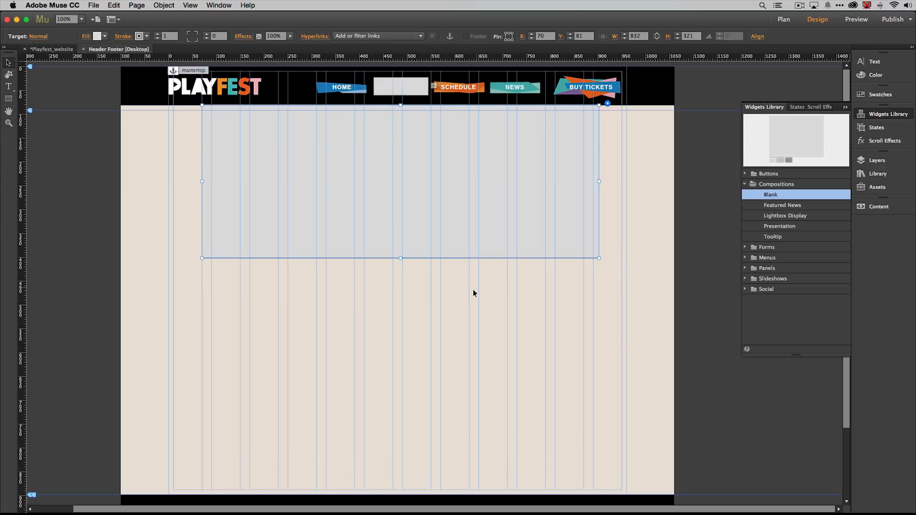
mouse_move(429, 222)
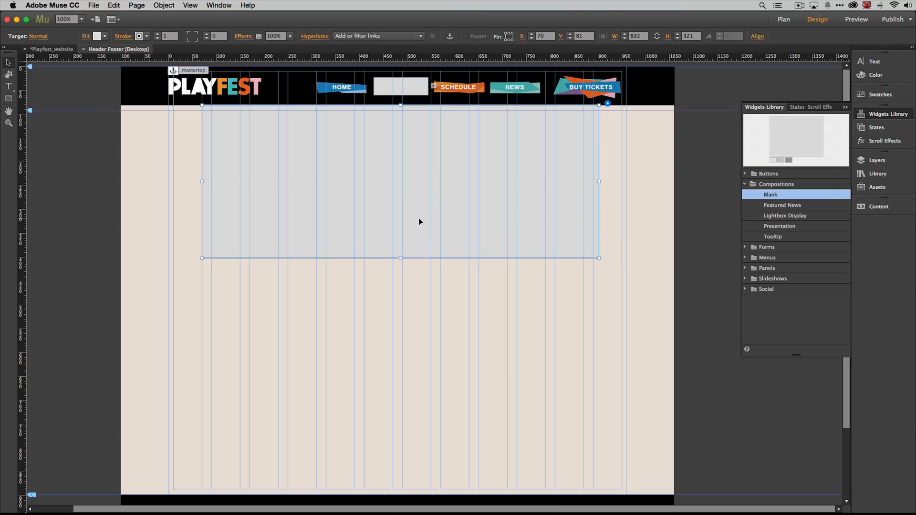
mouse_move(407, 101)
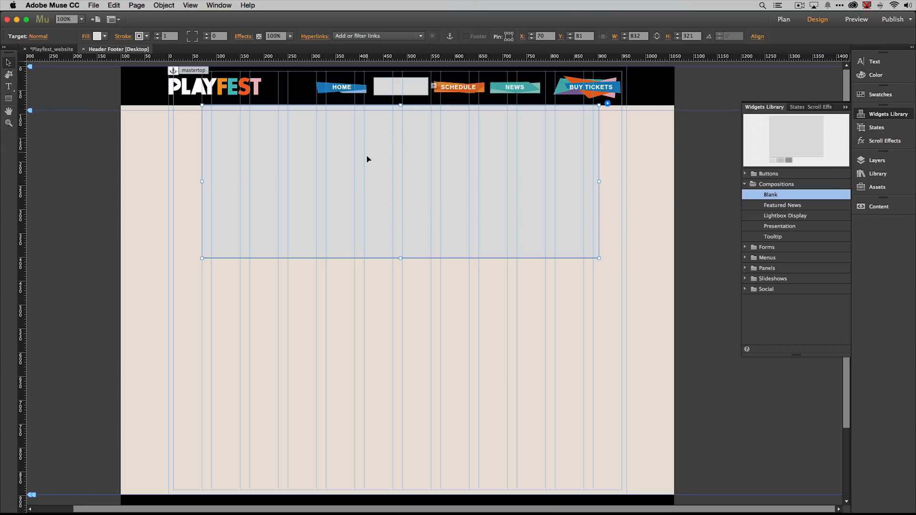
mouse_move(361, 177)
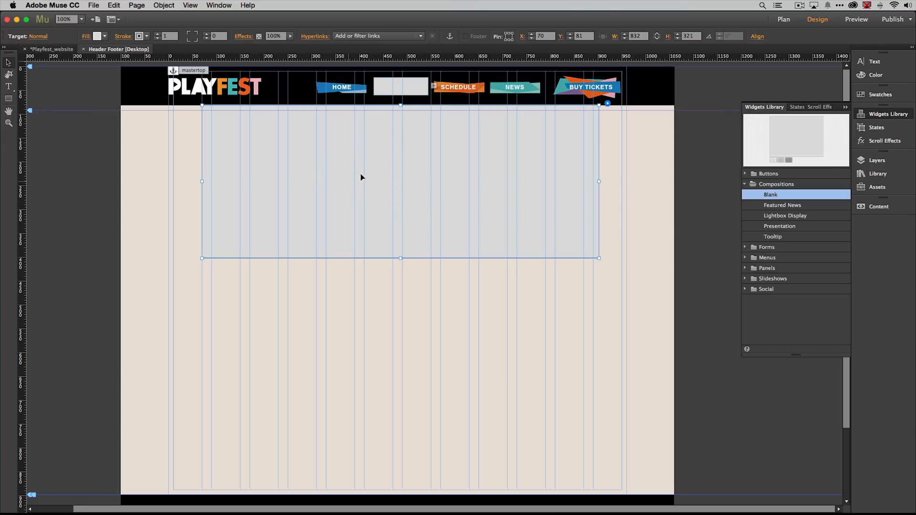
mouse_move(233, 203)
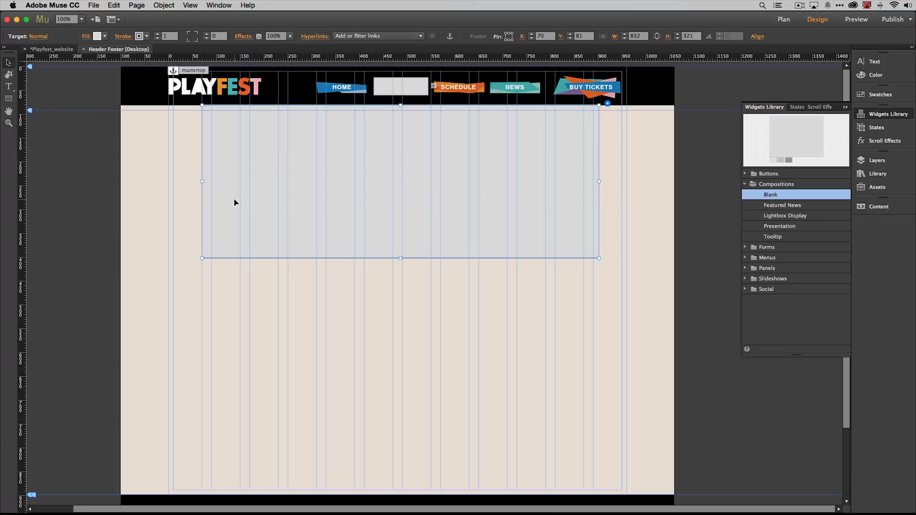
mouse_move(209, 127)
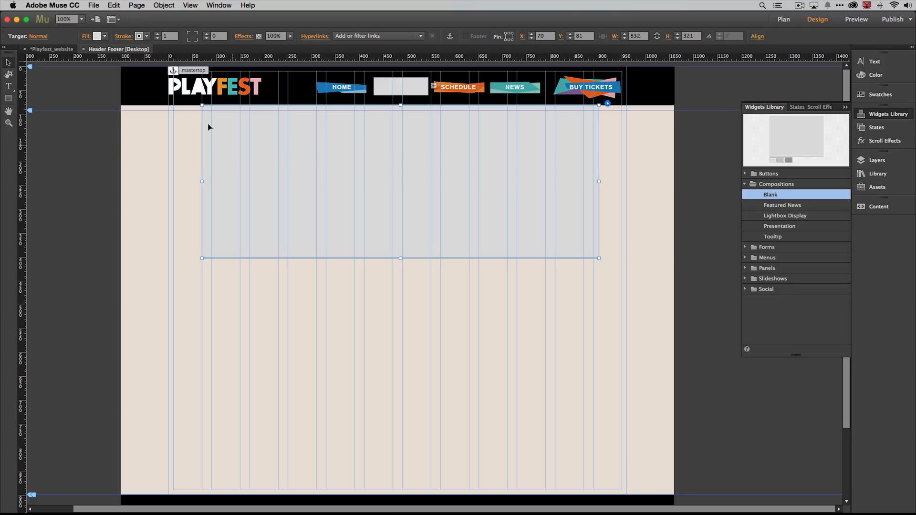
Step: Set the panel's fill to None and check the widget states list
click(96, 36)
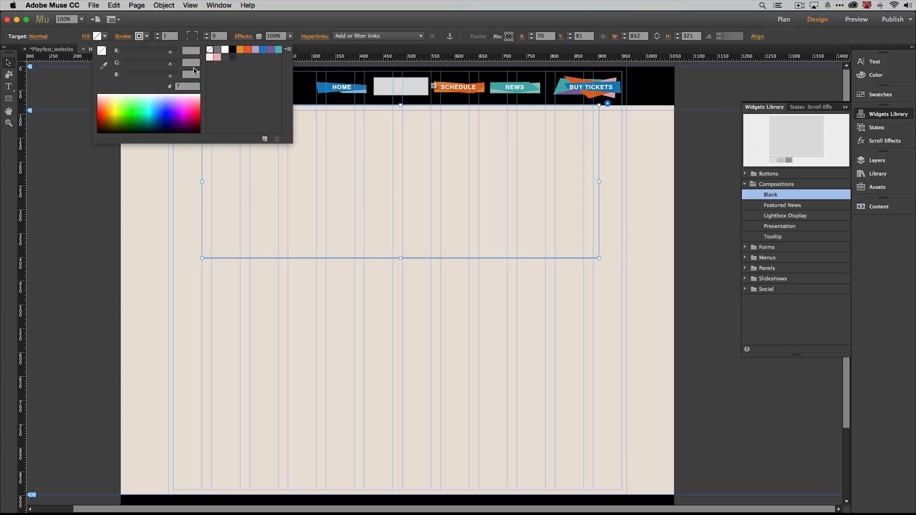
click(140, 36)
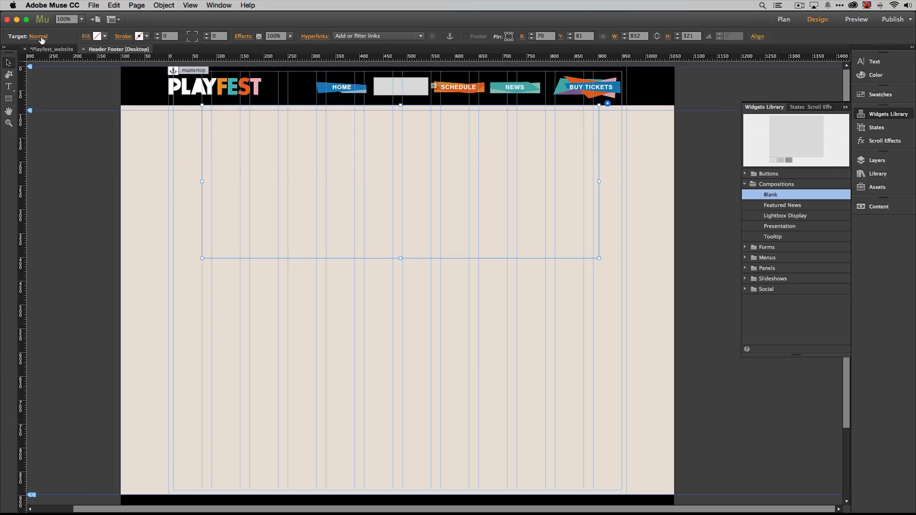
click(39, 36)
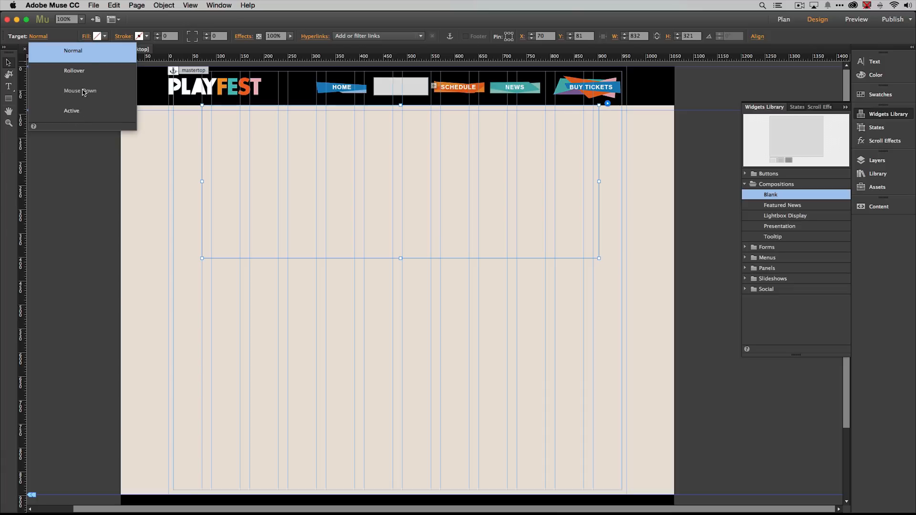
mouse_move(71, 110)
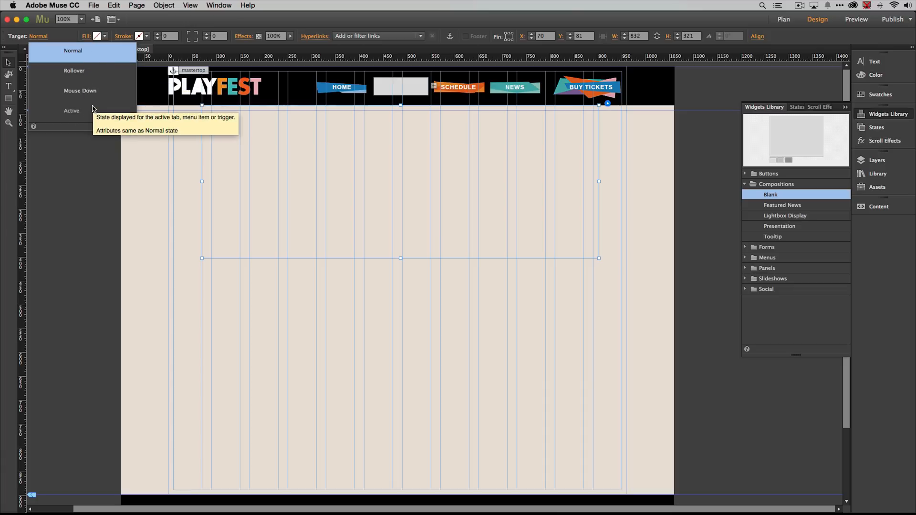
mouse_move(136, 52)
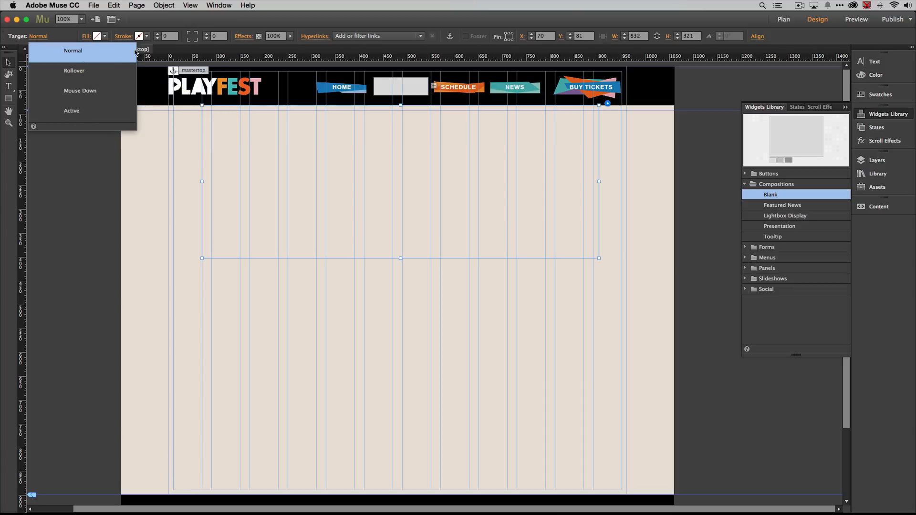
click(72, 50)
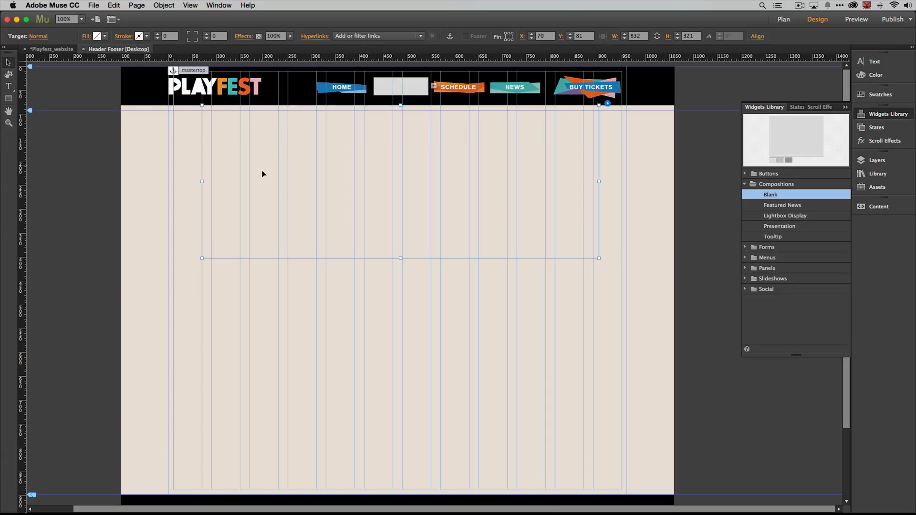
mouse_move(449, 247)
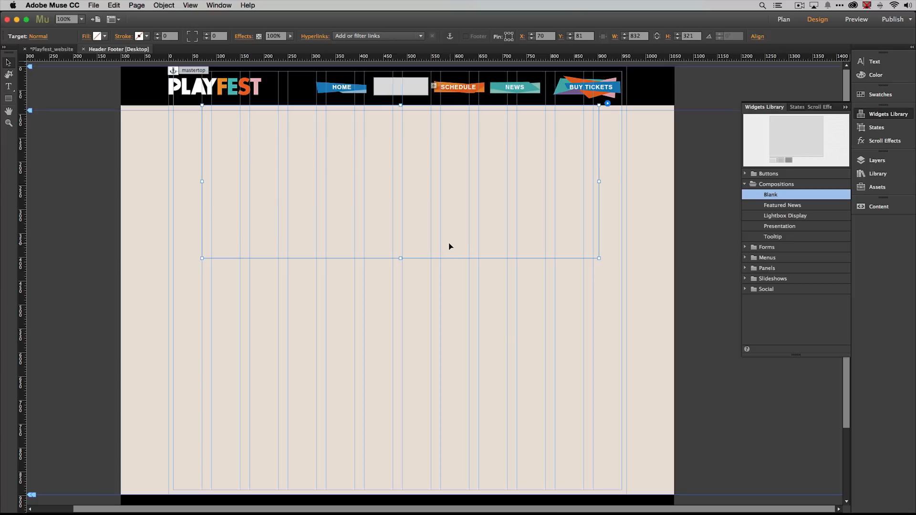
mouse_move(443, 244)
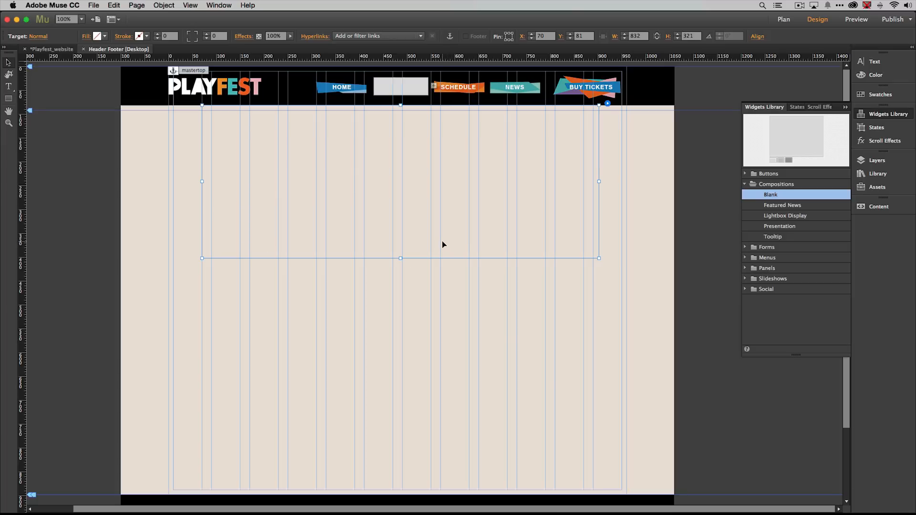
mouse_move(273, 183)
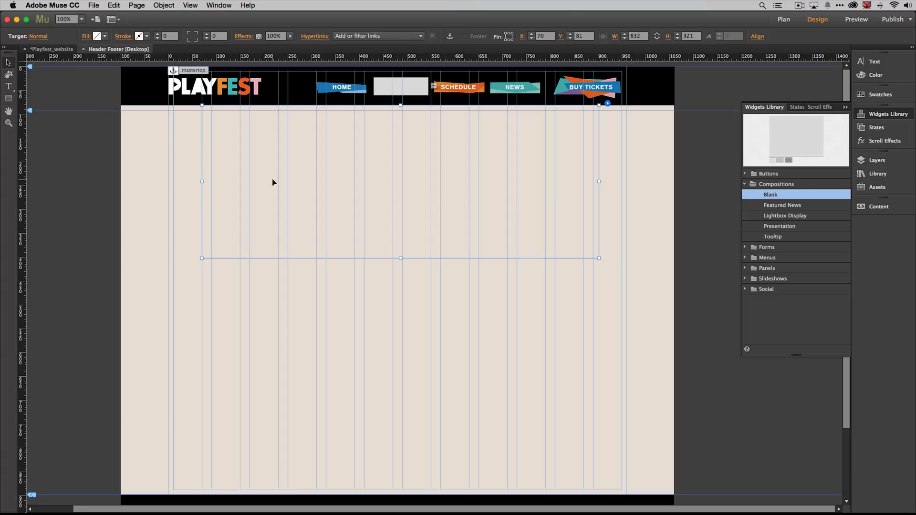
mouse_move(364, 197)
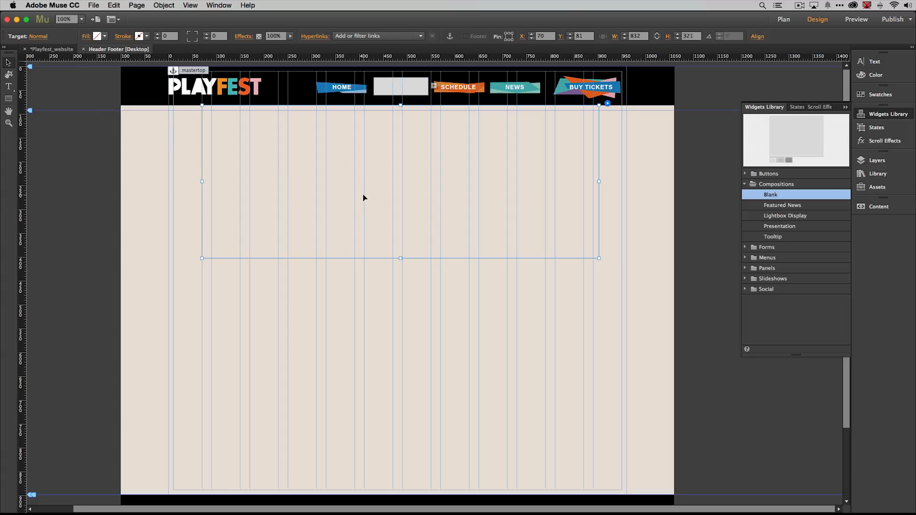
mouse_move(358, 199)
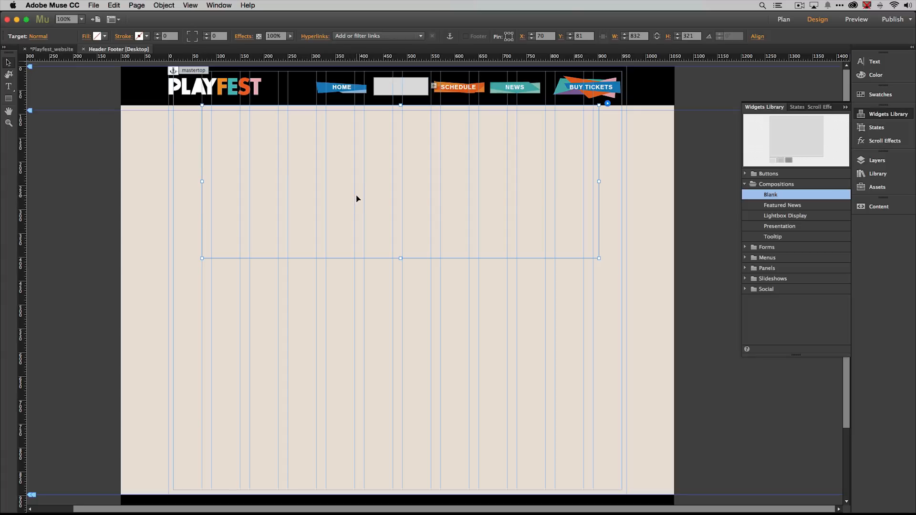
mouse_move(99, 90)
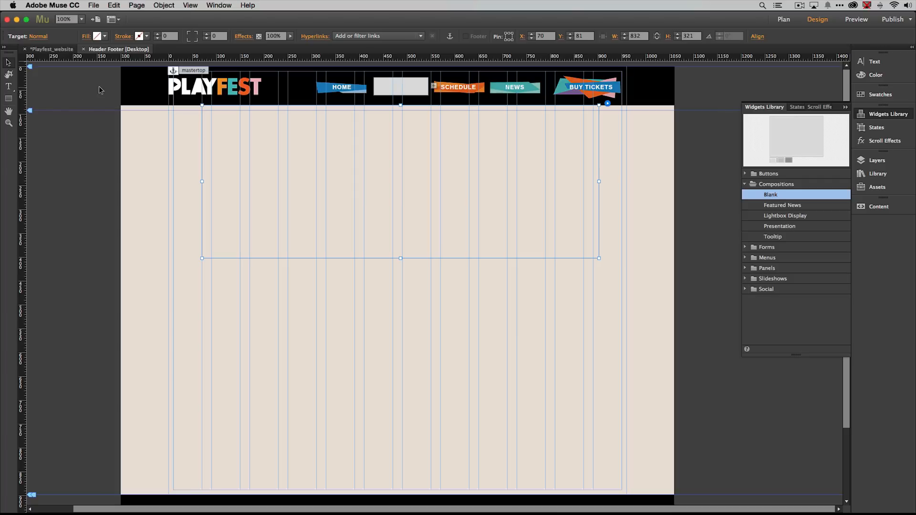
mouse_move(270, 140)
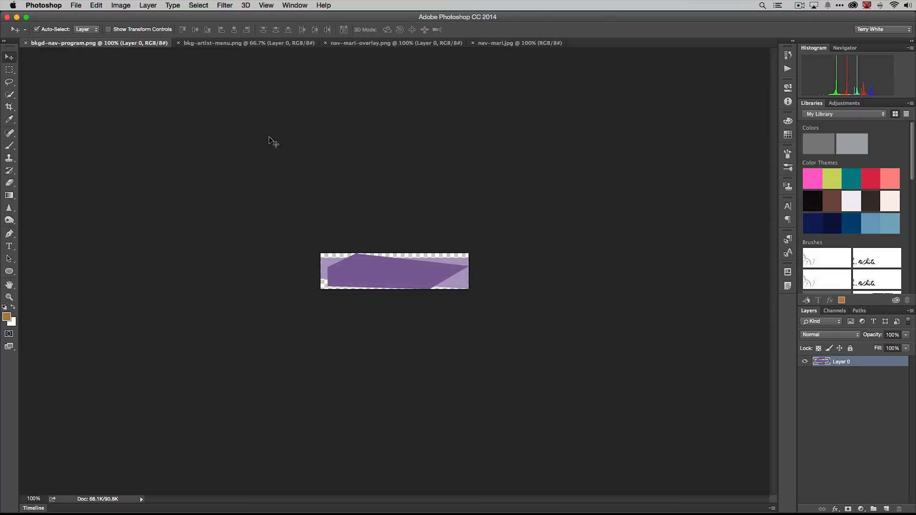
mouse_move(462, 244)
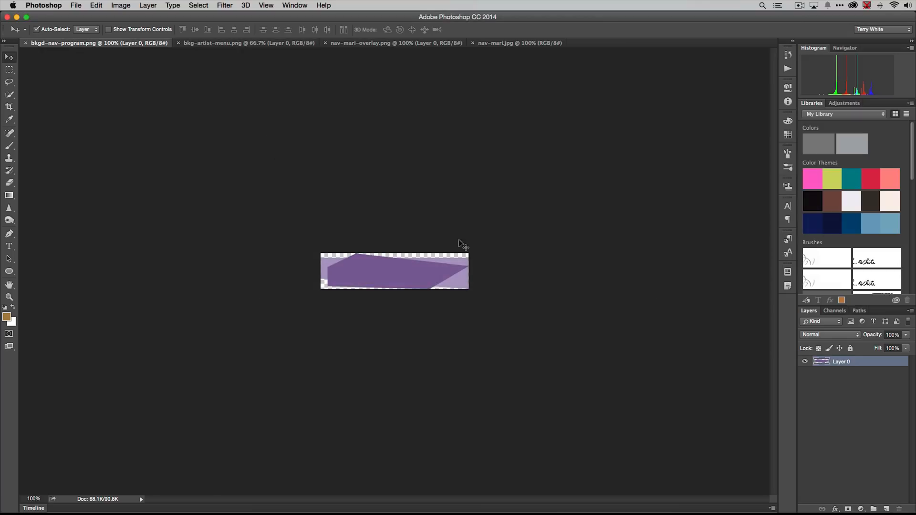
mouse_move(278, 130)
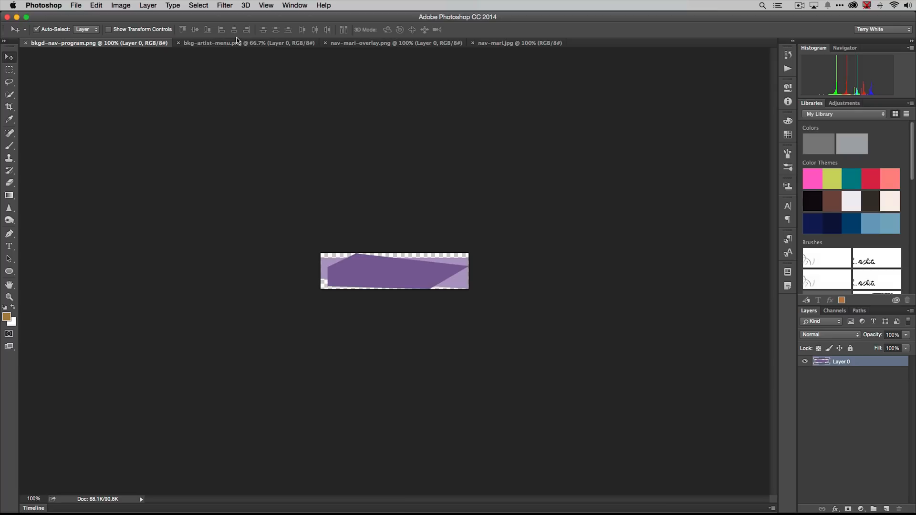
mouse_move(225, 5)
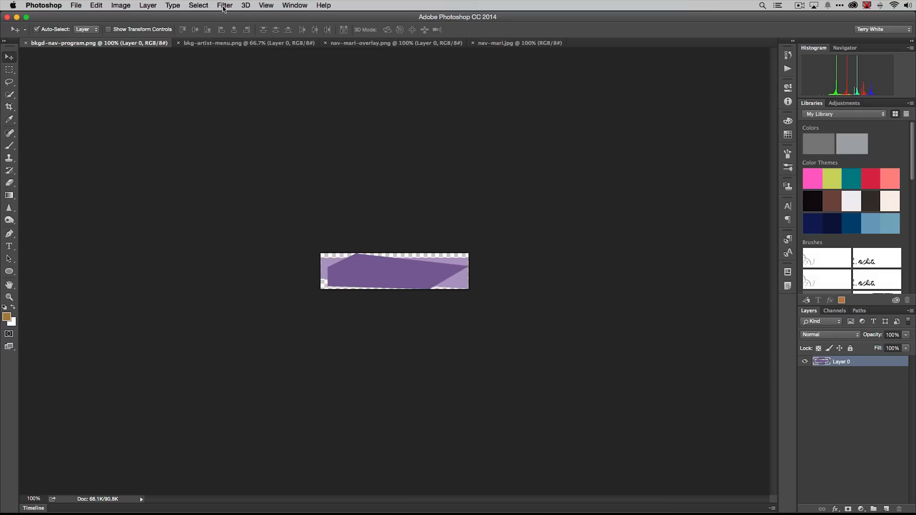
click(120, 5)
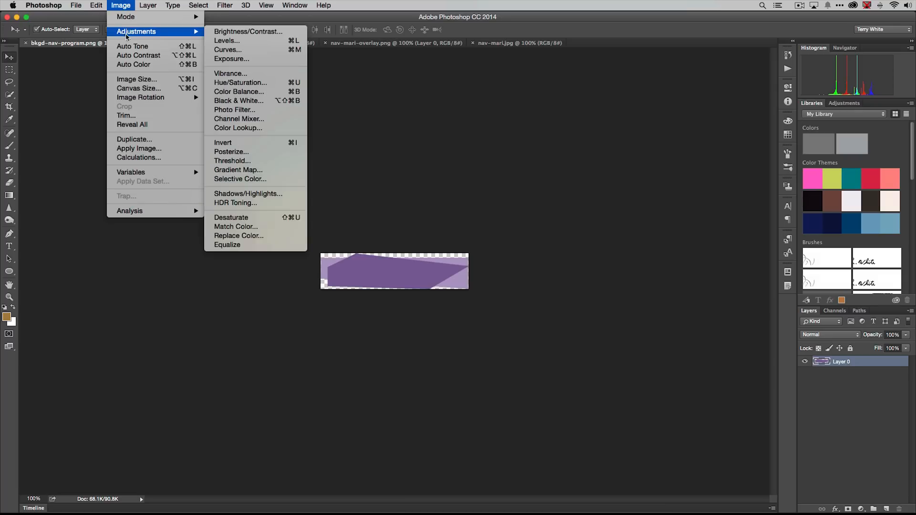
click(137, 79)
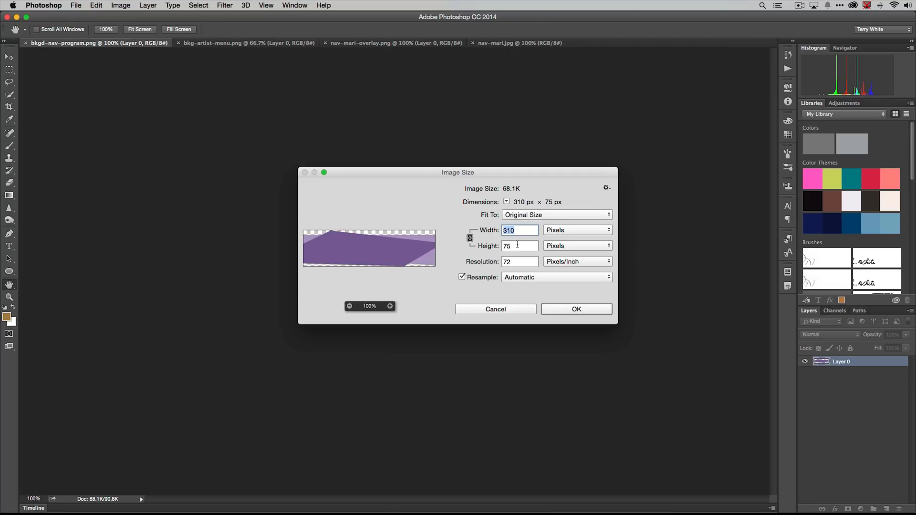
mouse_move(517, 292)
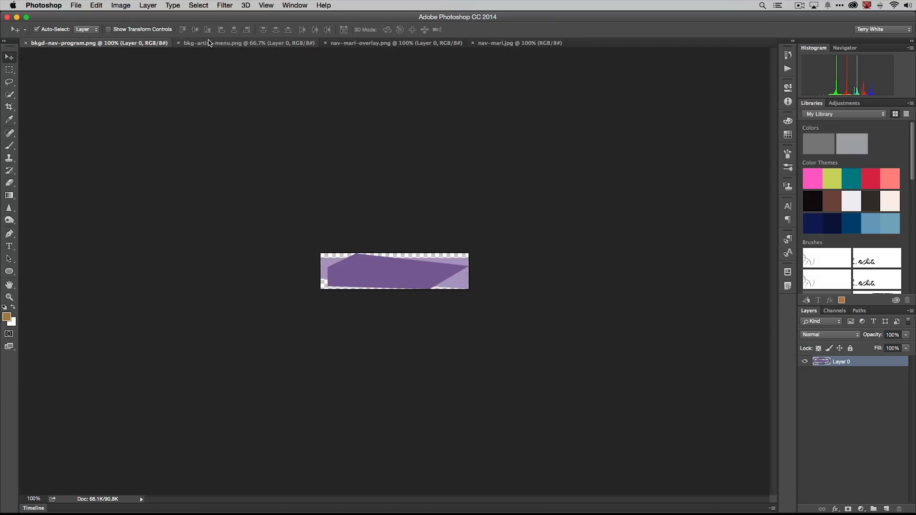
mouse_move(216, 48)
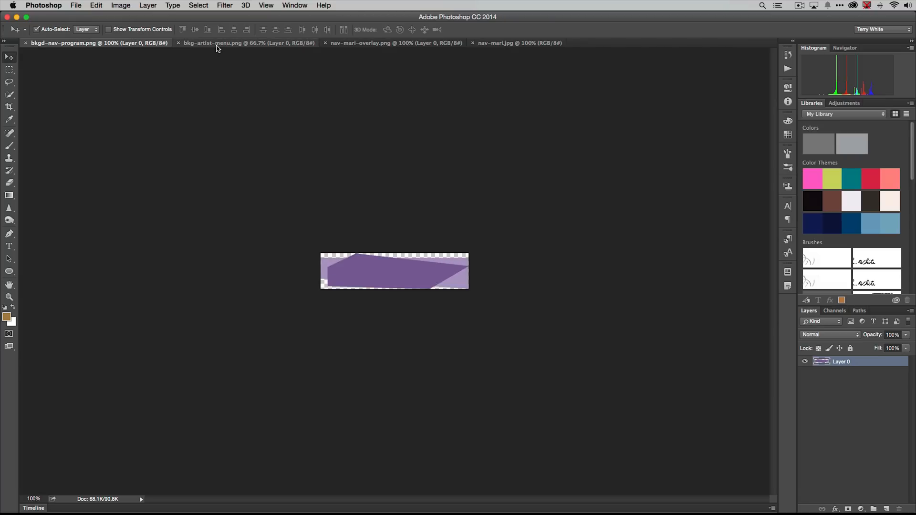
click(248, 43)
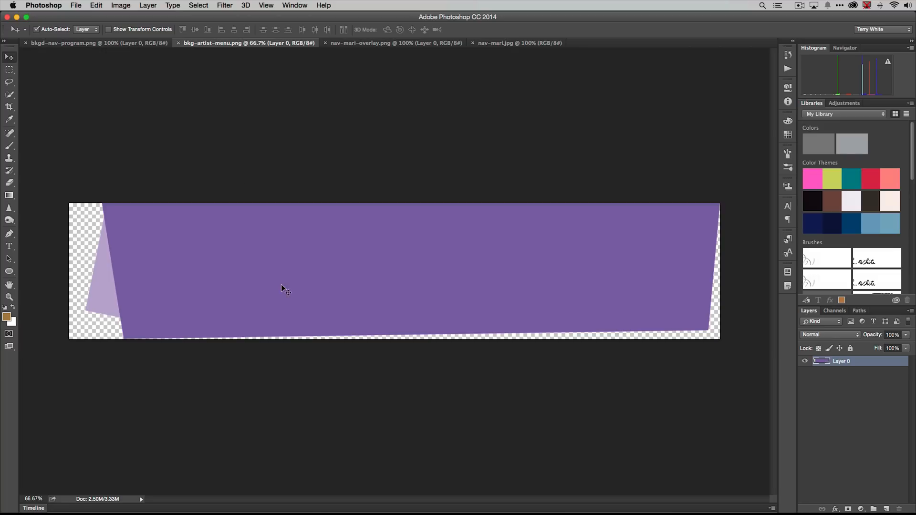
mouse_move(346, 308)
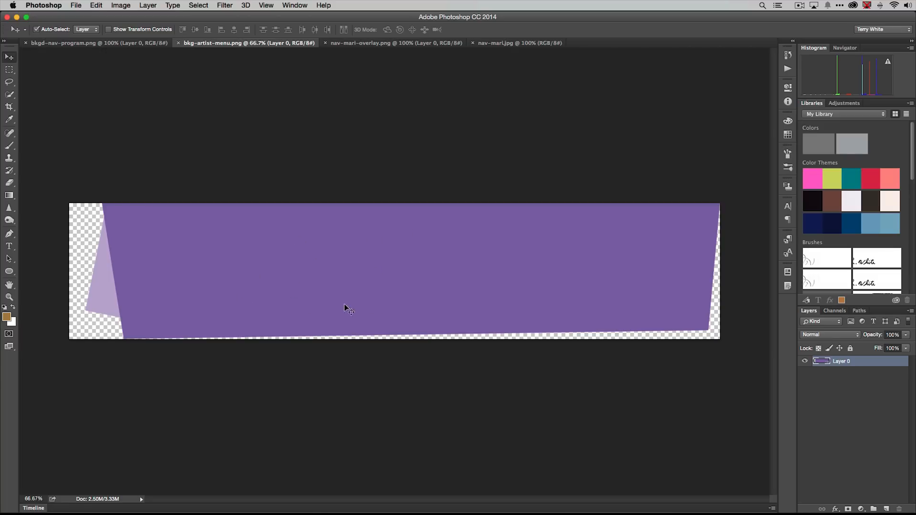
mouse_move(363, 233)
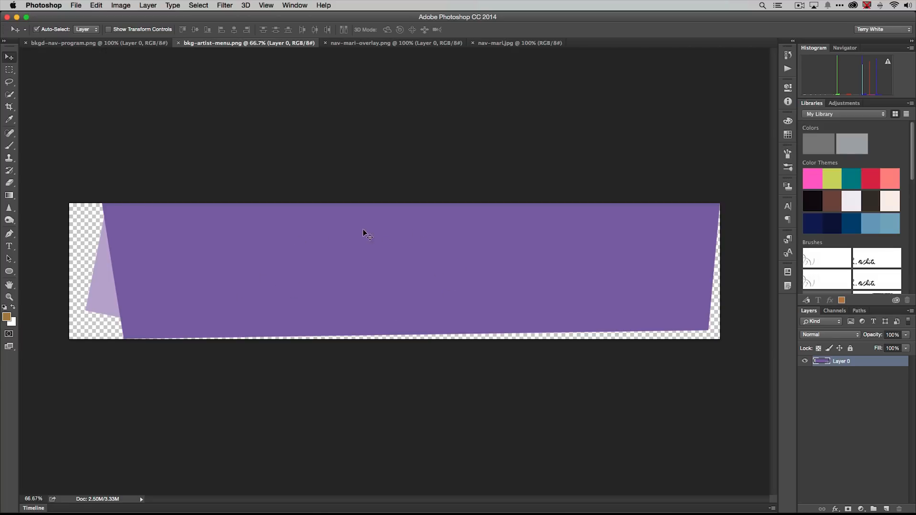
mouse_move(471, 218)
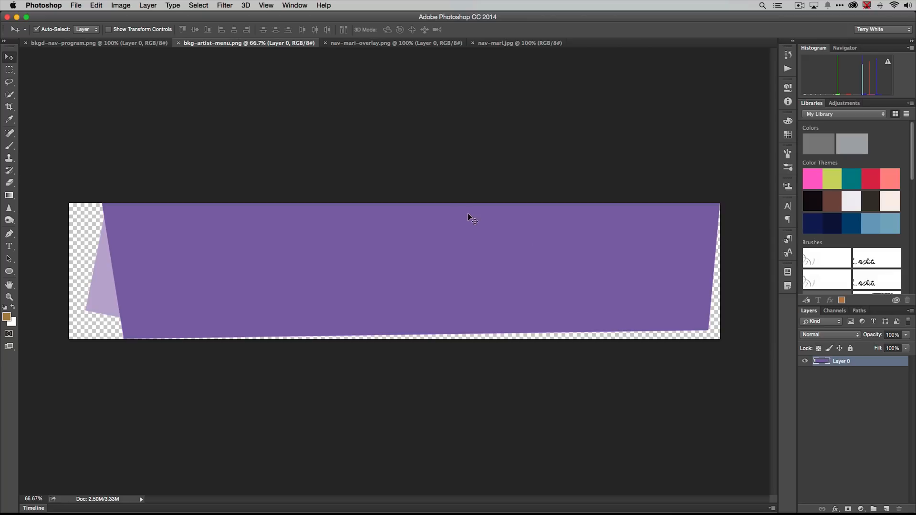
mouse_move(143, 296)
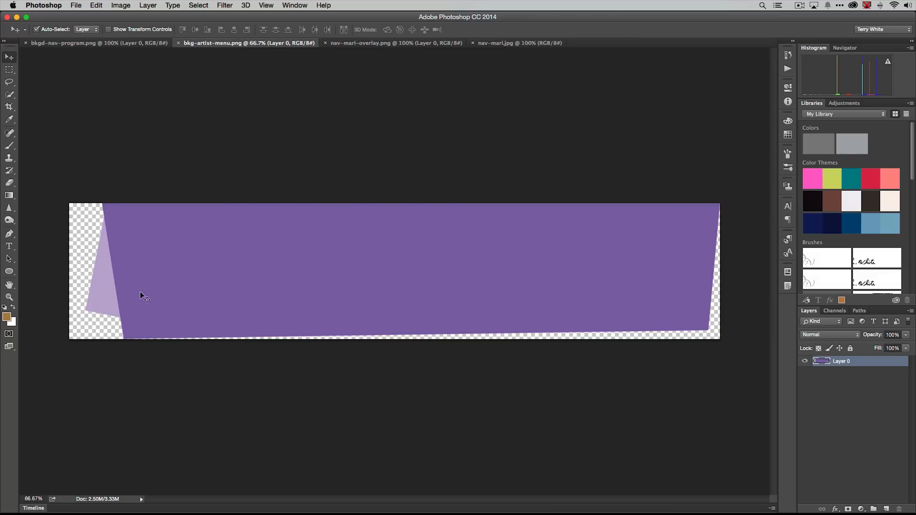
mouse_move(168, 265)
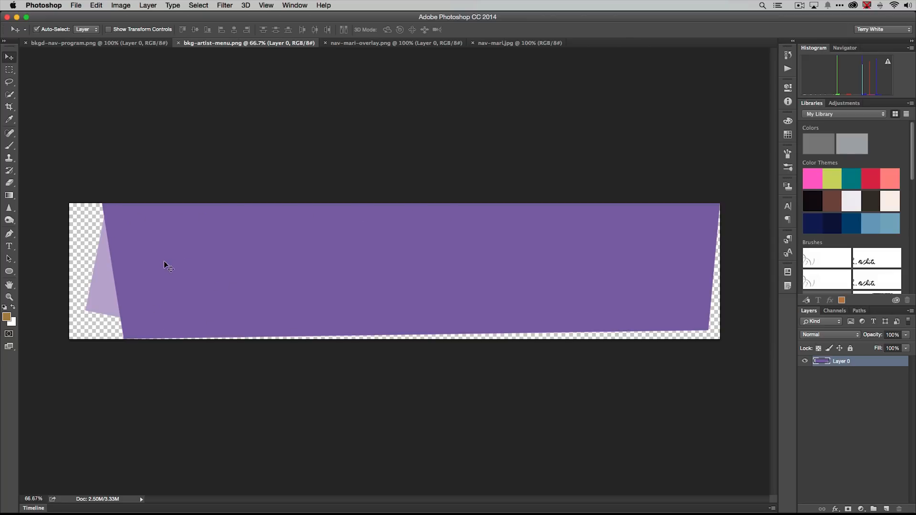
mouse_move(105, 293)
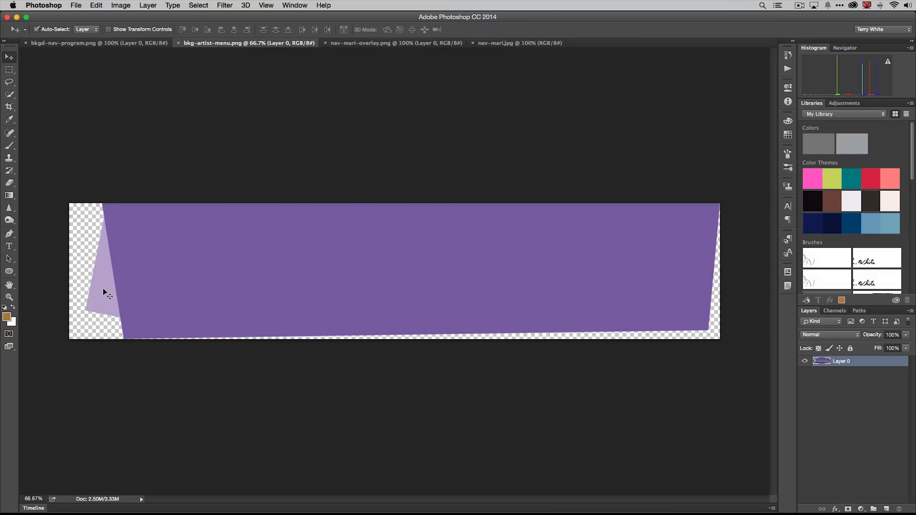
mouse_move(82, 283)
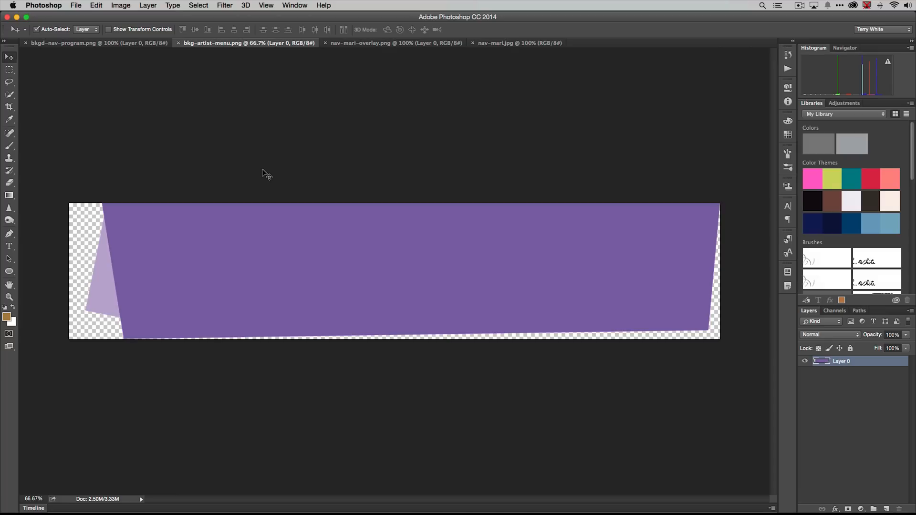
mouse_move(199, 66)
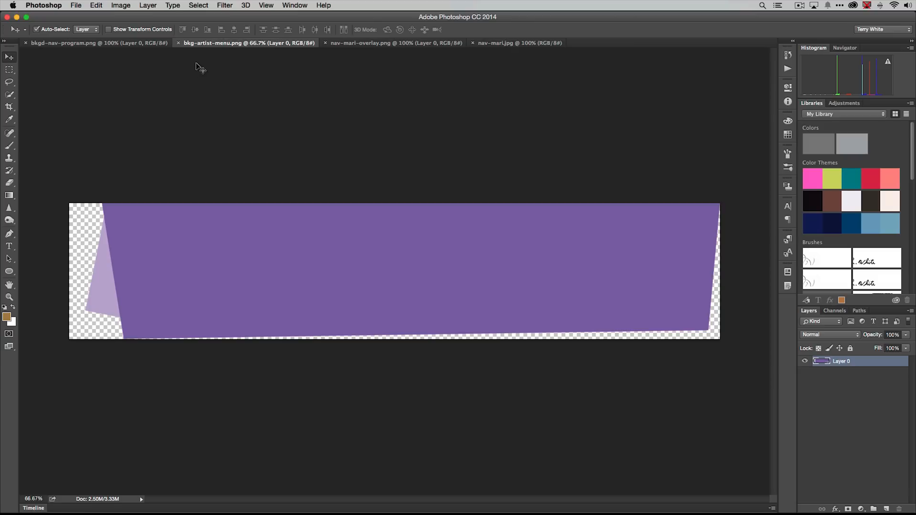
mouse_move(234, 49)
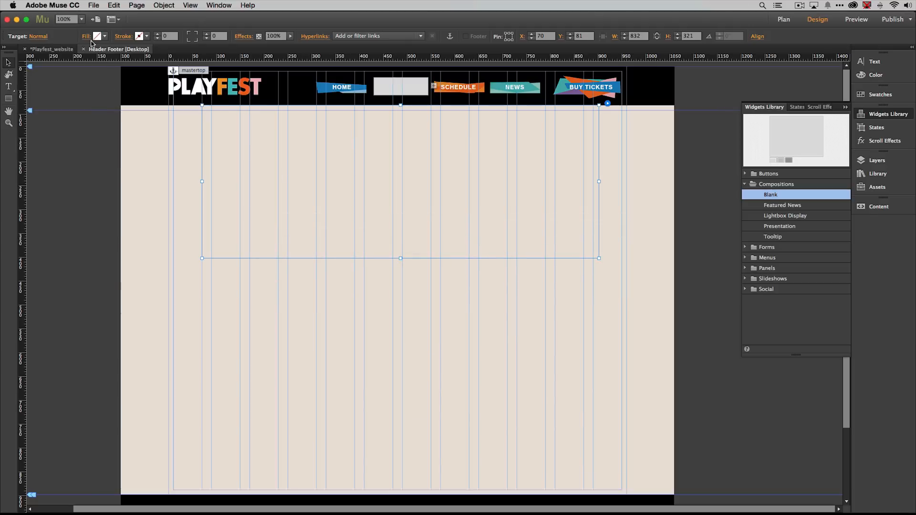
Step: Fill the menu box with the bkg-artist-menu.png purple banner image
click(99, 36)
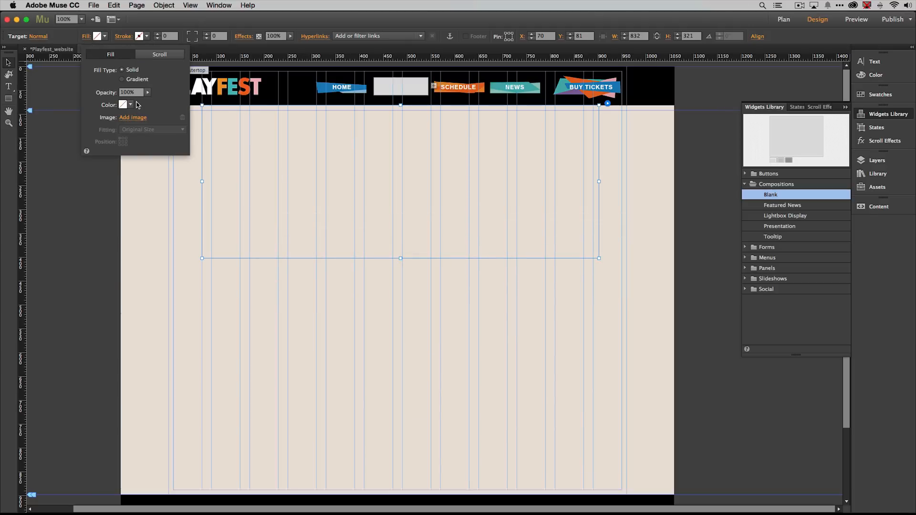
click(133, 118)
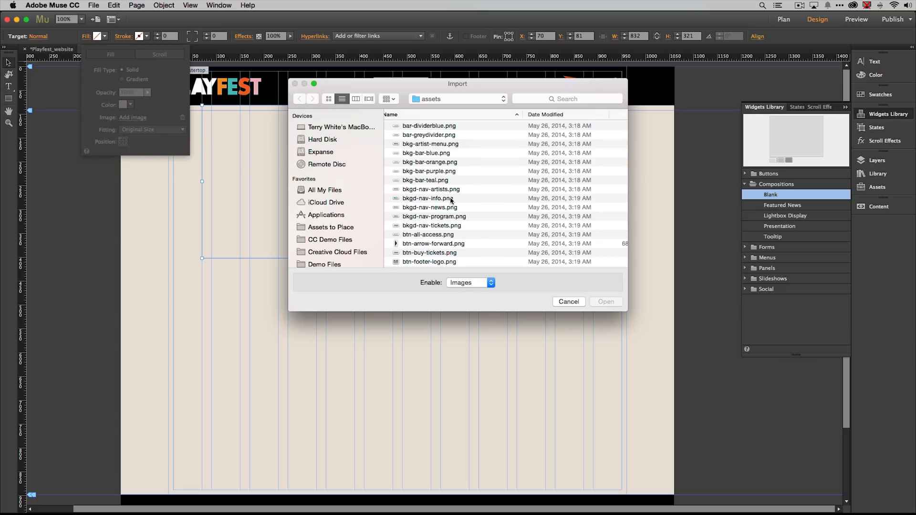
mouse_move(455, 205)
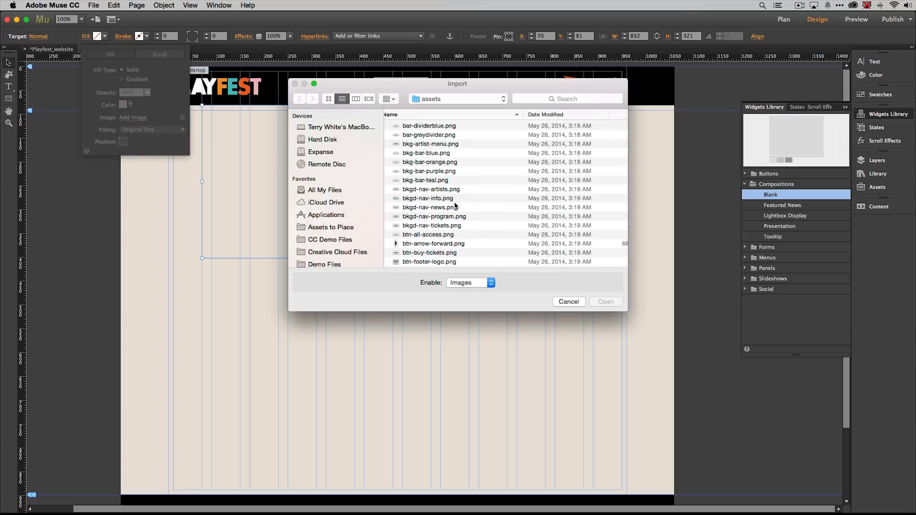
click(430, 144)
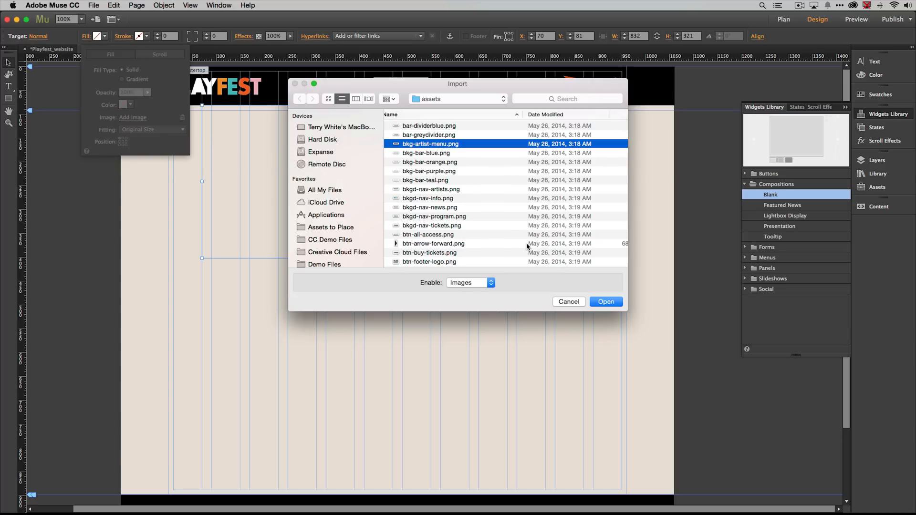
mouse_move(573, 293)
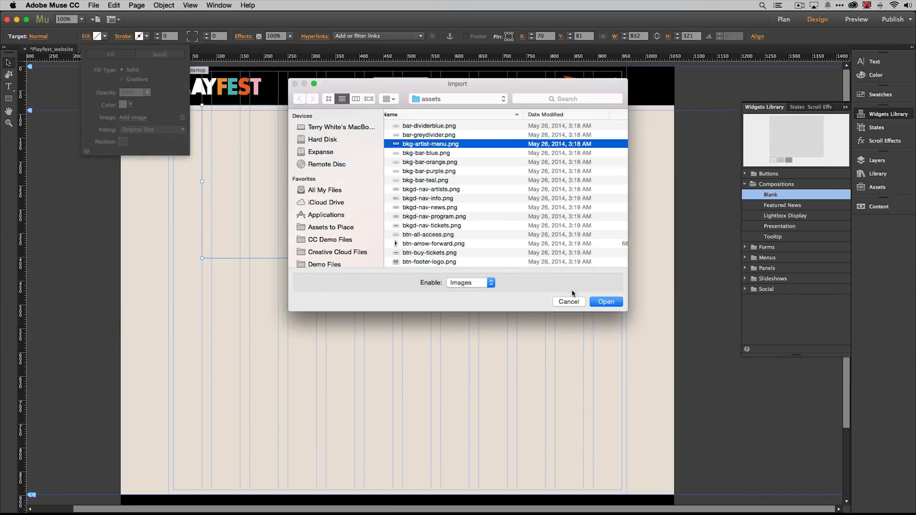
click(606, 301)
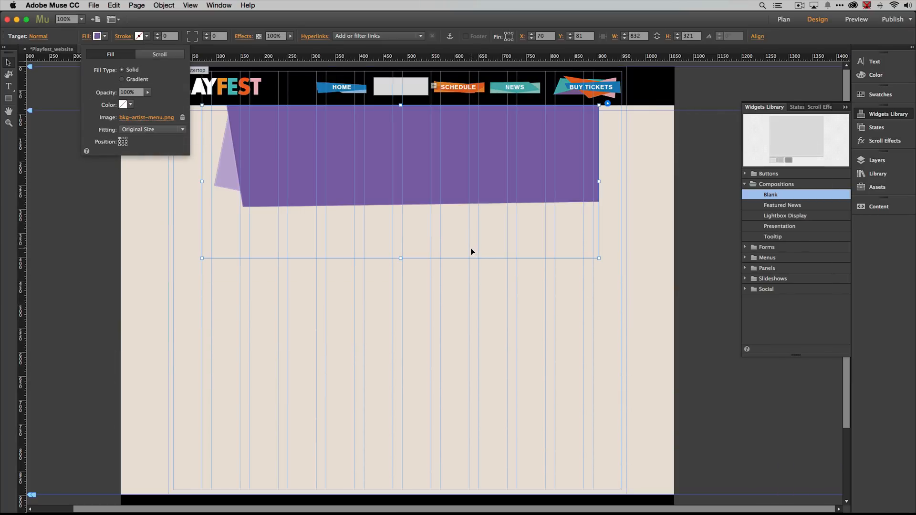
mouse_move(600, 226)
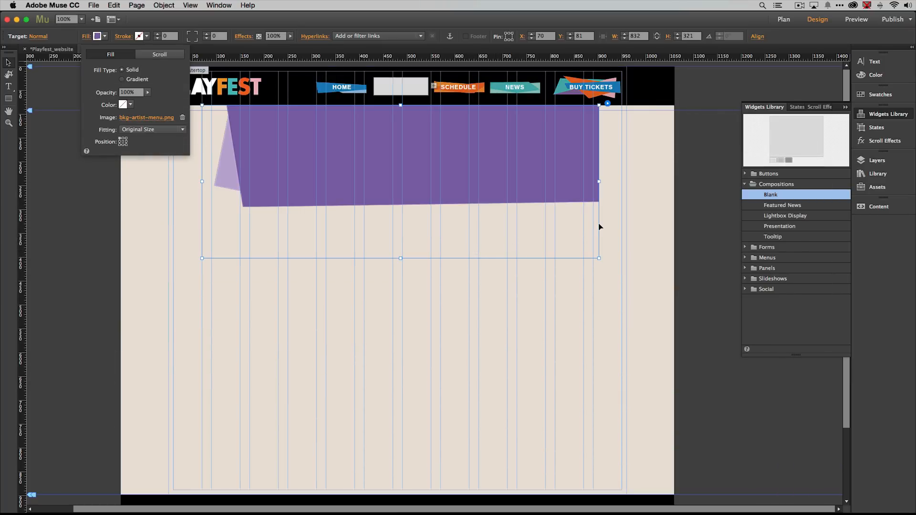
mouse_move(209, 254)
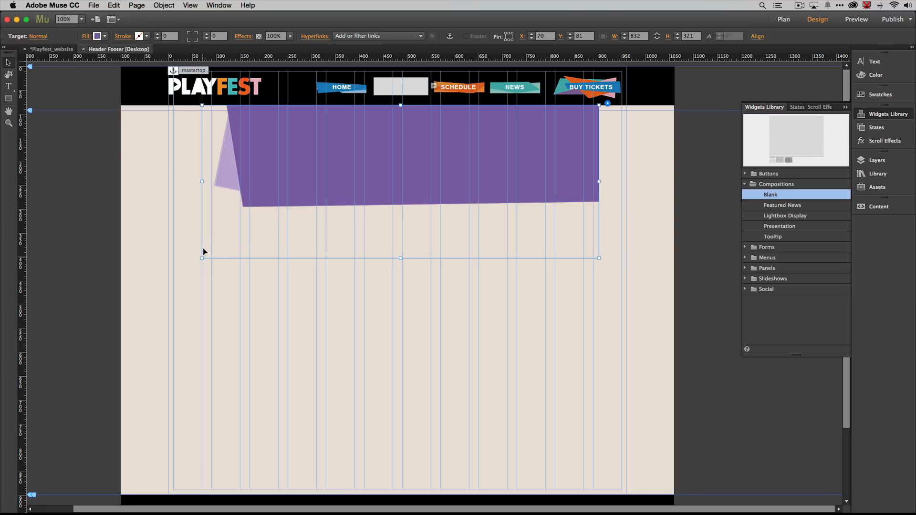
Step: Drag the box's bottom edge up to 218 px to match the banner
drag(202, 257, 208, 210)
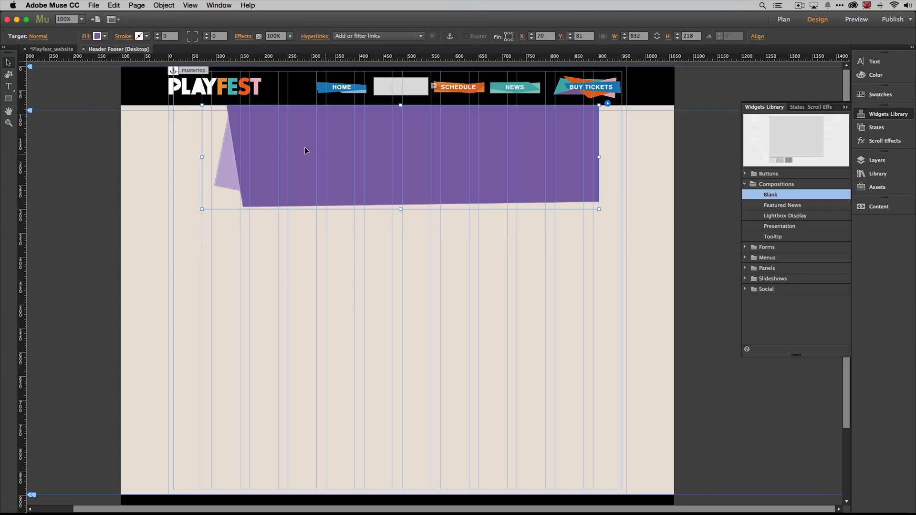
mouse_move(370, 205)
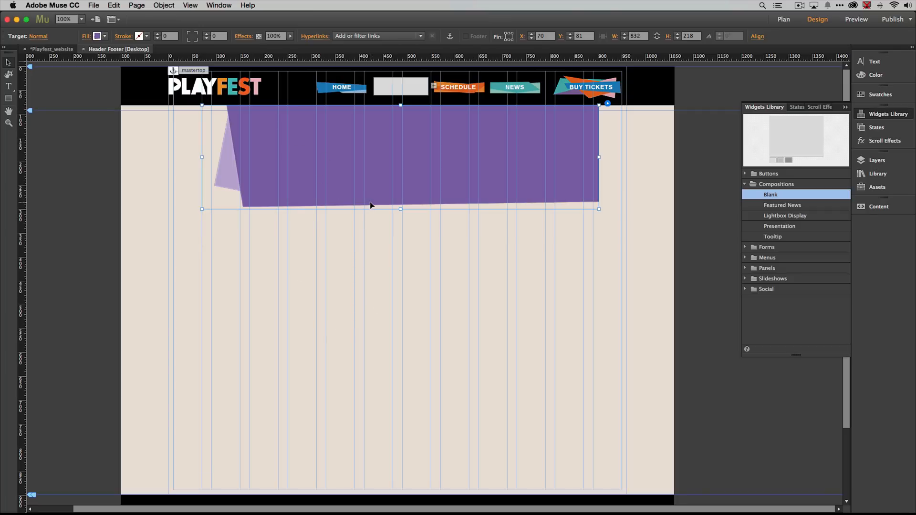
mouse_move(365, 205)
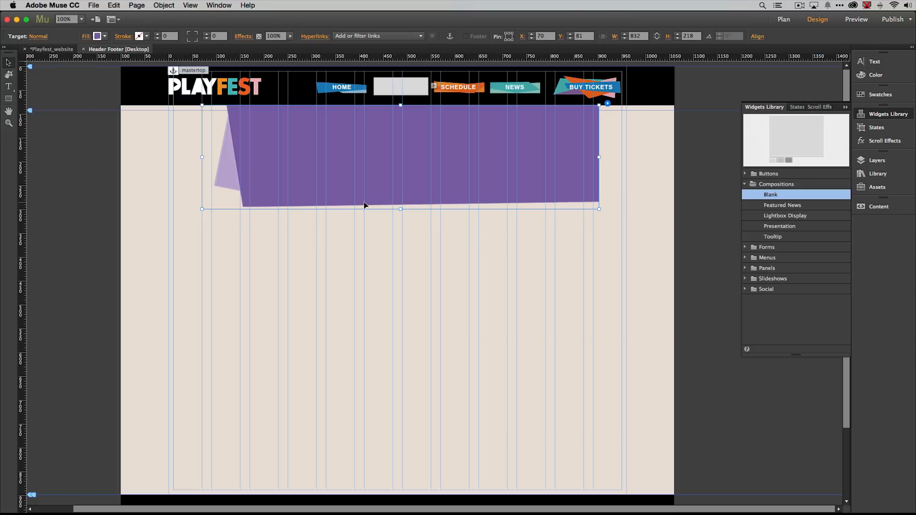
mouse_move(288, 161)
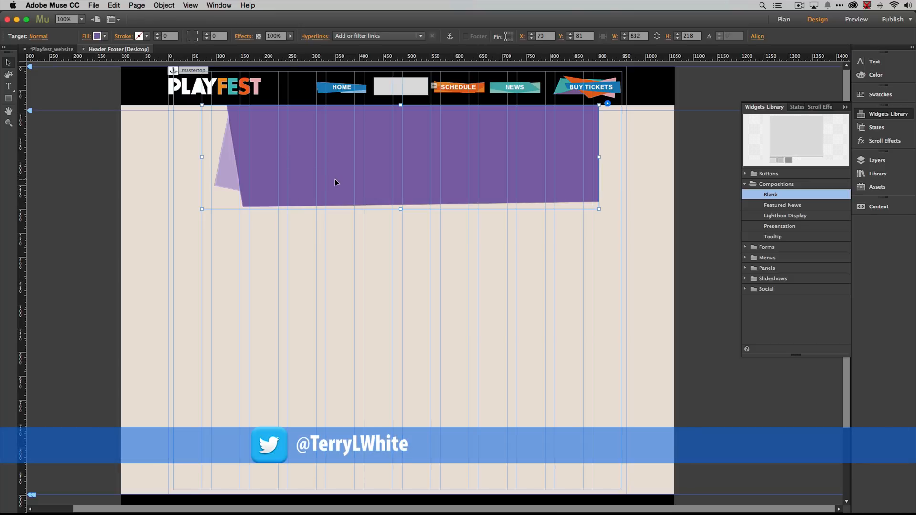
mouse_move(357, 156)
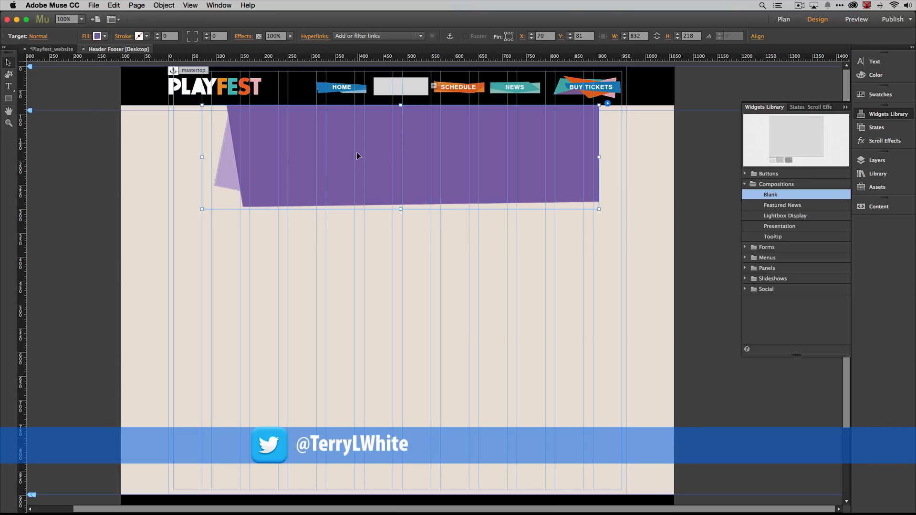
mouse_move(325, 144)
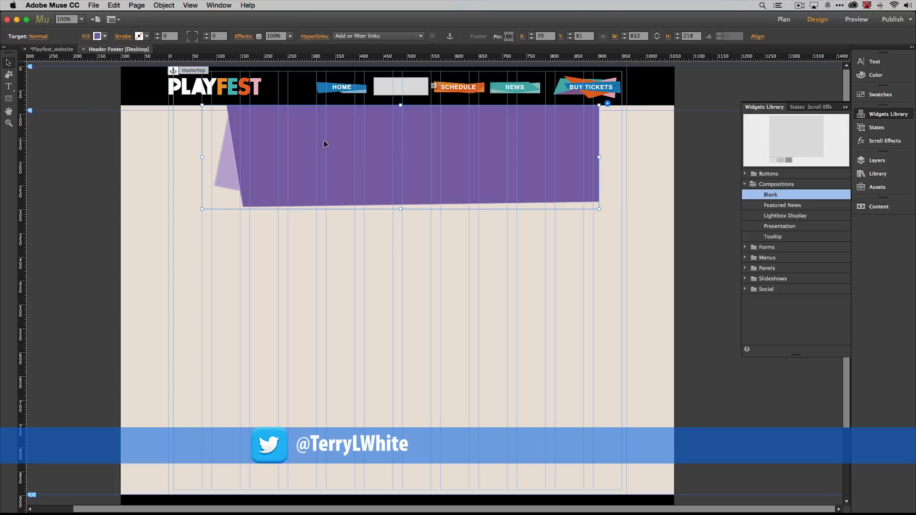
mouse_move(368, 154)
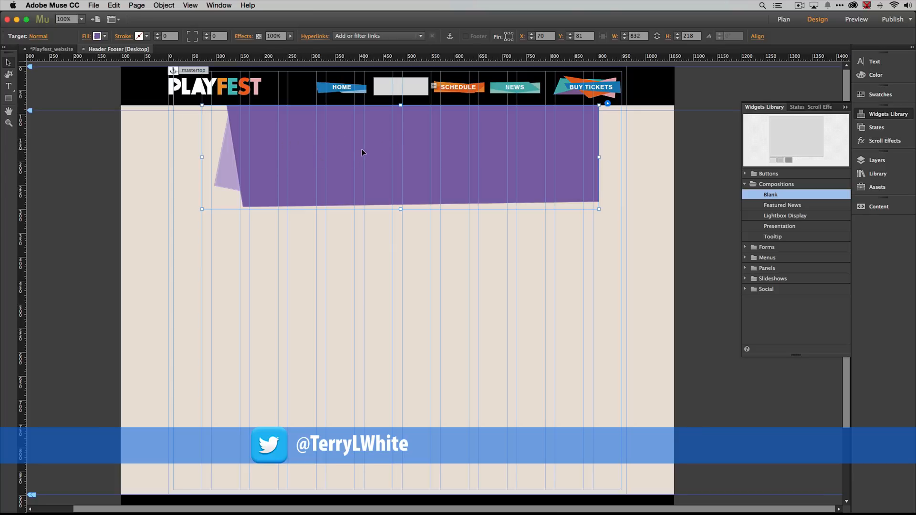
mouse_move(329, 165)
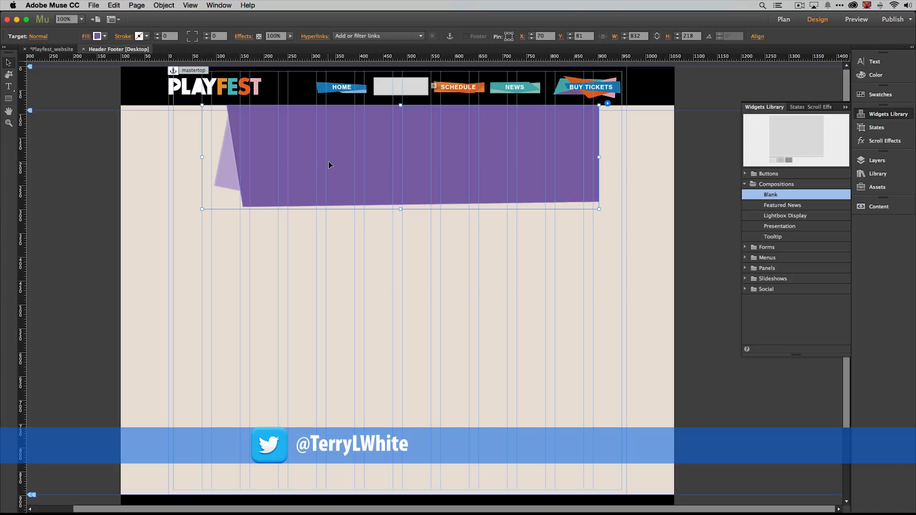
mouse_move(352, 158)
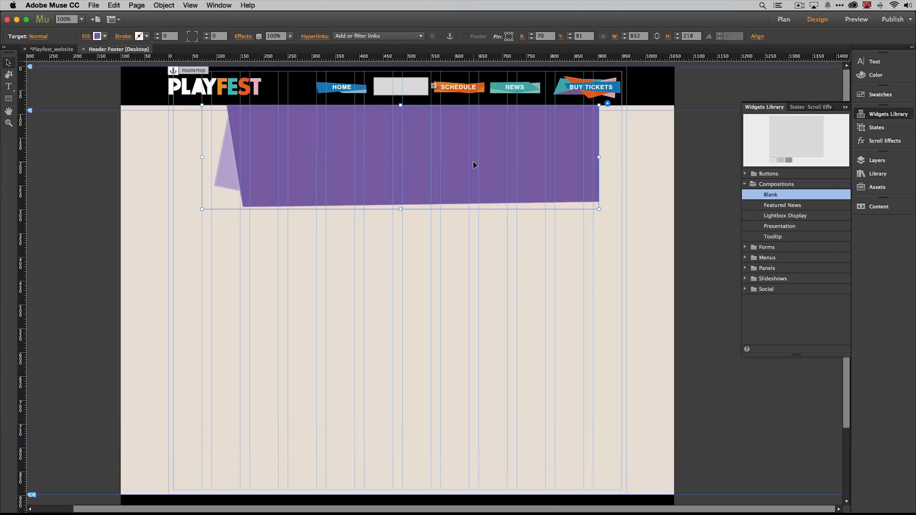
mouse_move(559, 209)
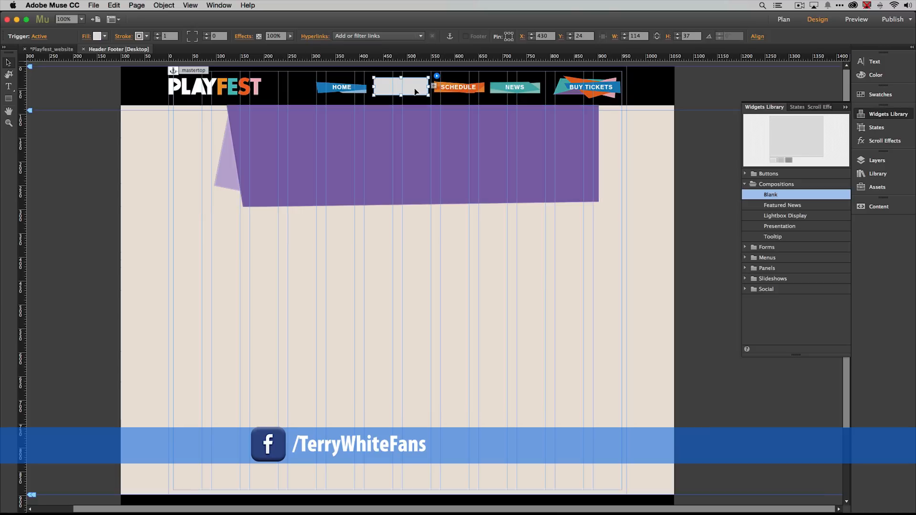
mouse_move(437, 105)
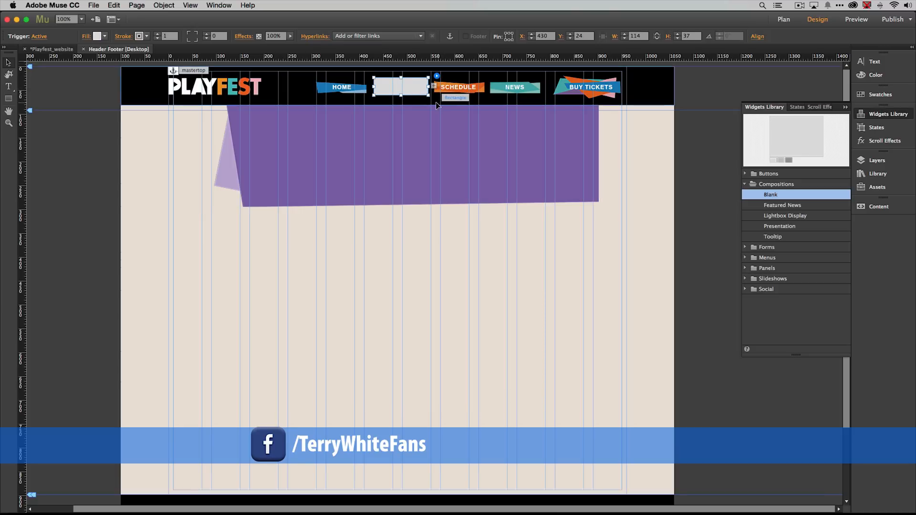
Step: Reset the trigger's Active, Mouse Down and Rollover states to default
click(38, 36)
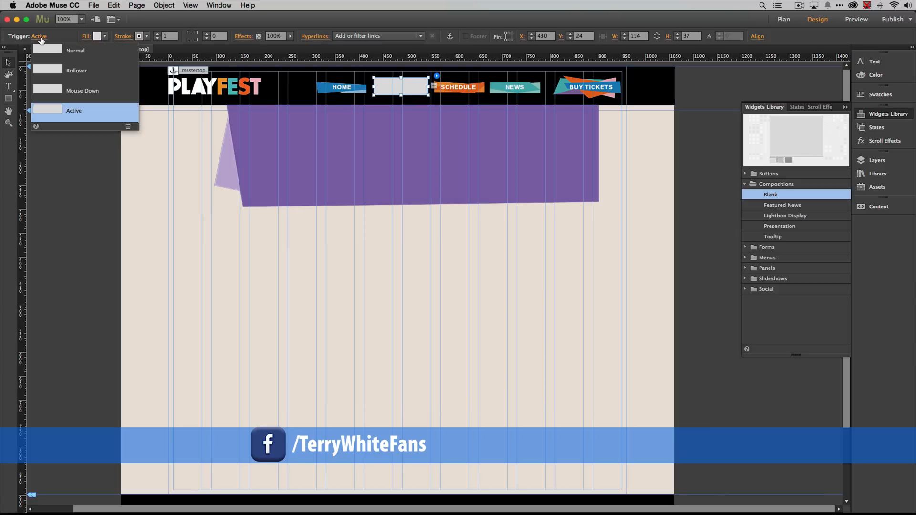
mouse_move(129, 128)
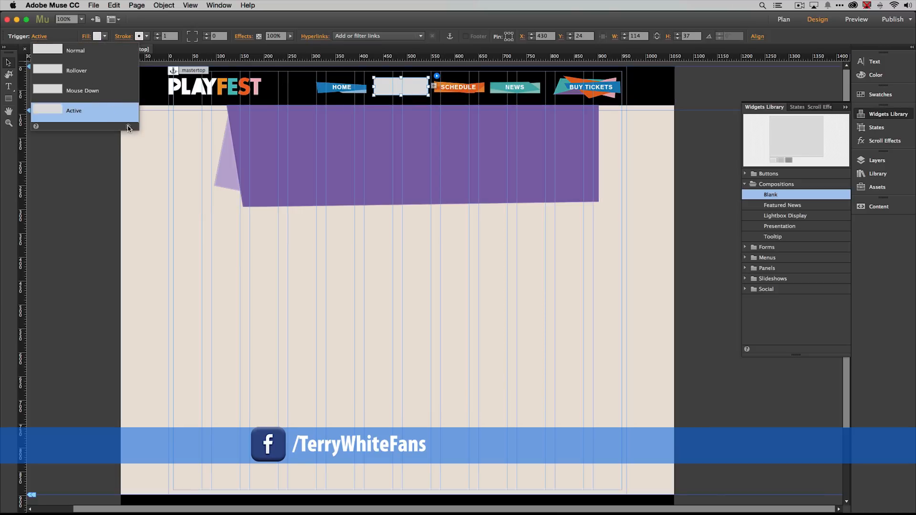
click(83, 90)
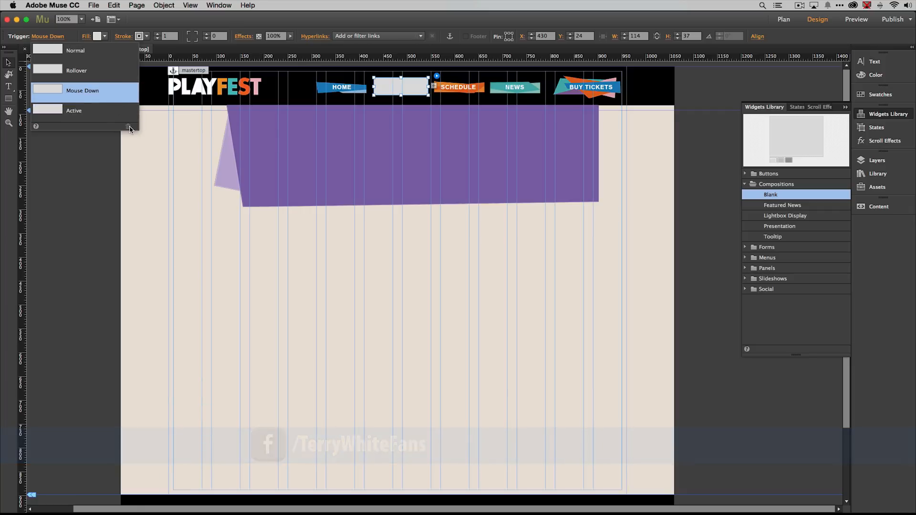
click(76, 70)
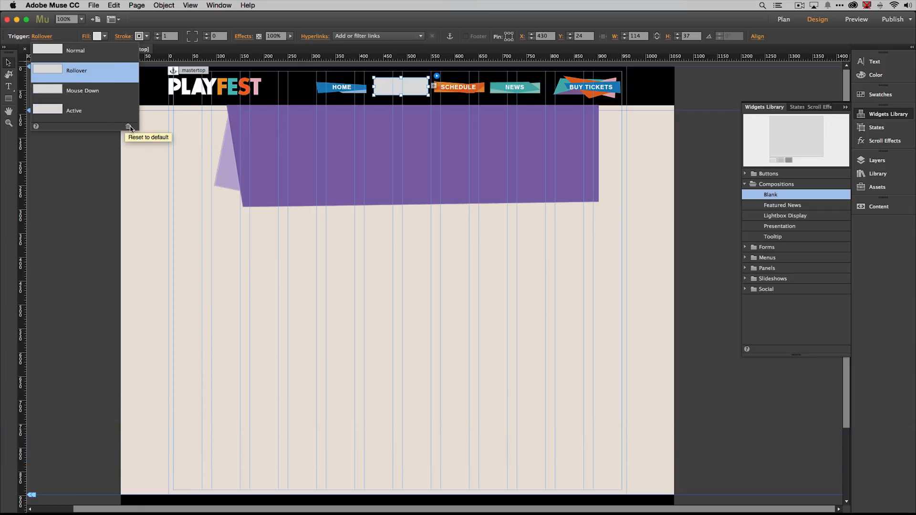
click(76, 51)
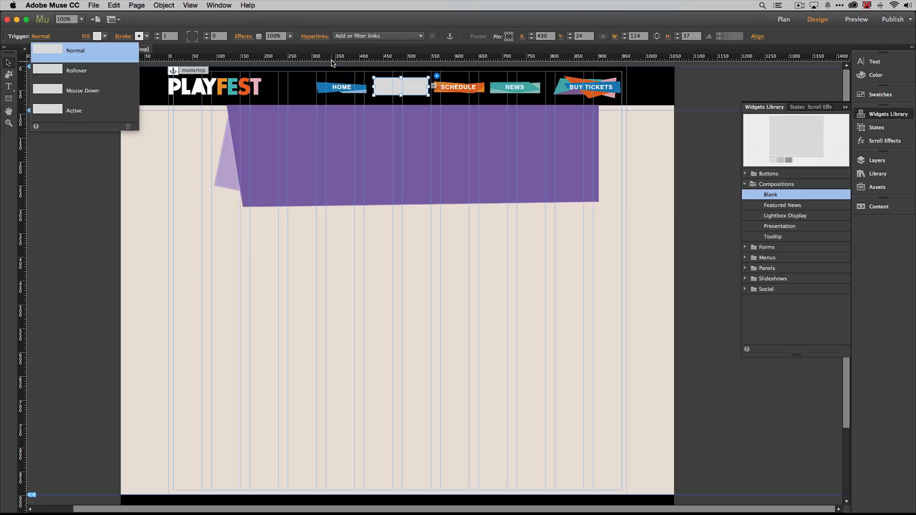
Step: Remove the trigger's stroke so the ARTISTS button shows through
click(140, 36)
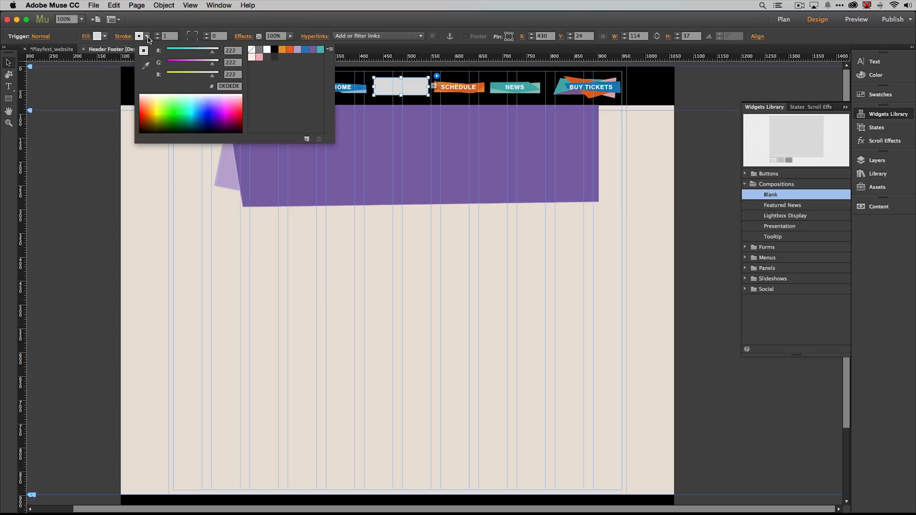
click(252, 49)
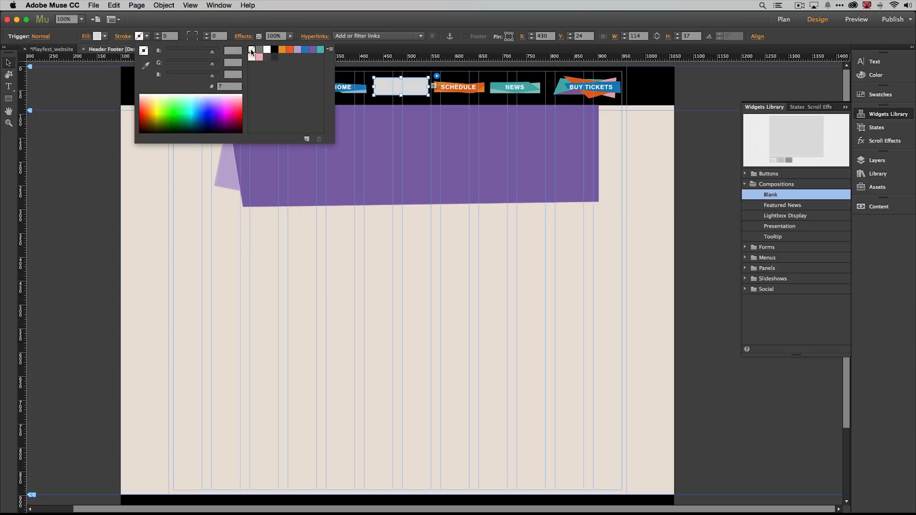
click(98, 36)
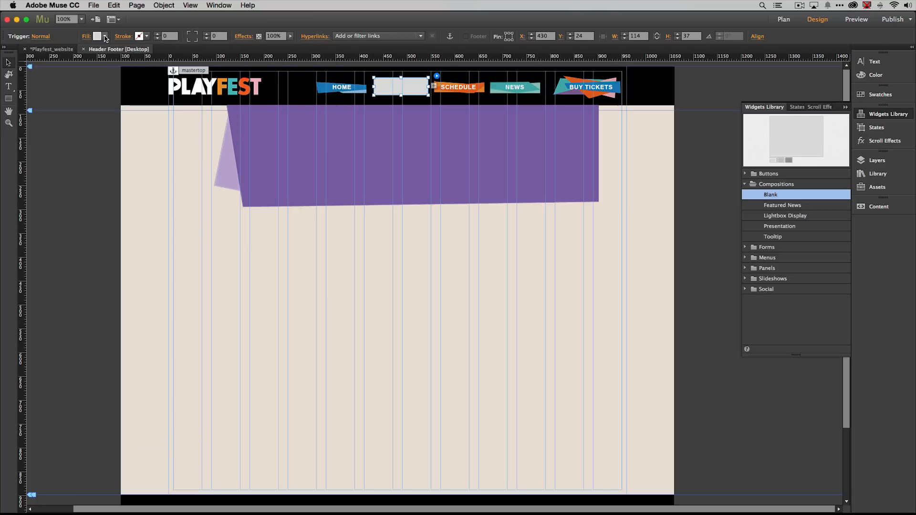
click(97, 35)
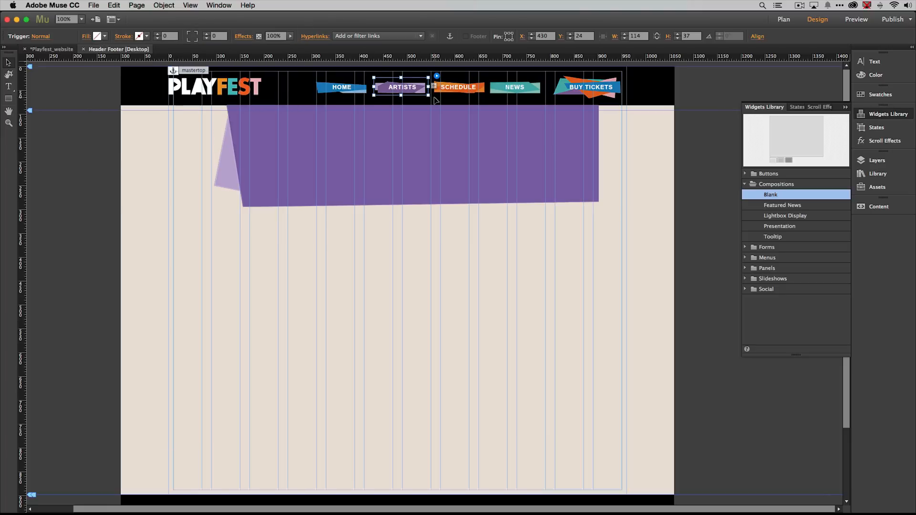
mouse_move(414, 94)
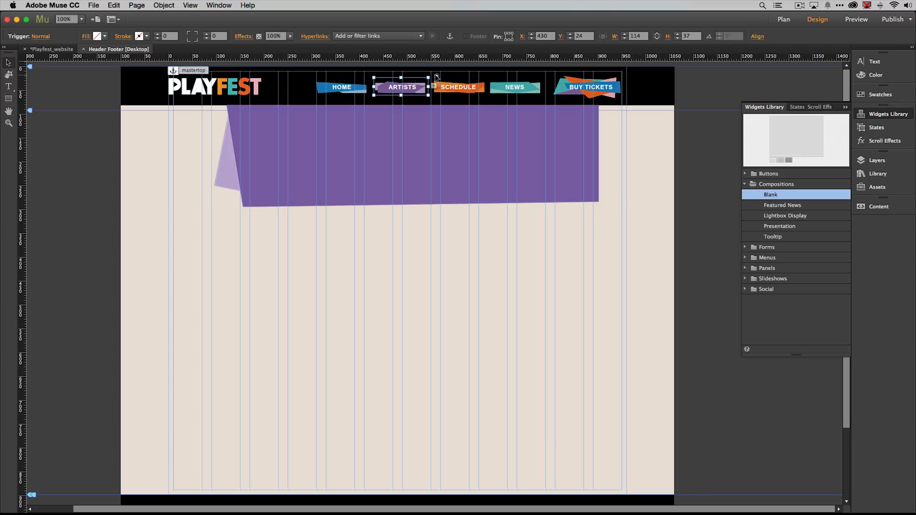
Step: In Composition Options, choose On Rollover, On Rollout of Trigger and Target, and Hide All Initially
click(435, 75)
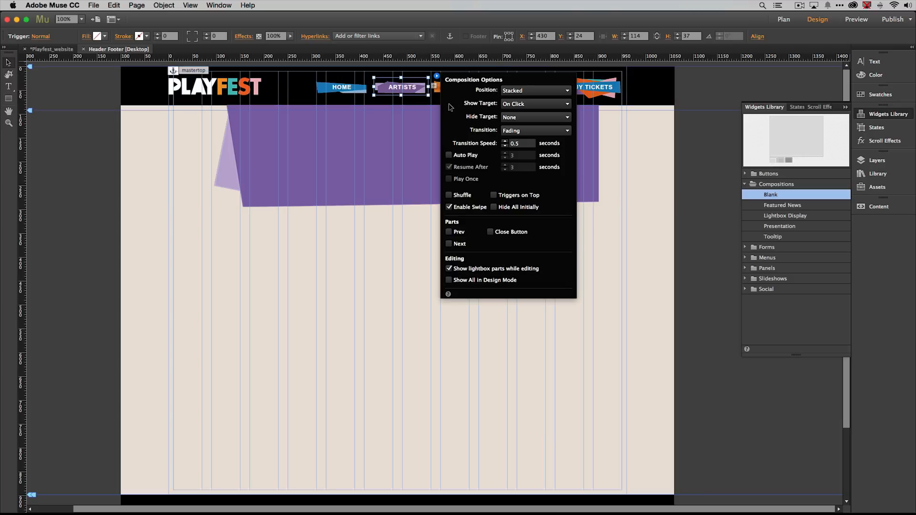
mouse_move(512, 109)
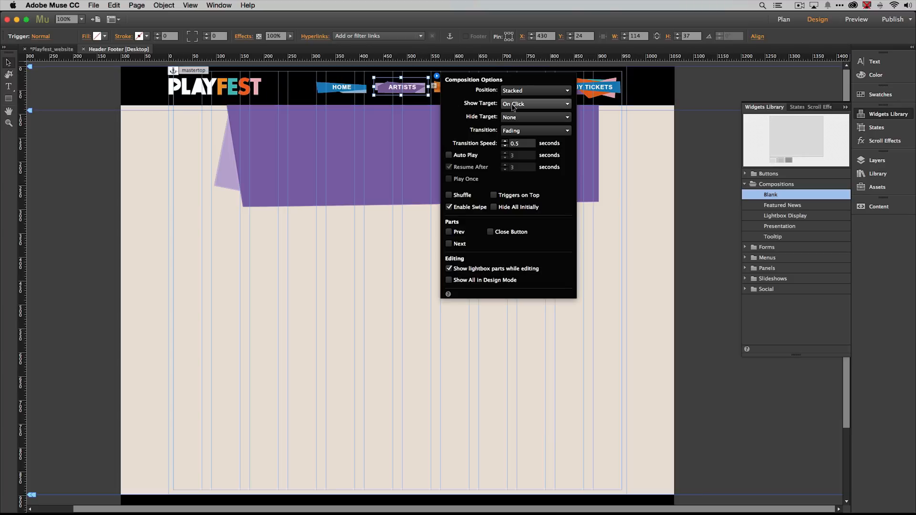
click(535, 103)
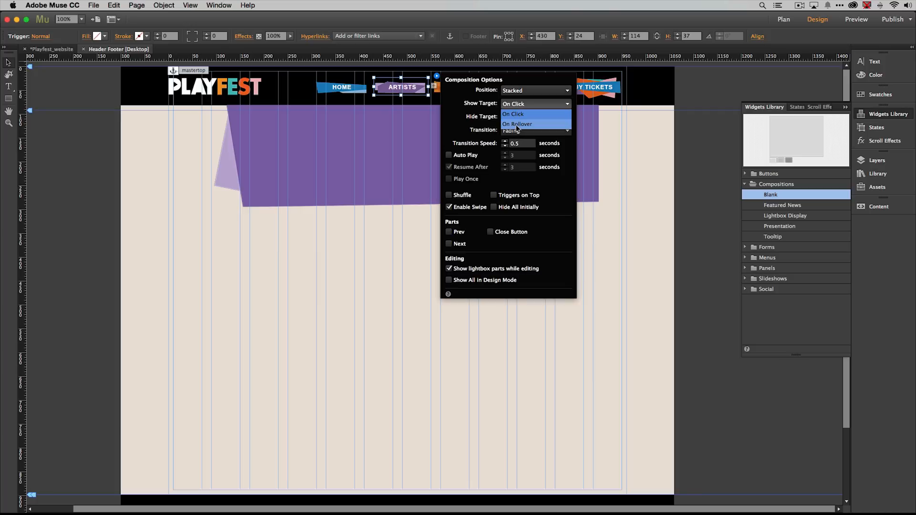
click(517, 123)
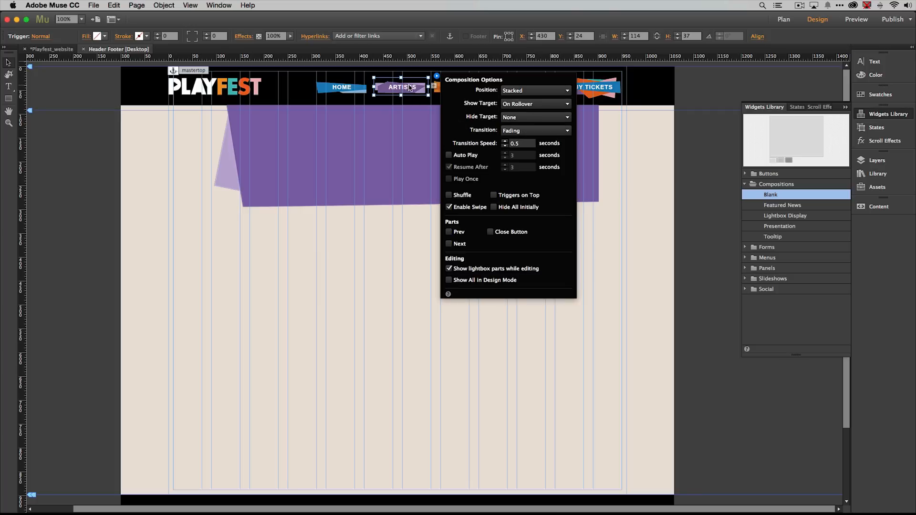
mouse_move(488, 138)
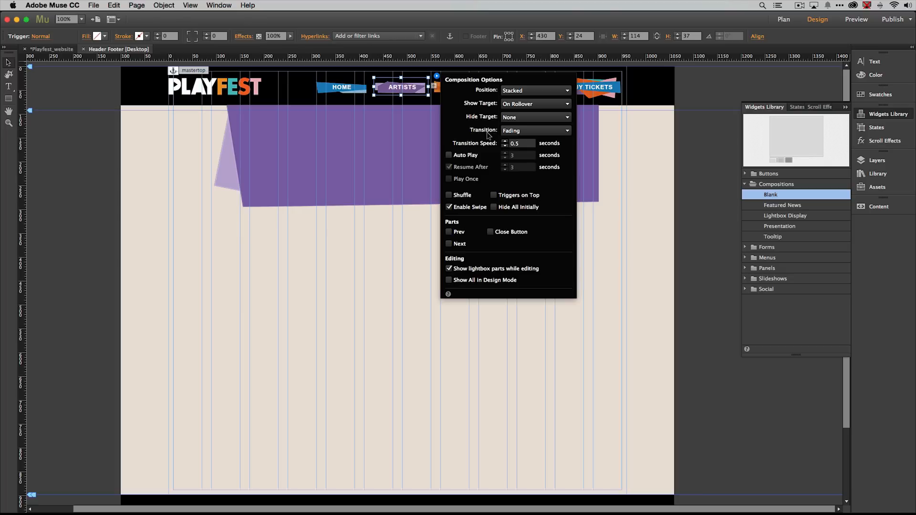
mouse_move(490, 142)
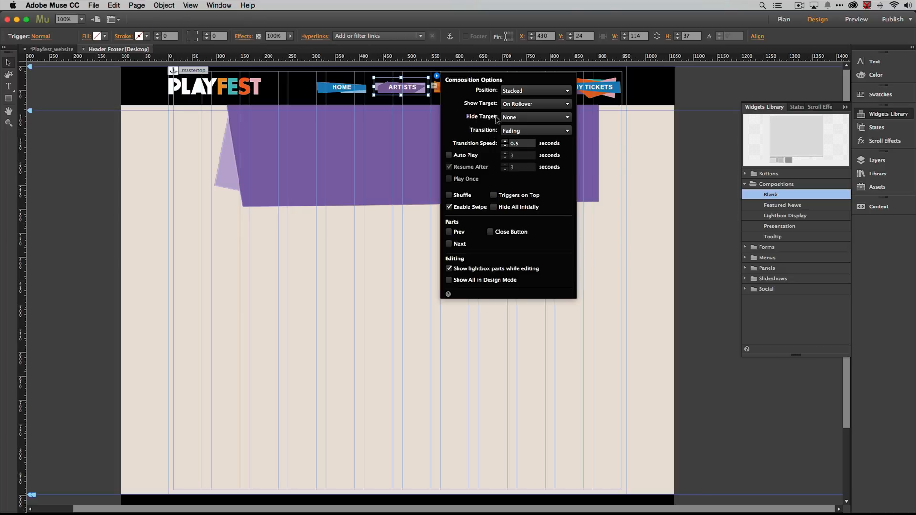
click(533, 117)
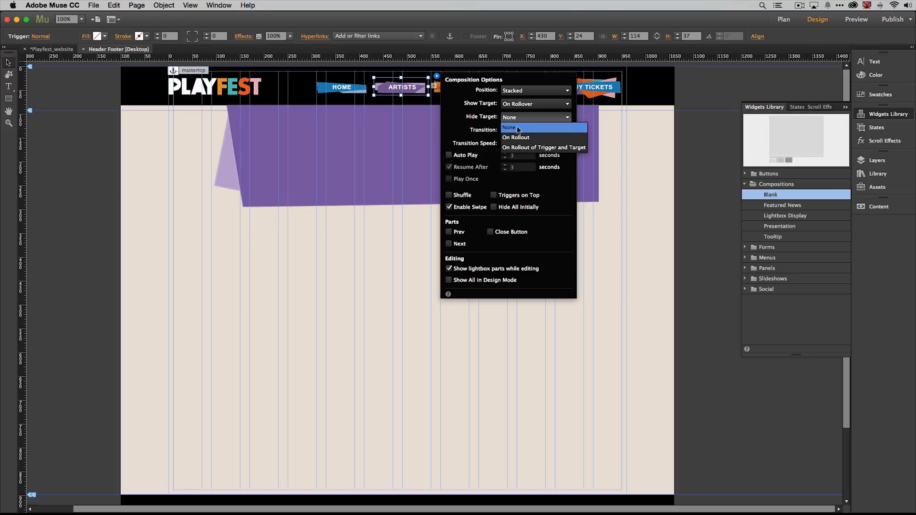
mouse_move(516, 150)
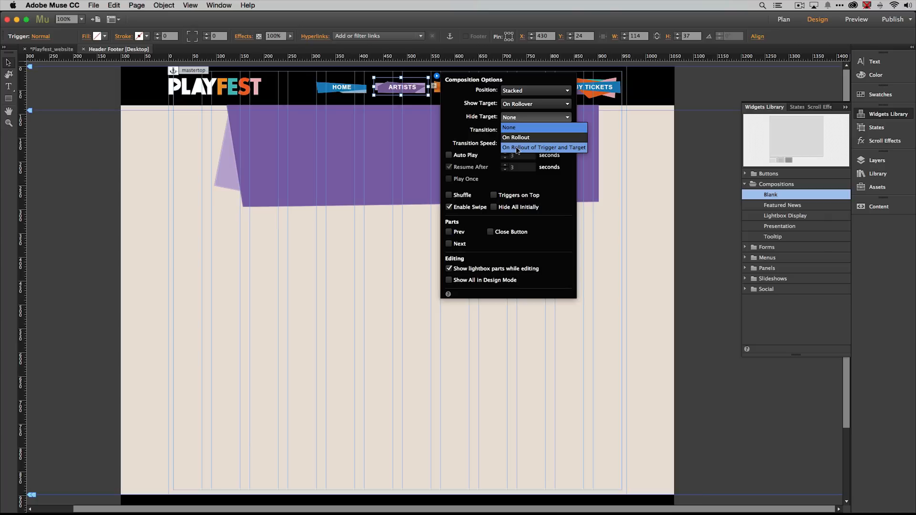
mouse_move(568, 151)
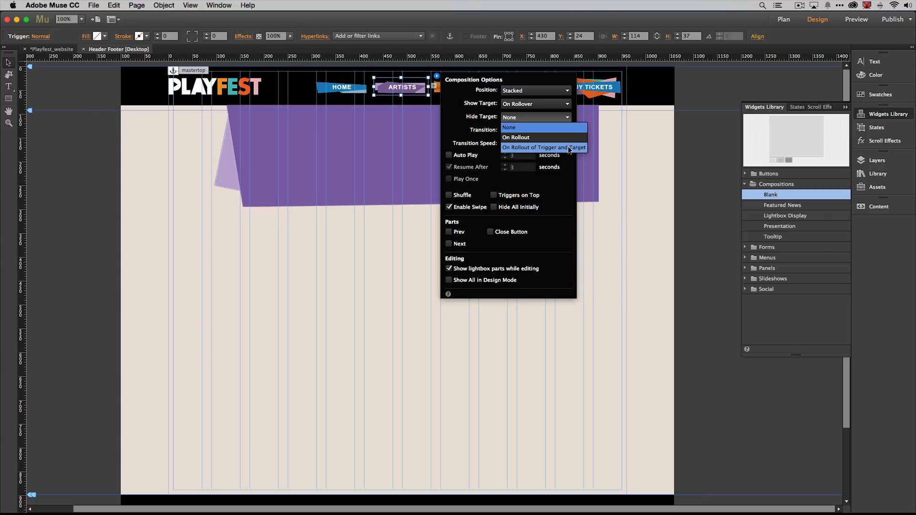
click(542, 147)
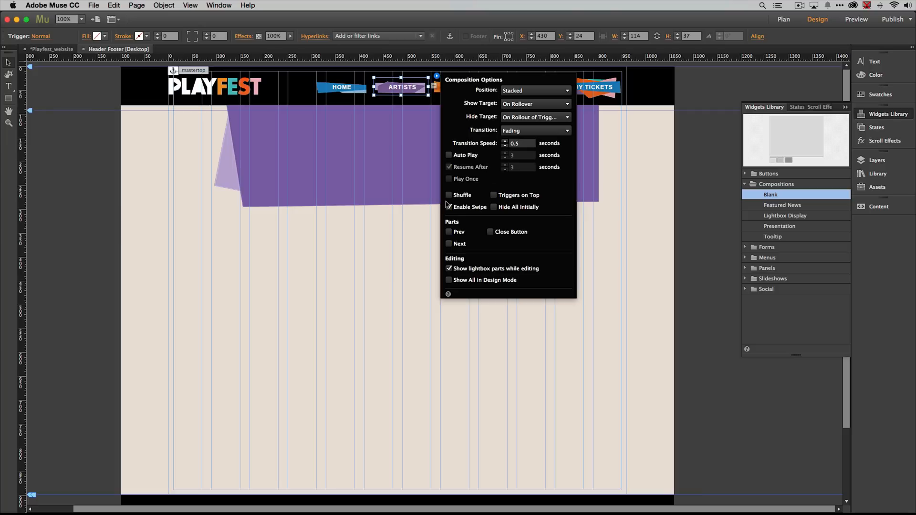
click(449, 206)
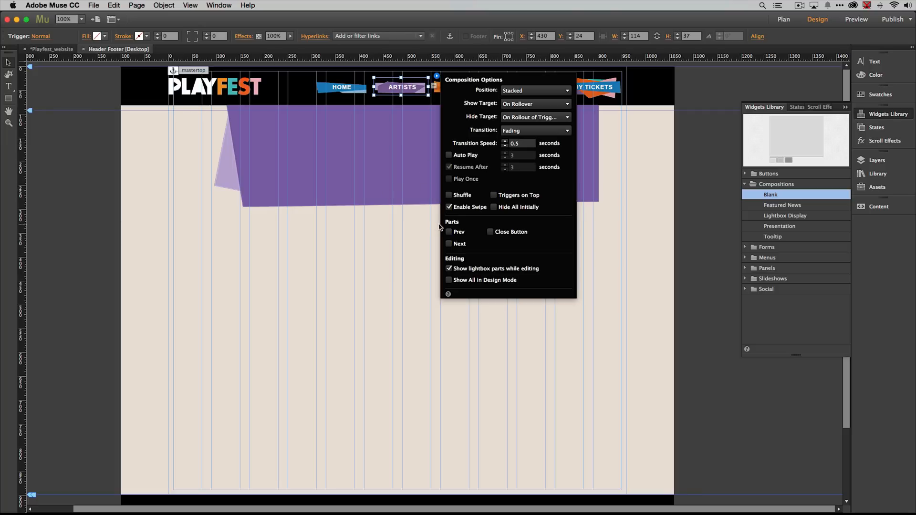
mouse_move(564, 226)
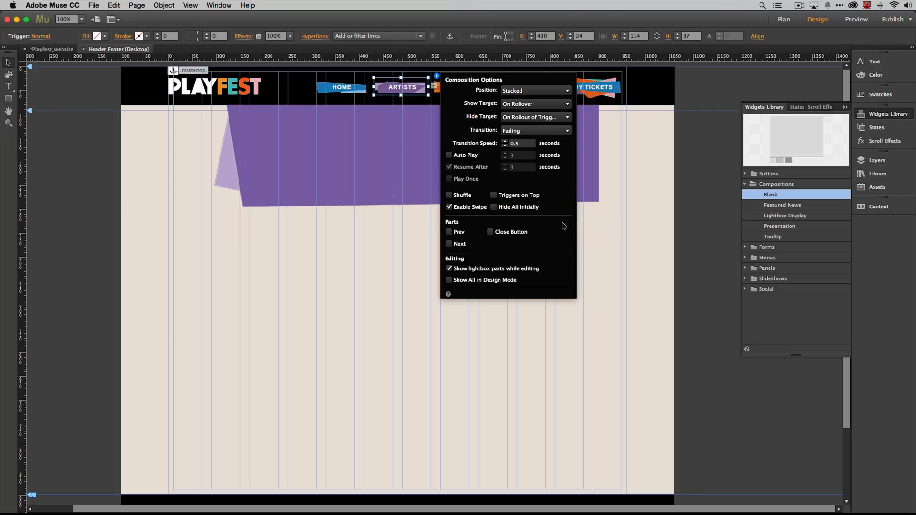
click(493, 207)
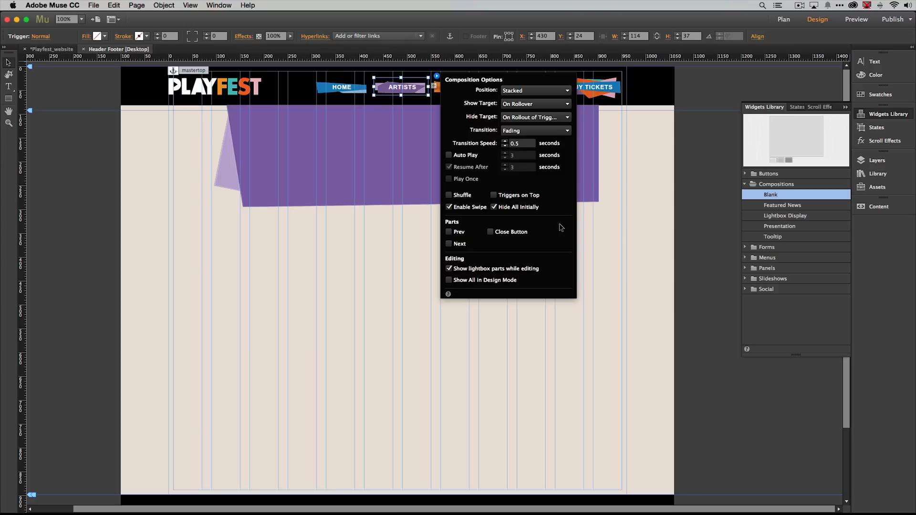
mouse_move(525, 196)
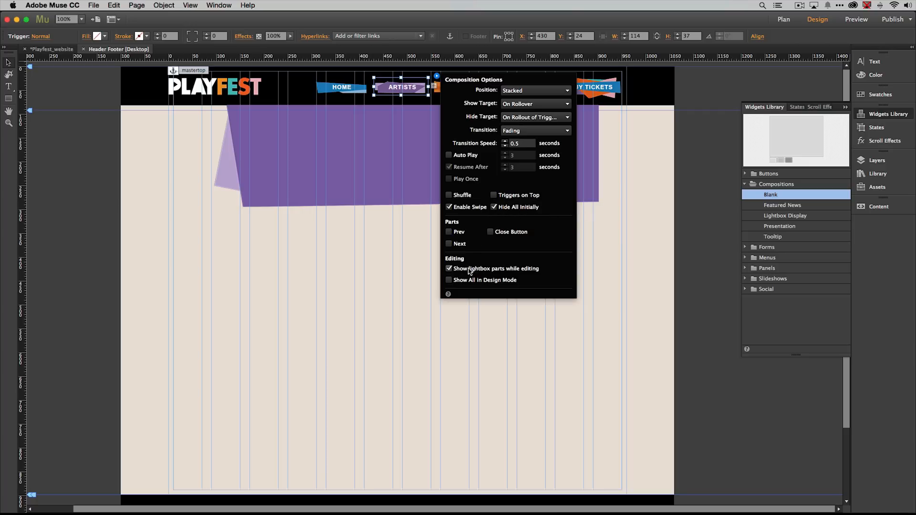
mouse_move(465, 273)
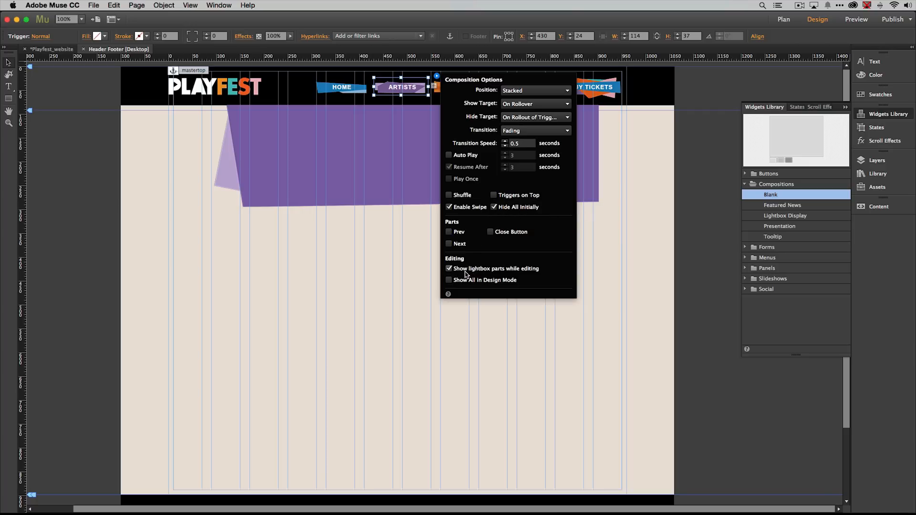
mouse_move(523, 276)
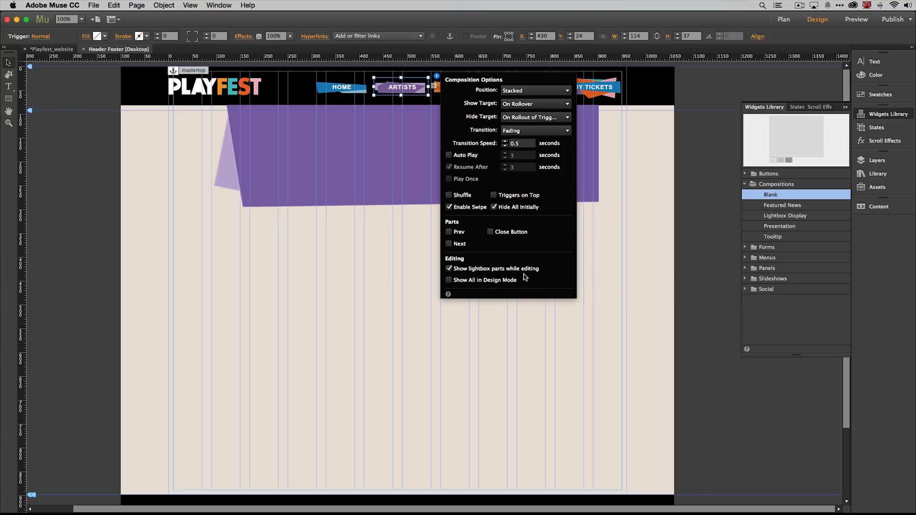
click(356, 218)
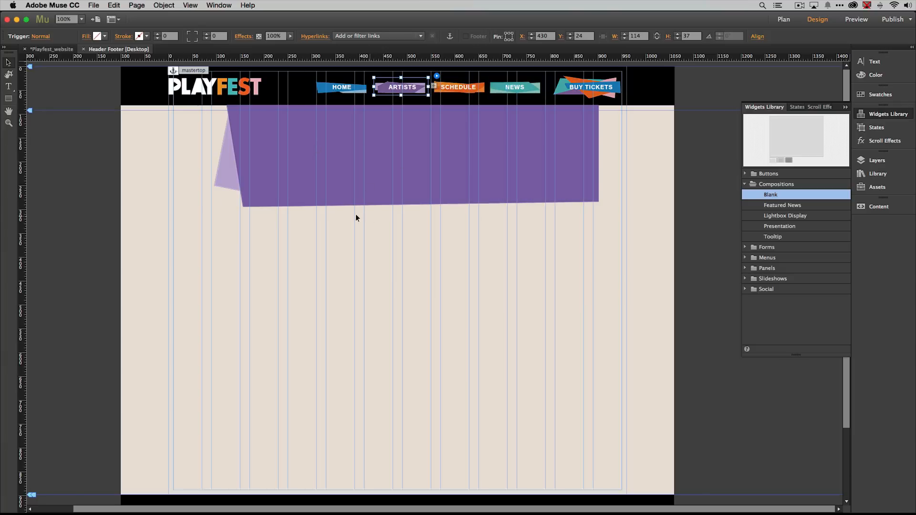
Step: Preview the page in Chrome, hover ARTISTS to reveal the purple menu, then return to Muse
click(93, 5)
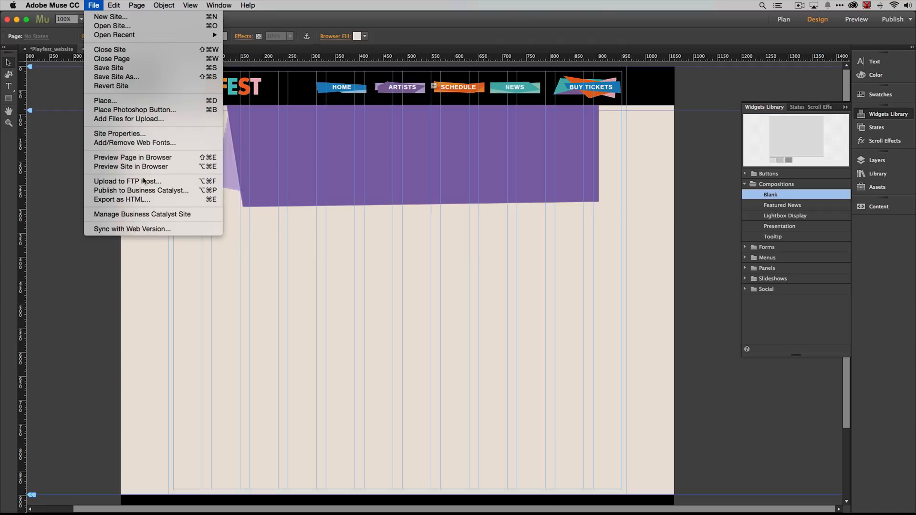
mouse_move(133, 157)
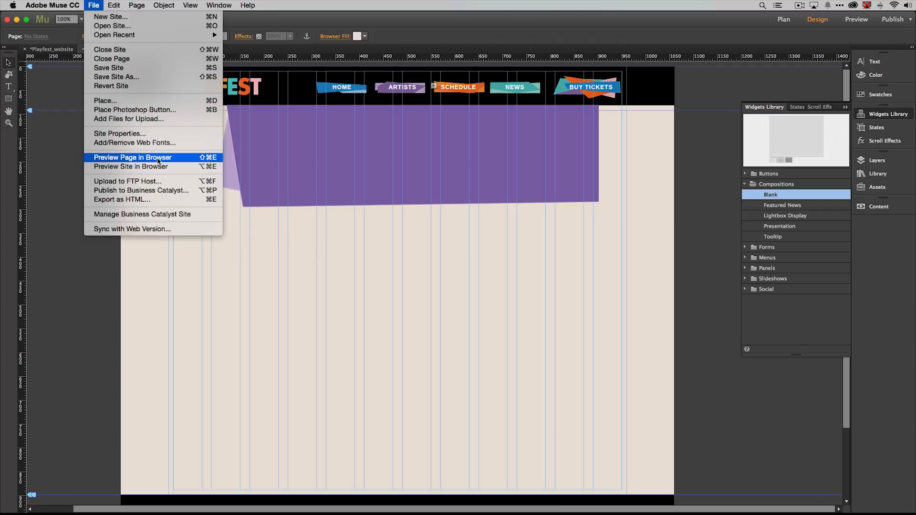
click(132, 157)
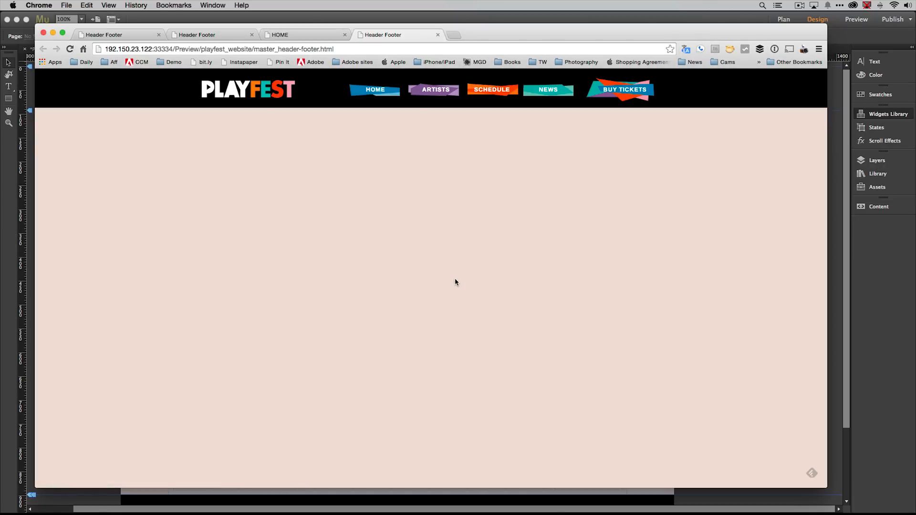
click(434, 89)
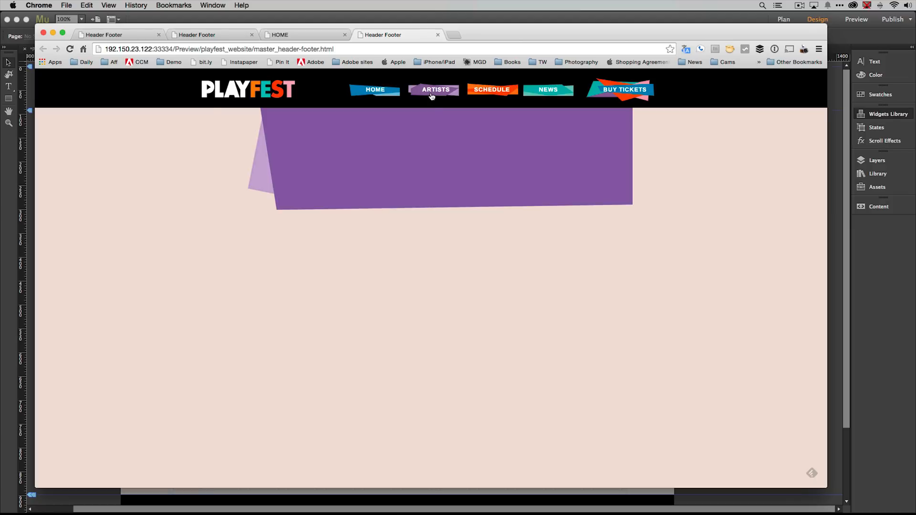
mouse_move(422, 143)
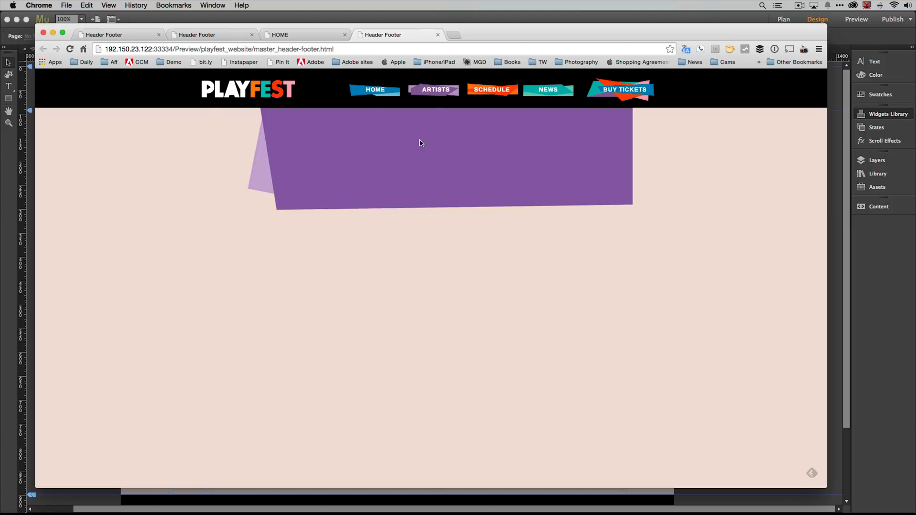
mouse_move(250, 124)
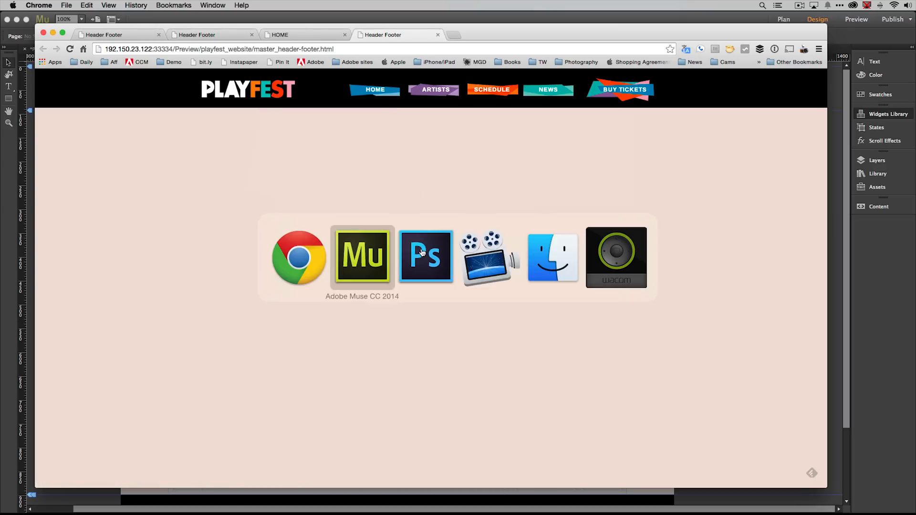
click(362, 255)
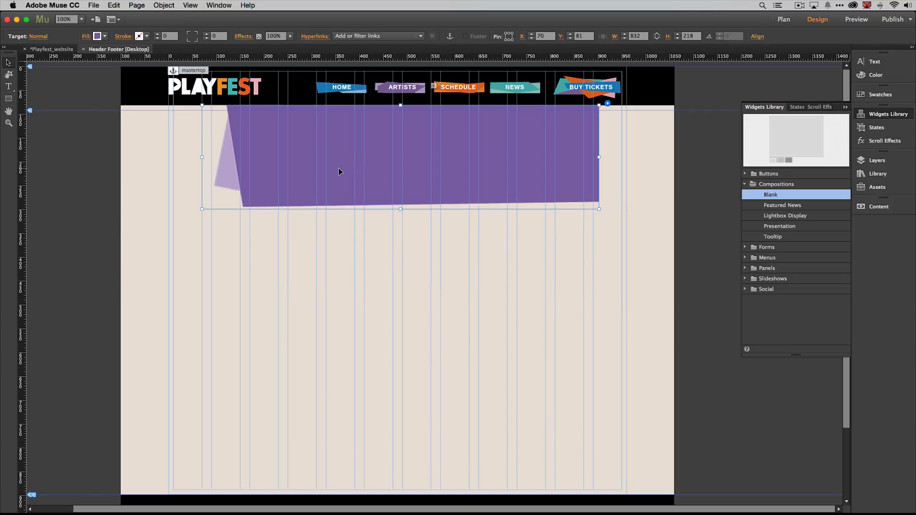
mouse_move(200, 192)
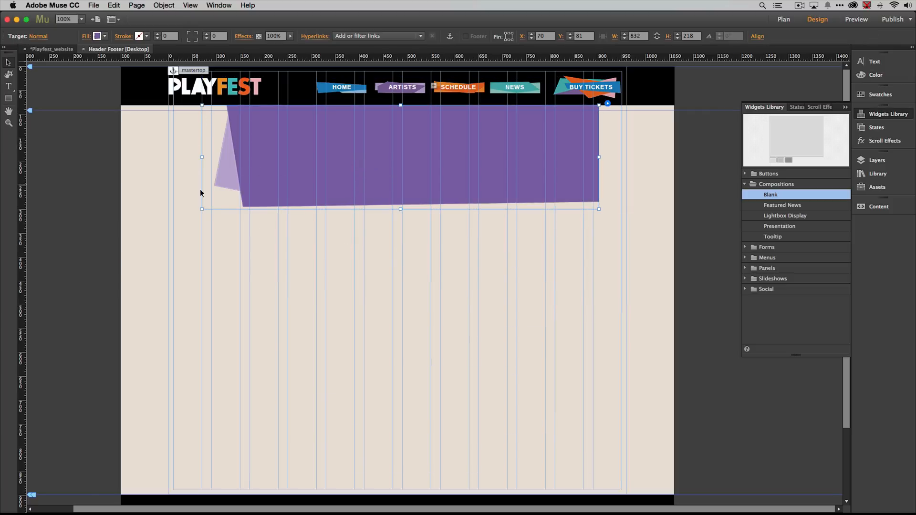
mouse_move(588, 309)
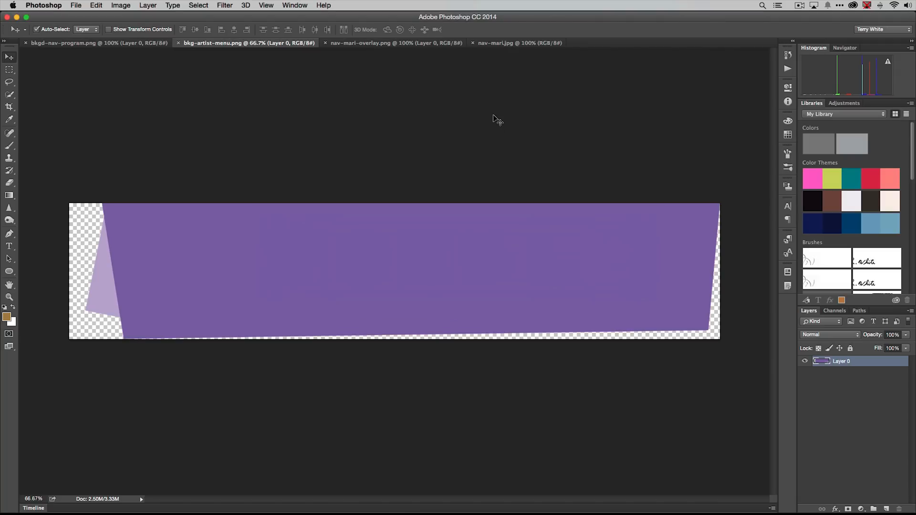
Step: Switch between the Mari overlay and photo documents and bring up Canvas Size on the overlay
click(395, 43)
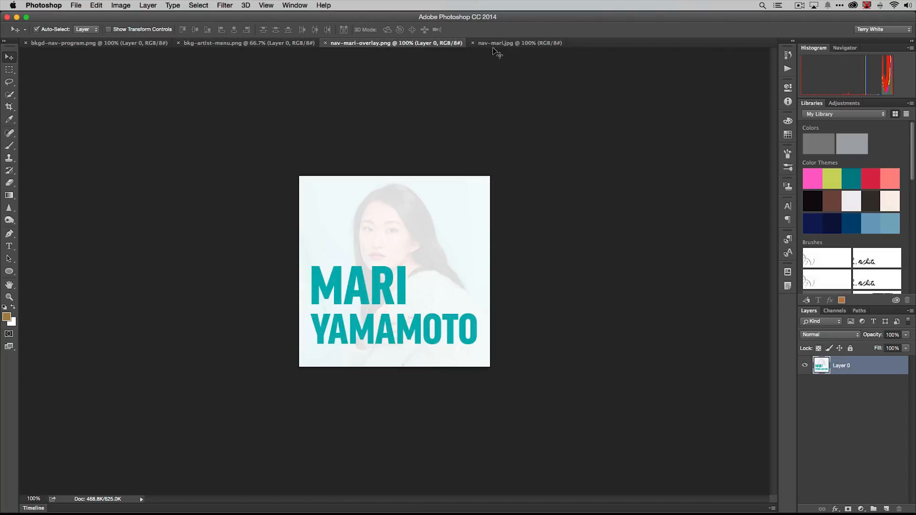
click(518, 43)
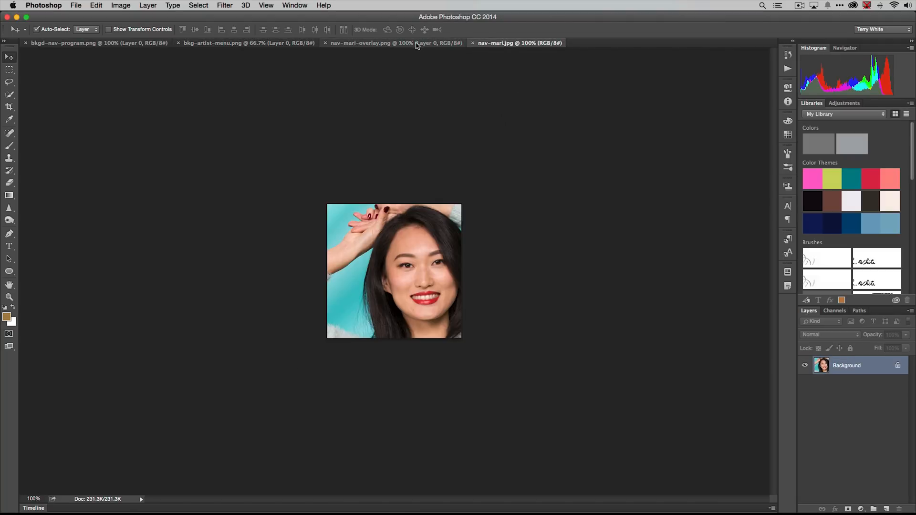
click(370, 43)
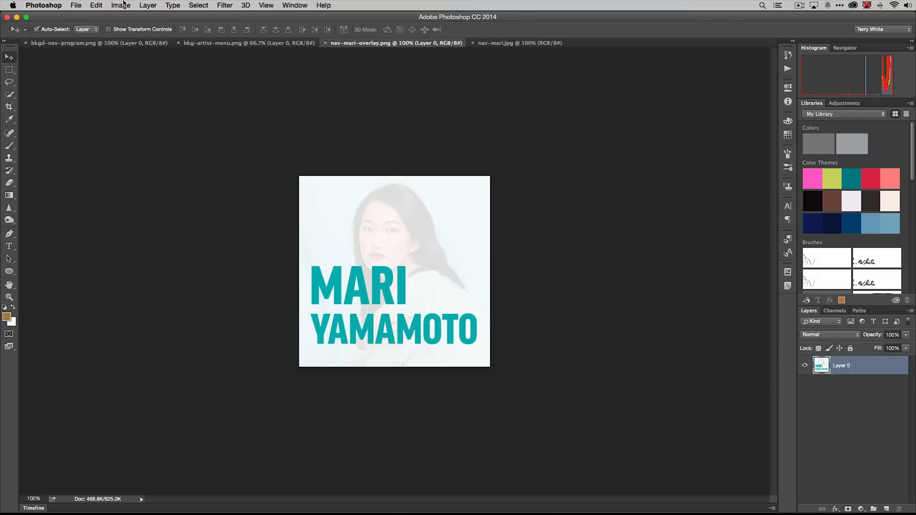
click(120, 6)
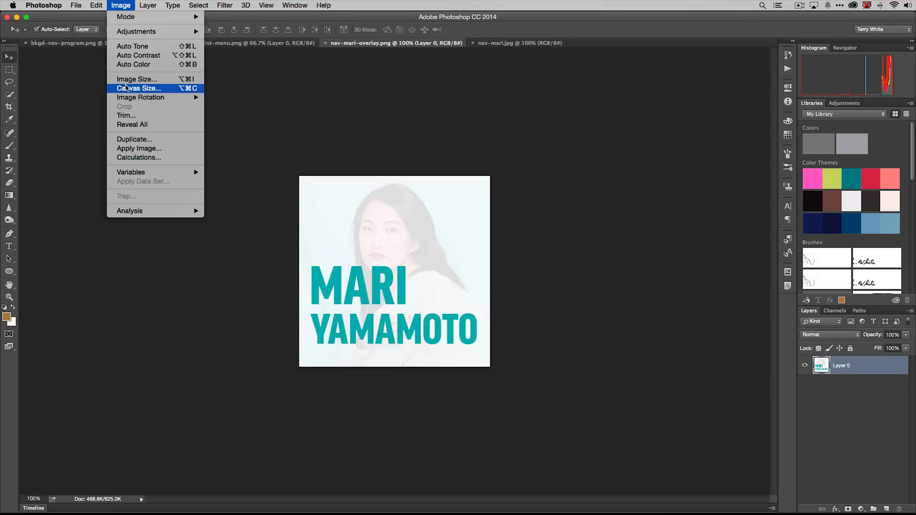
click(136, 78)
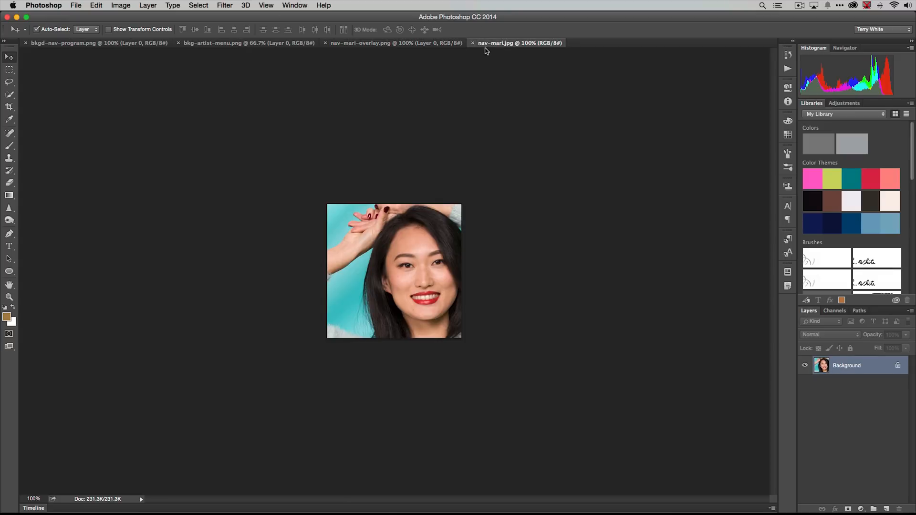
mouse_move(115, 5)
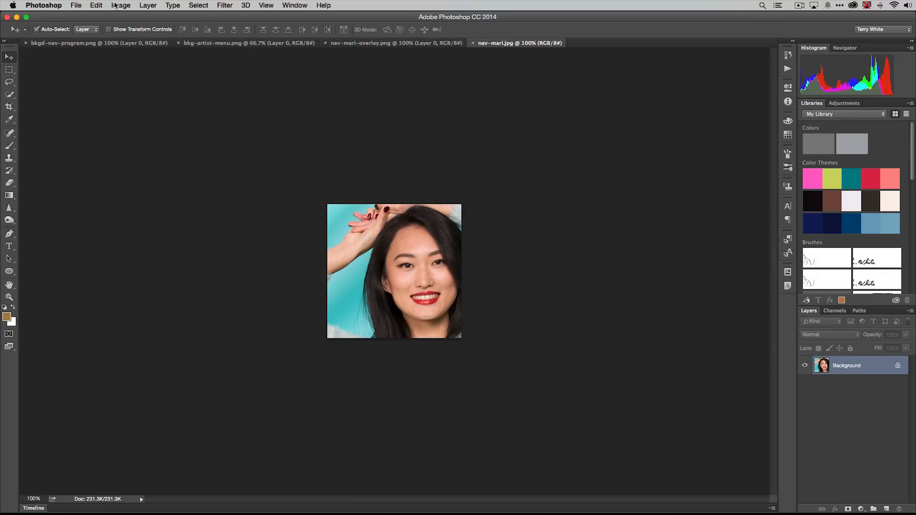
Step: Resize the Mari photo to 400 × 400 pixels in Image Size
click(121, 5)
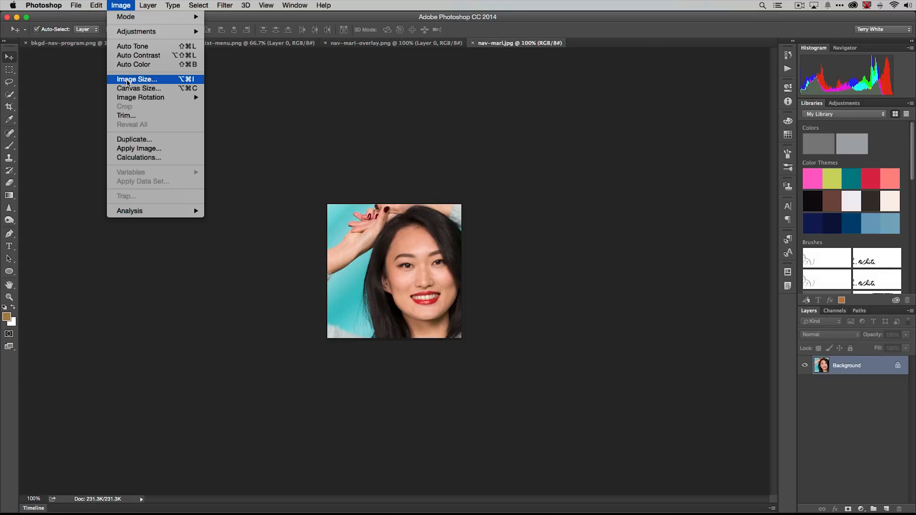
click(136, 79)
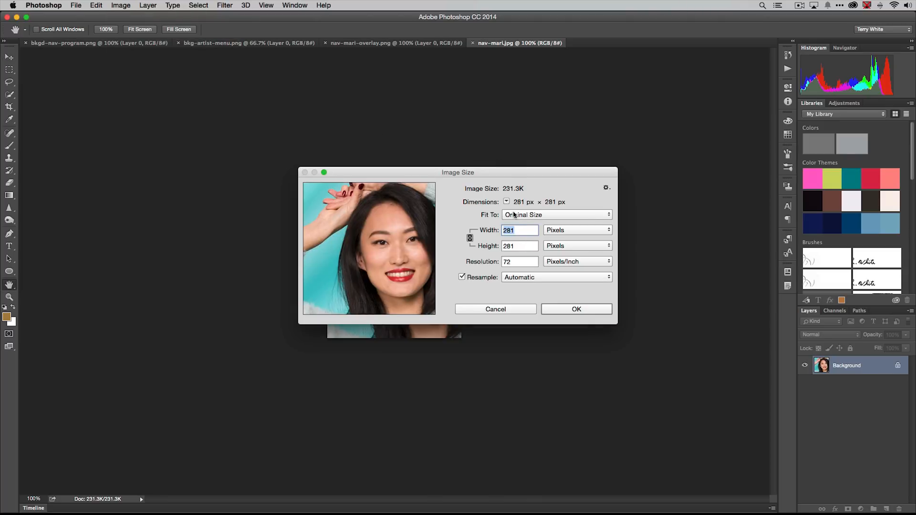
text(400)
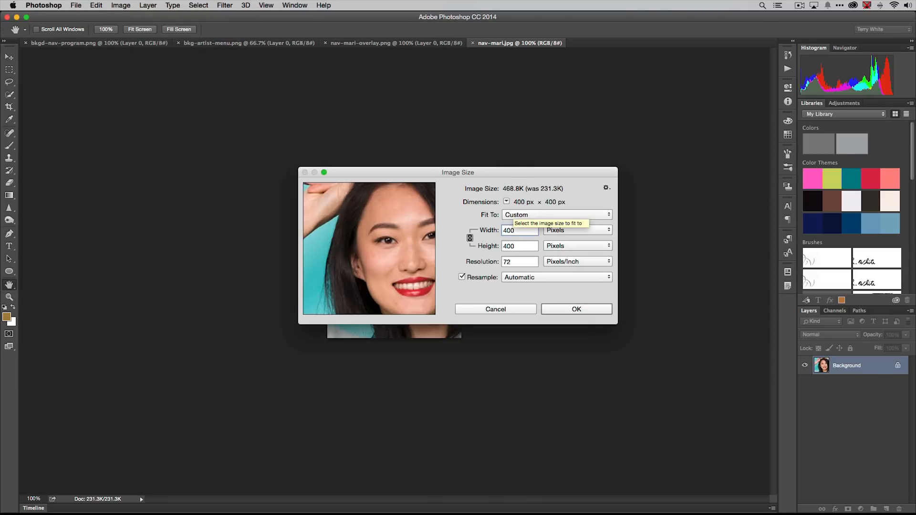
click(576, 309)
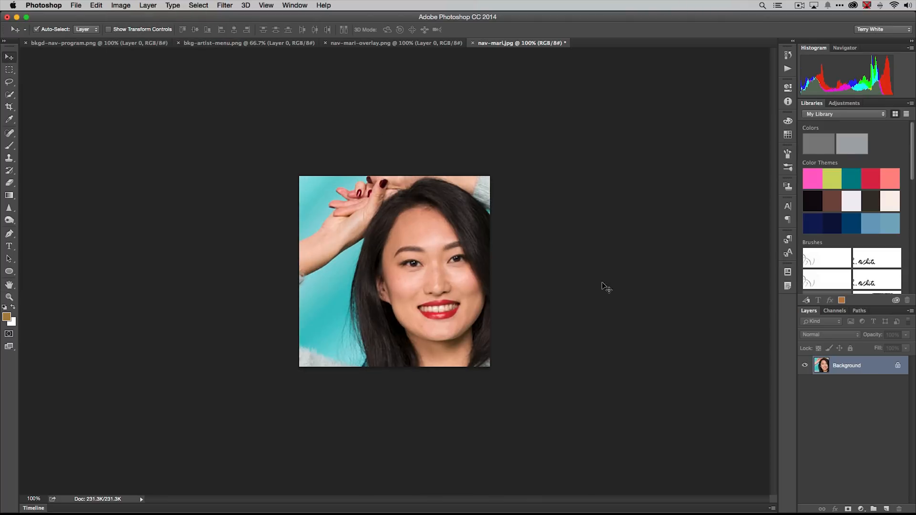
click(395, 42)
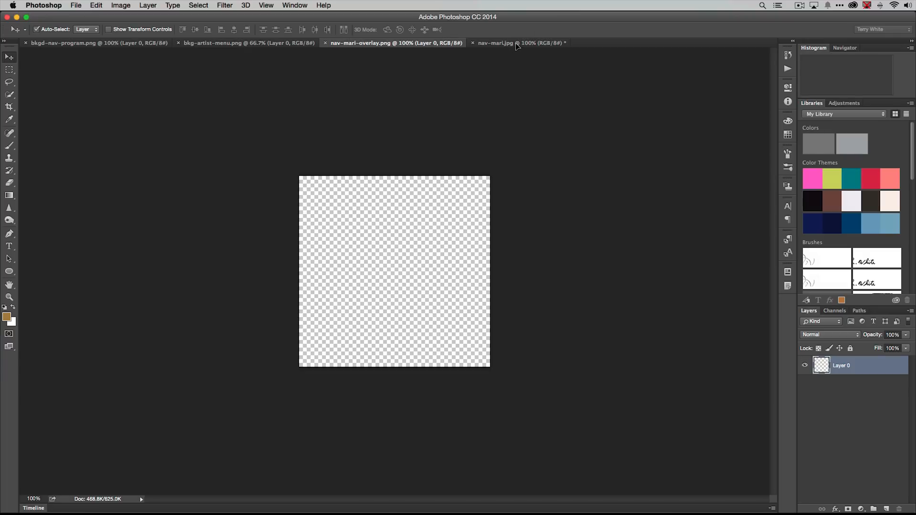
Step: Paste the name overlay into the Mari photo and rename the layers Over and Composite
click(520, 42)
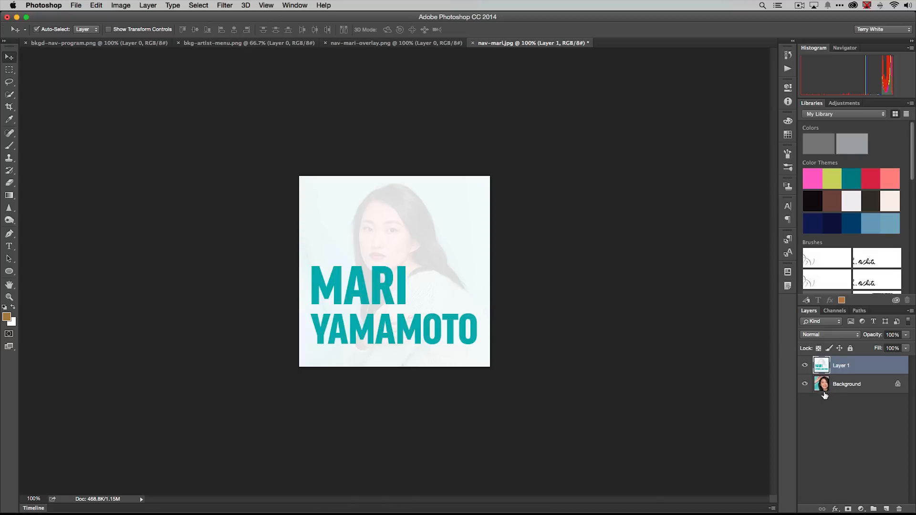
mouse_move(840, 390)
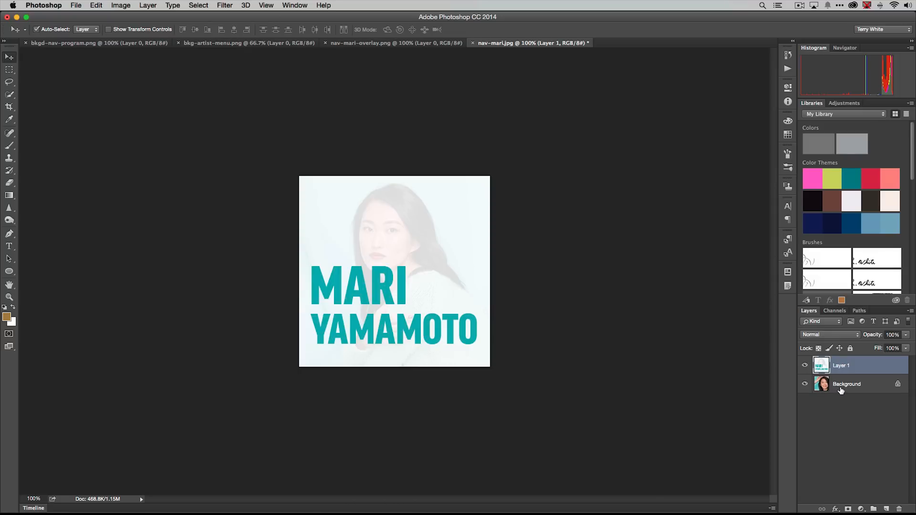
mouse_move(841, 390)
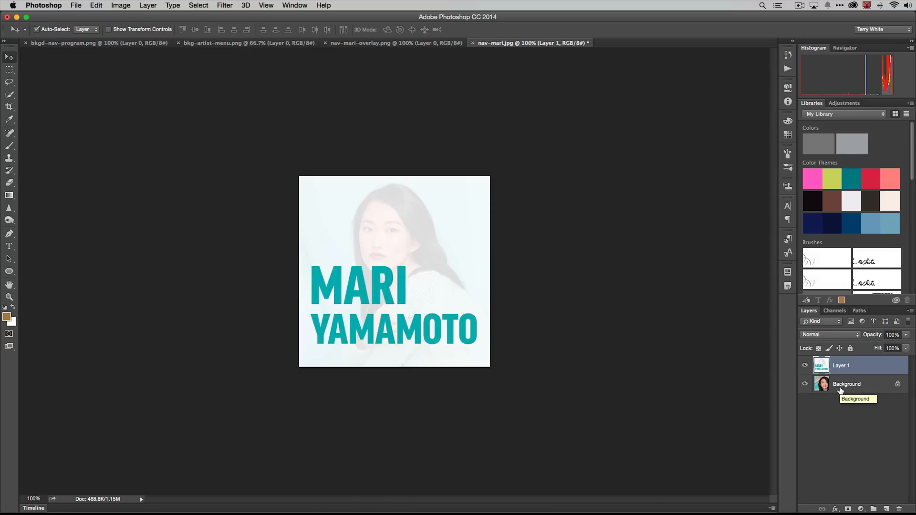
double_click(841, 365)
text(Over)
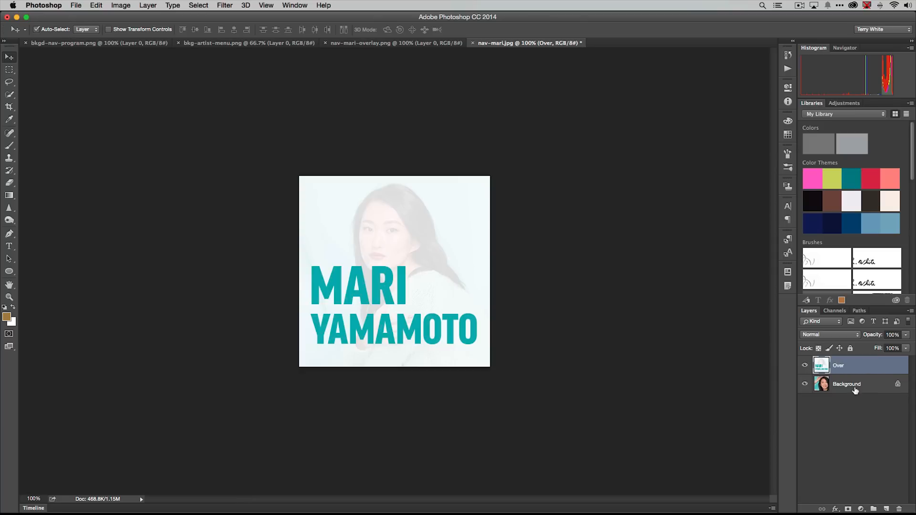
double_click(846, 384)
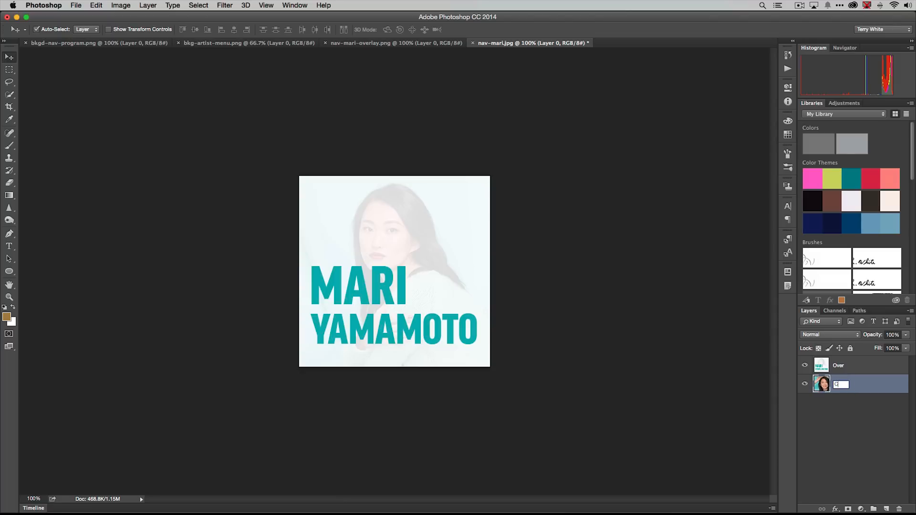
text(omposite)
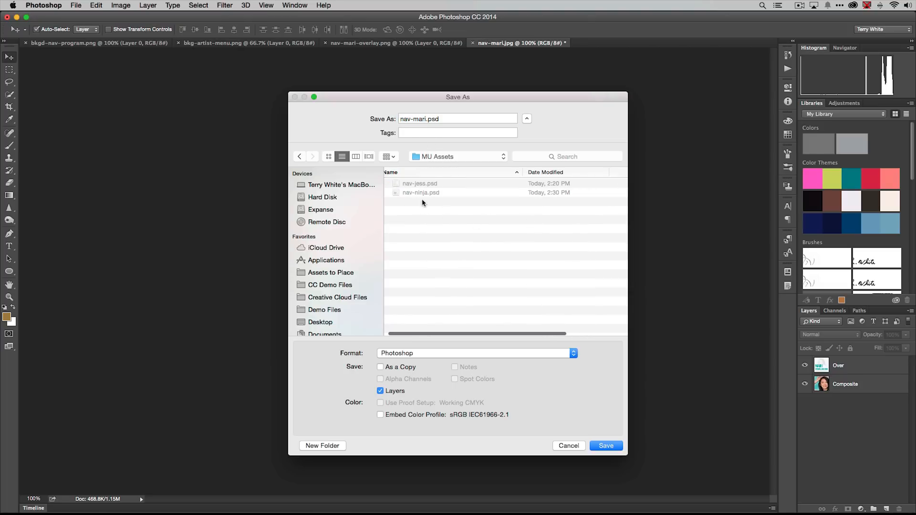
Step: Save the layered file as nav-mari.psd in MU Assets
click(606, 445)
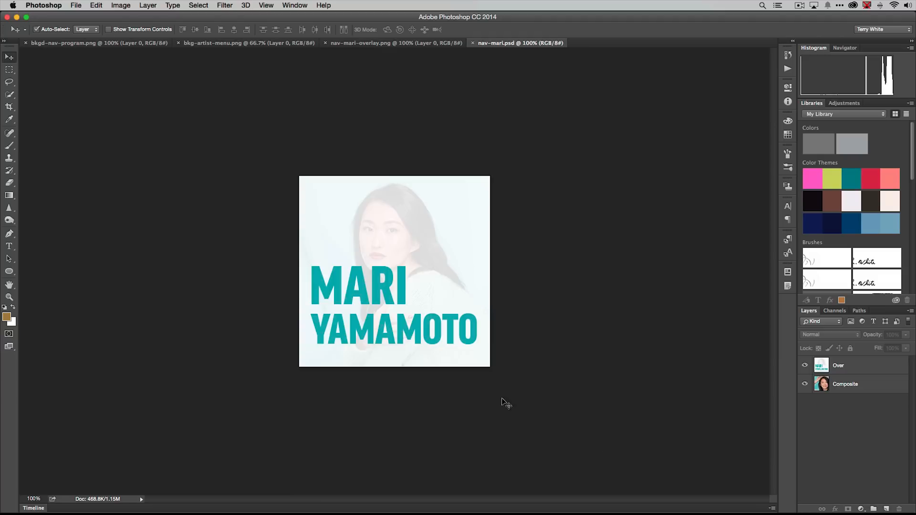
mouse_move(628, 345)
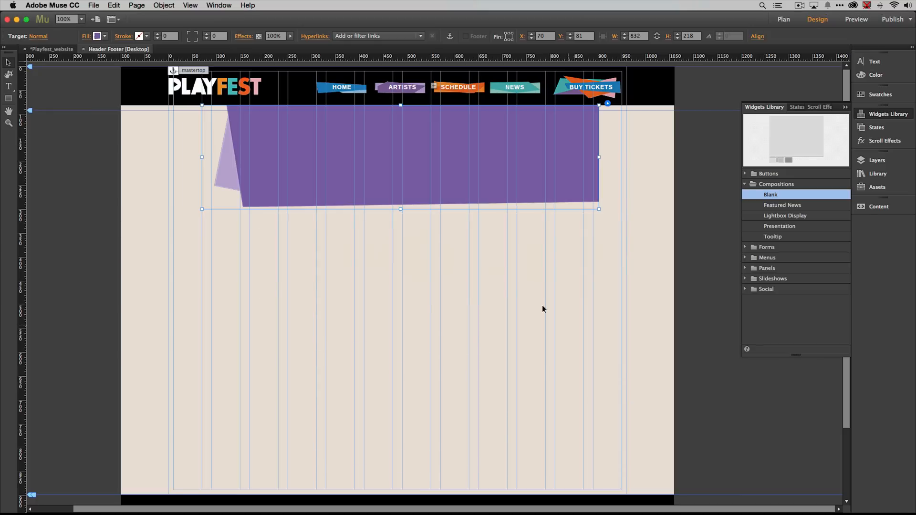
Step: Place nav-mari.psd as a Photoshop button with Composite as normal state and Over as rollover
click(93, 6)
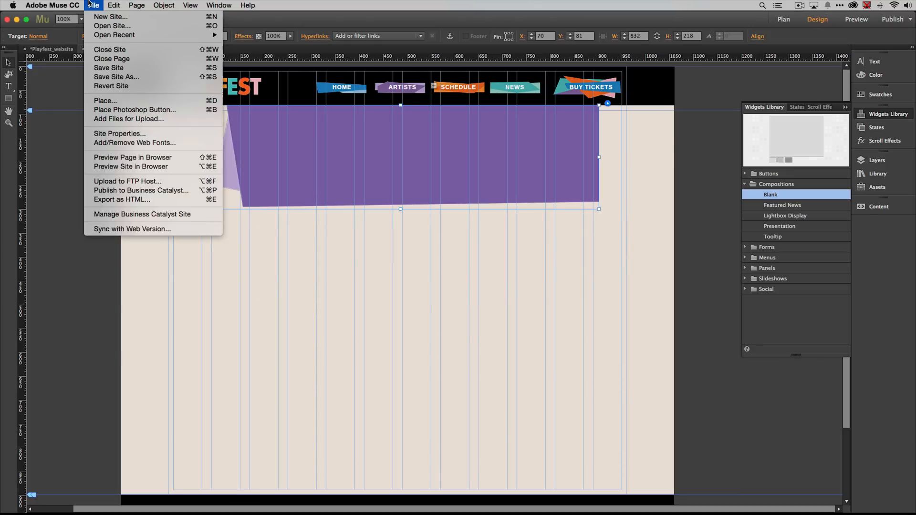
mouse_move(135, 110)
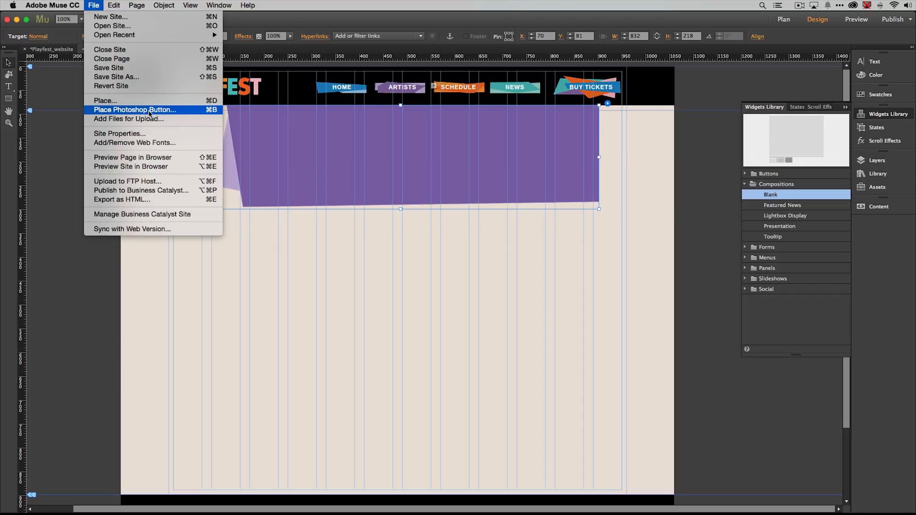
click(135, 110)
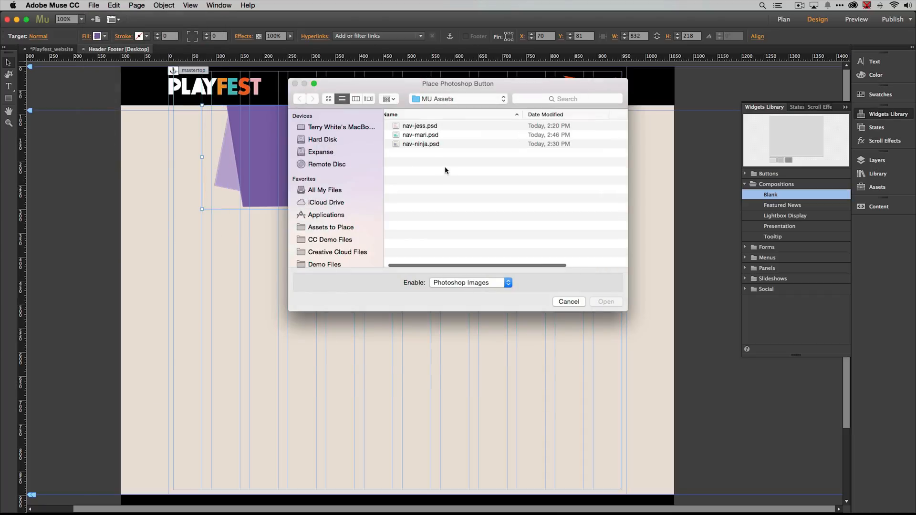
click(420, 135)
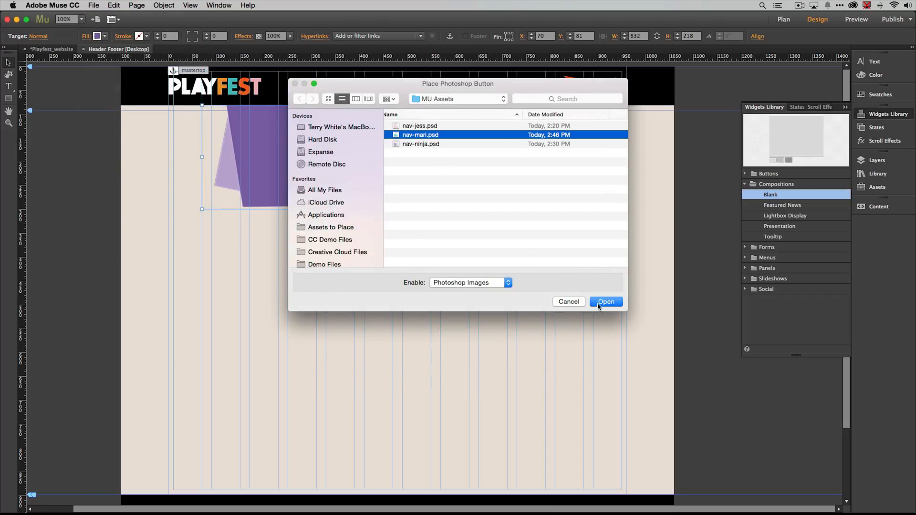
click(606, 302)
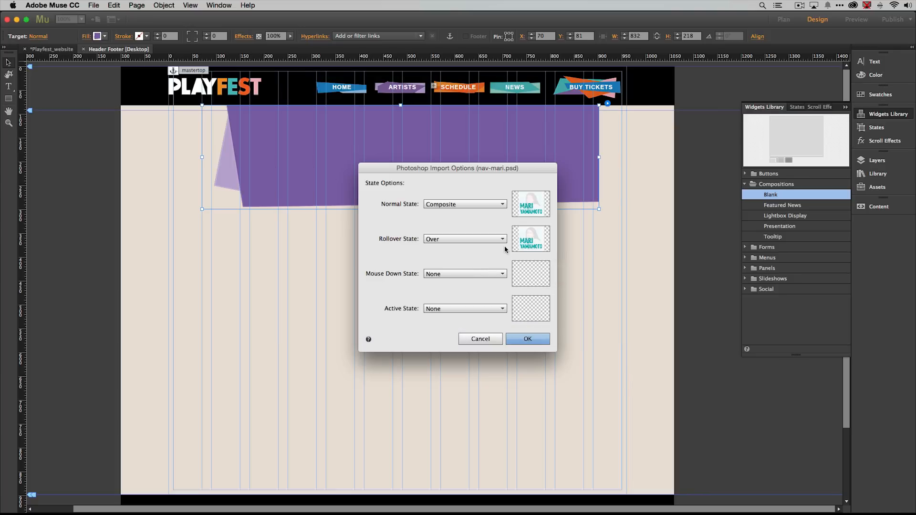
mouse_move(452, 255)
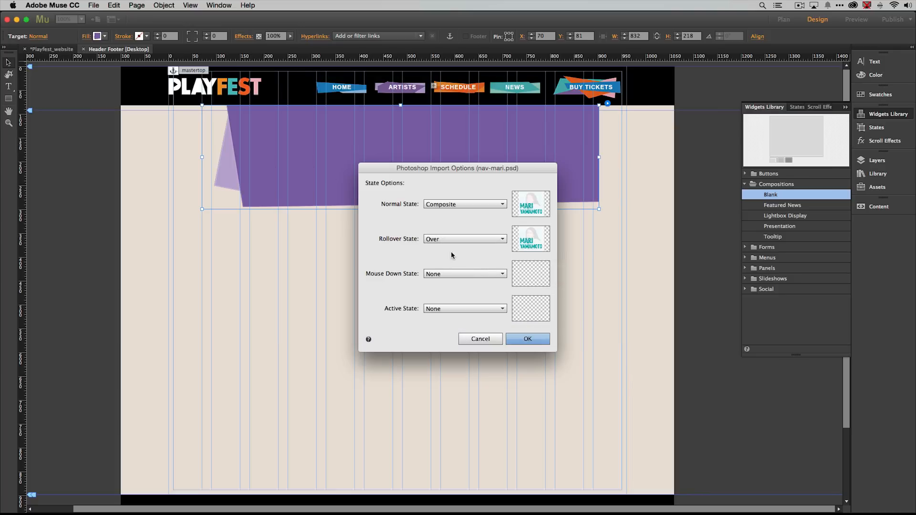
mouse_move(486, 248)
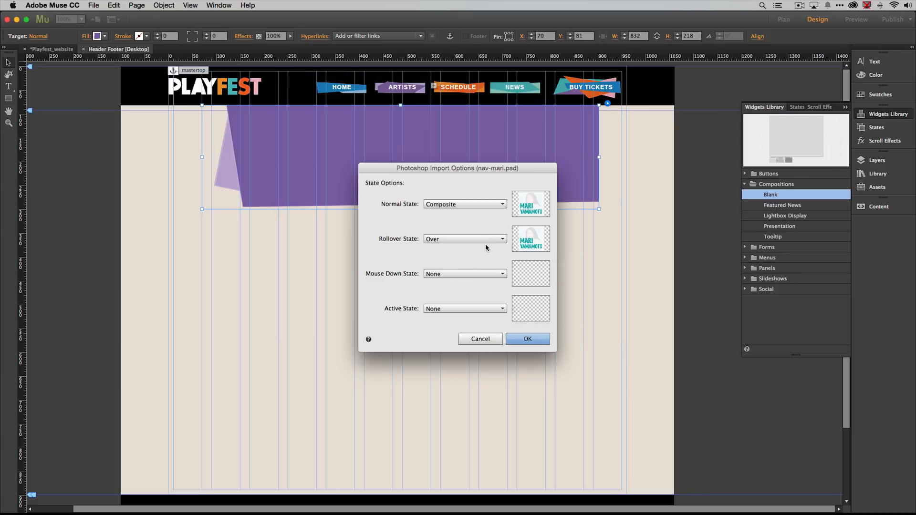
click(464, 204)
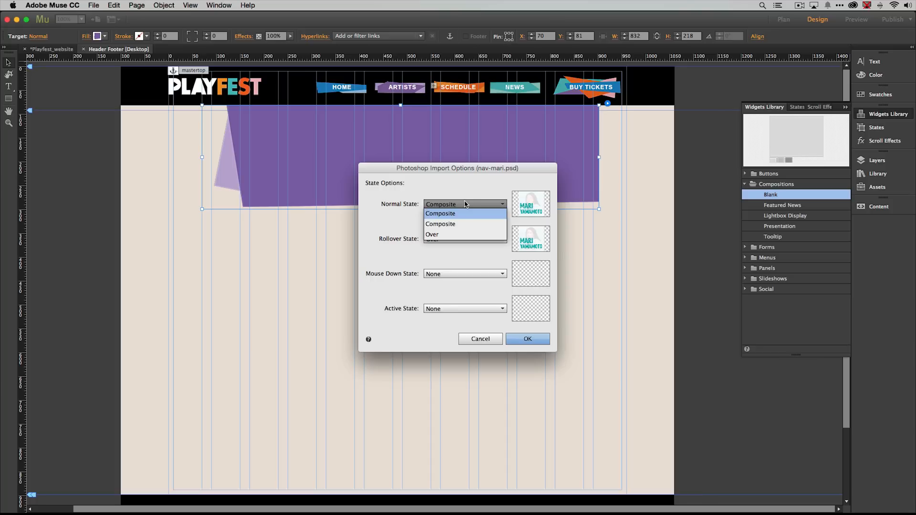
click(440, 213)
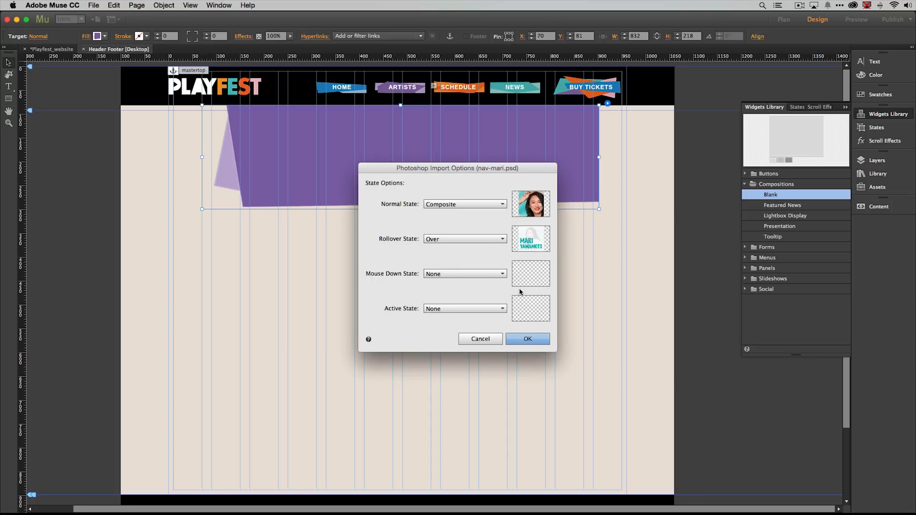
mouse_move(548, 211)
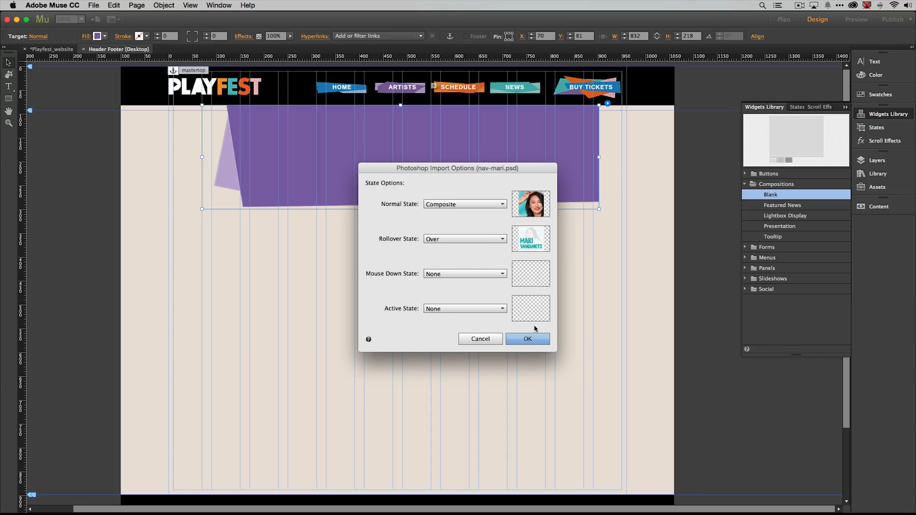
click(527, 338)
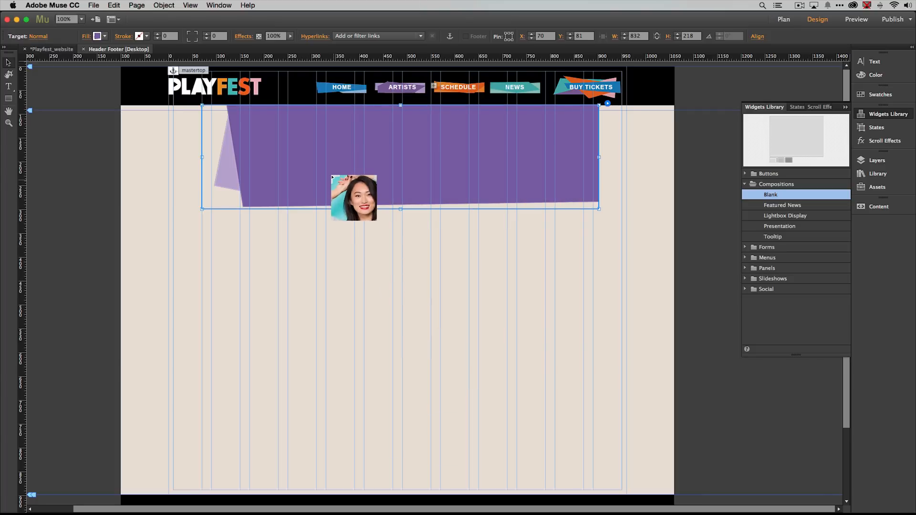
Step: Move the Mari button to the panel's upper left and resize it to about 157 × 140 px
drag(353, 197, 268, 138)
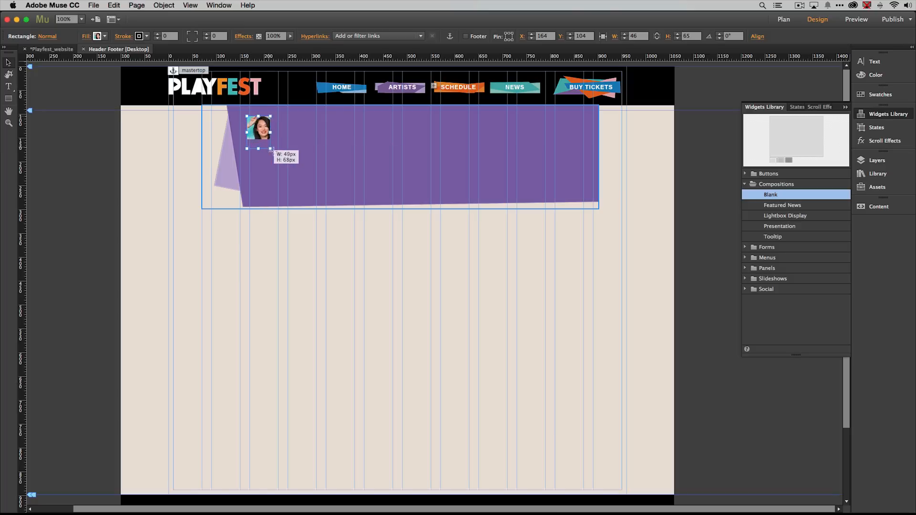
drag(271, 148, 319, 179)
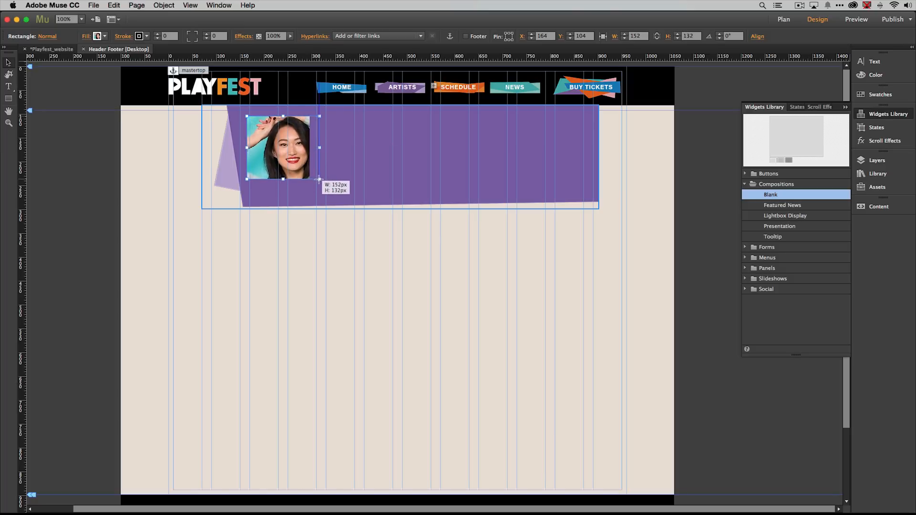
drag(320, 178, 321, 180)
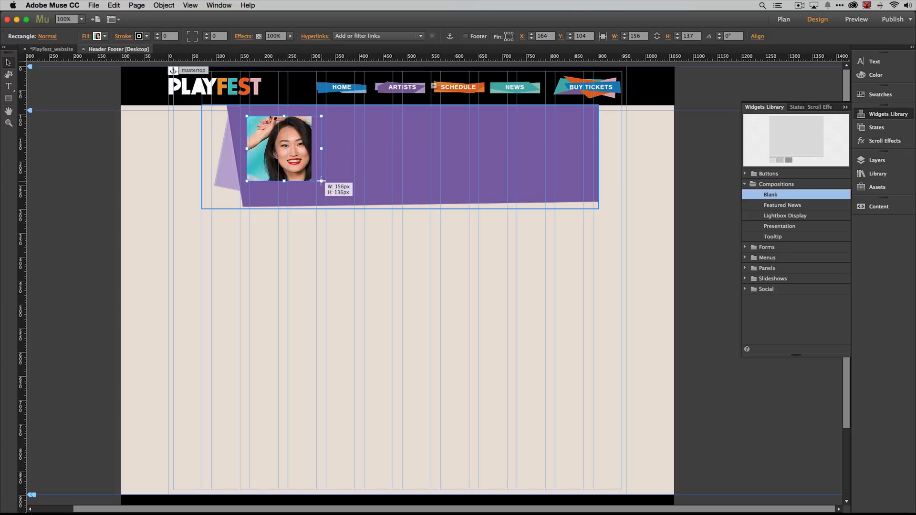
drag(321, 182, 322, 183)
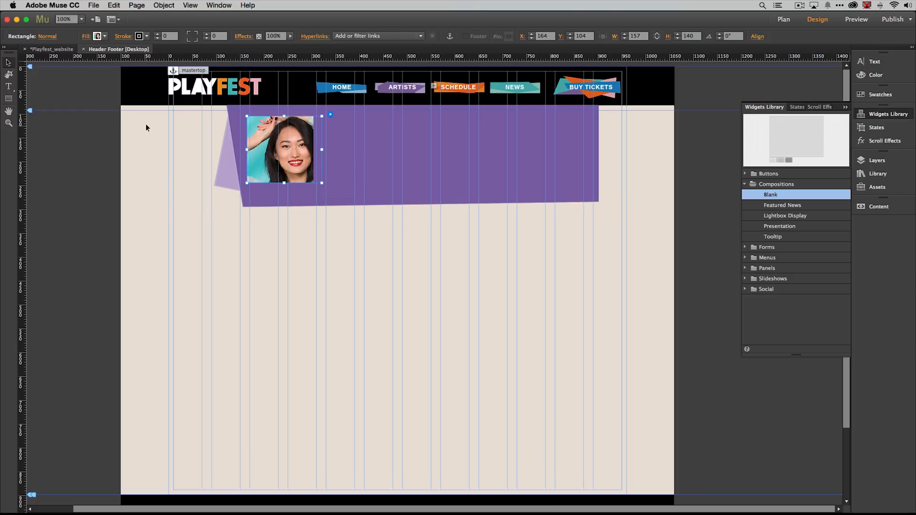
Step: Pick ARTISTS:mariyamamoto from the Hyperlinks dropdown for the Mari photo button
click(93, 5)
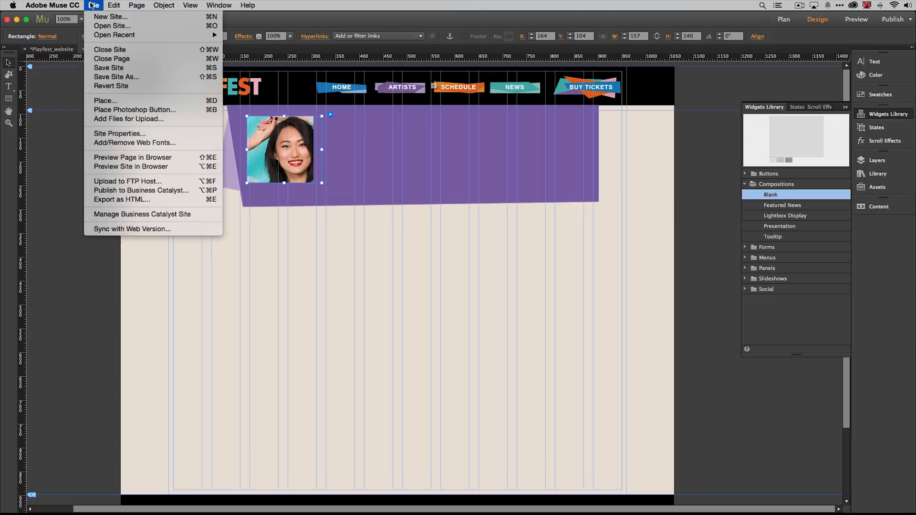
click(490, 255)
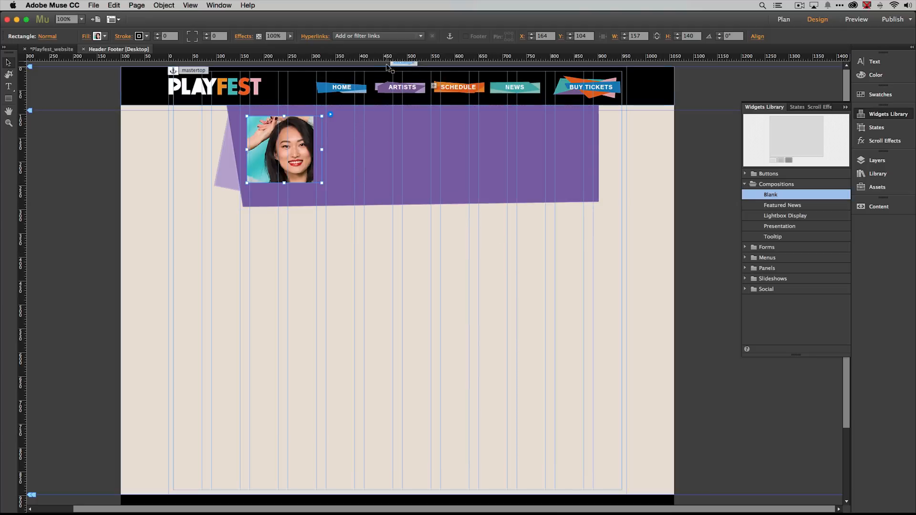
click(377, 35)
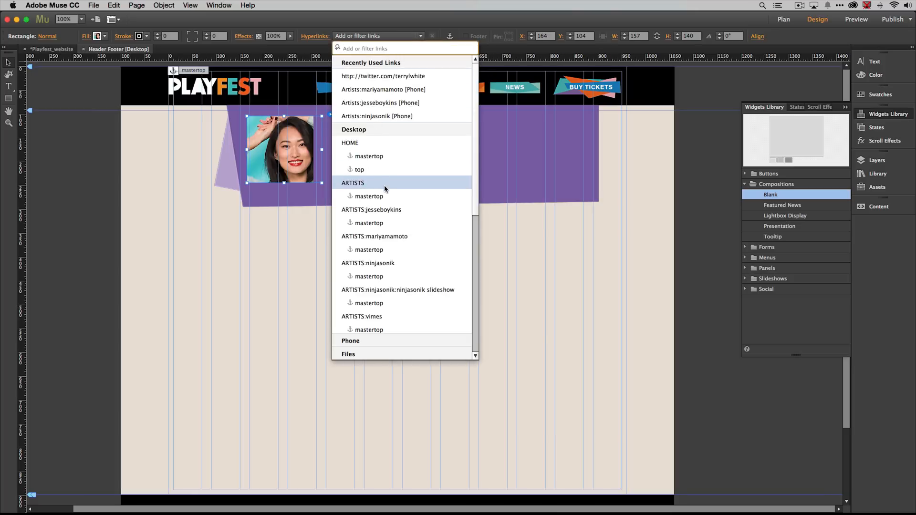
mouse_move(385, 195)
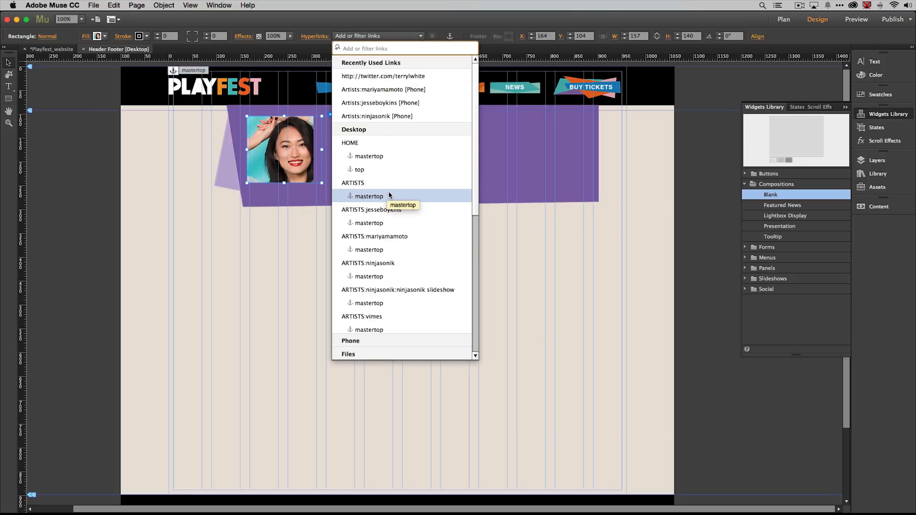
mouse_move(374, 237)
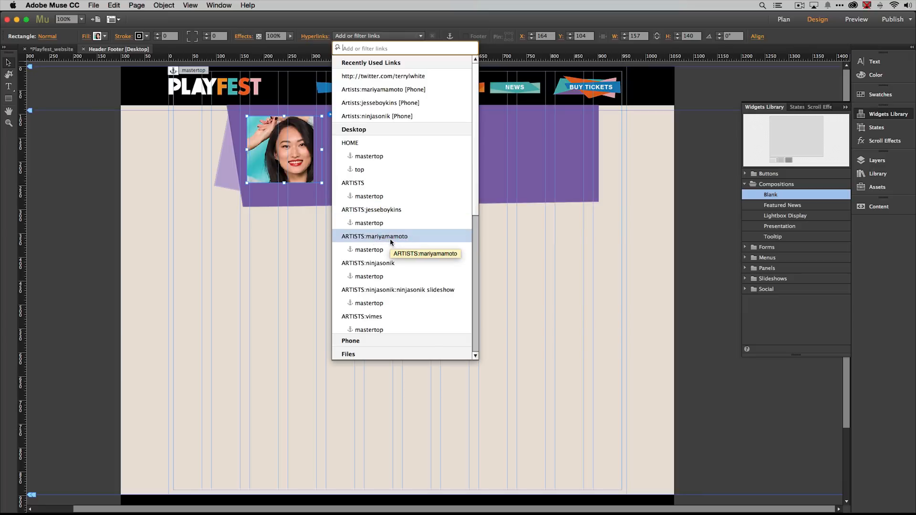
click(375, 236)
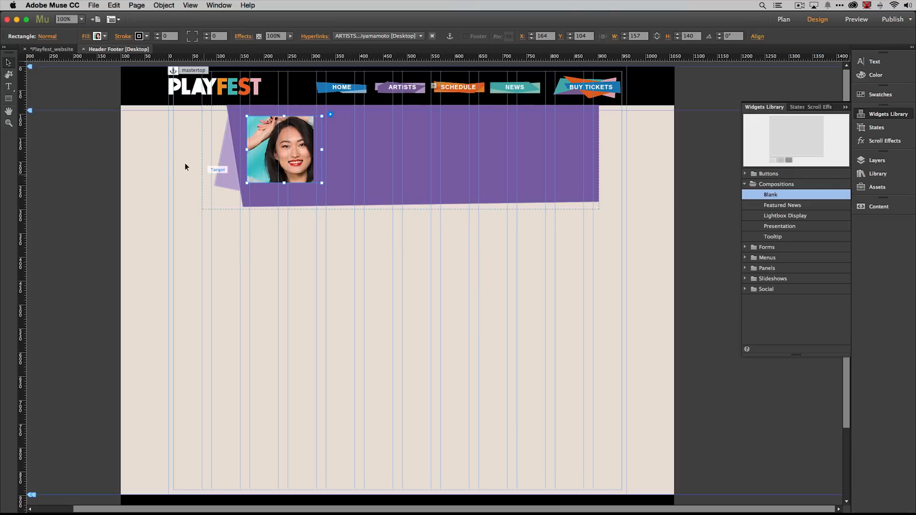
click(93, 5)
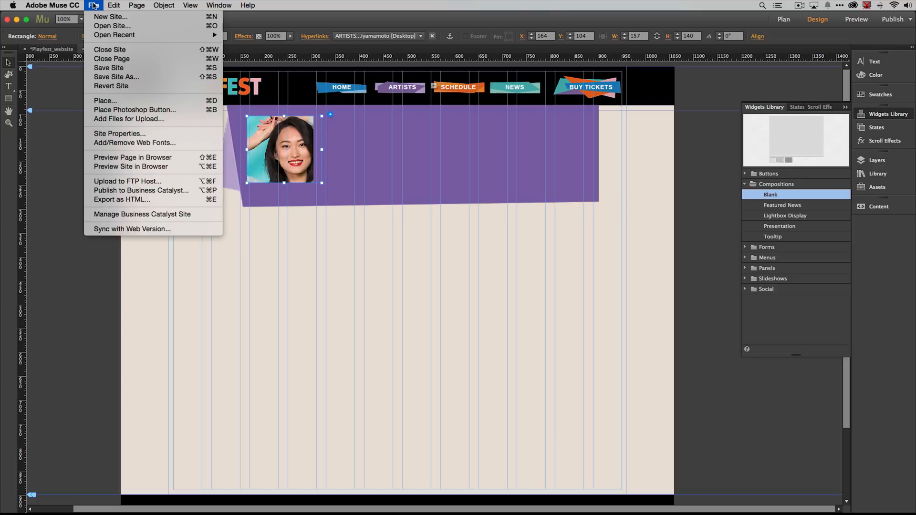
mouse_move(135, 143)
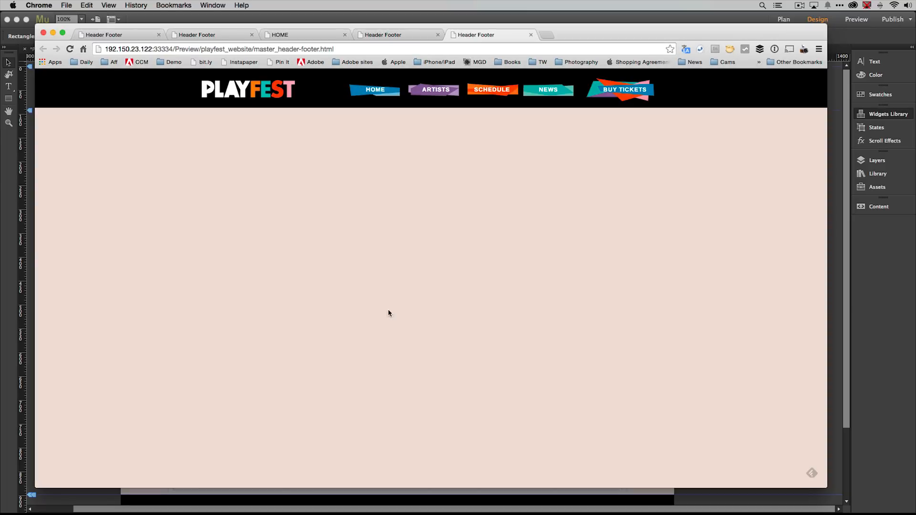
click(435, 90)
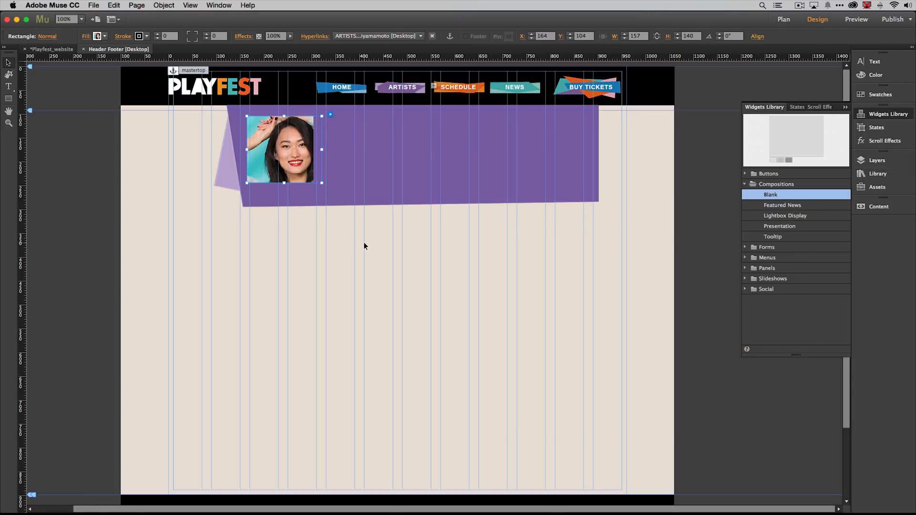
mouse_move(360, 238)
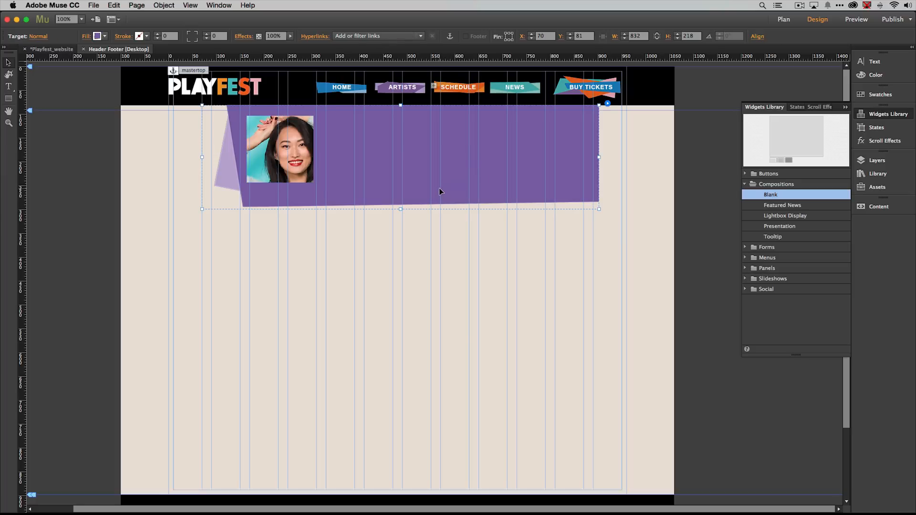
mouse_move(784, 267)
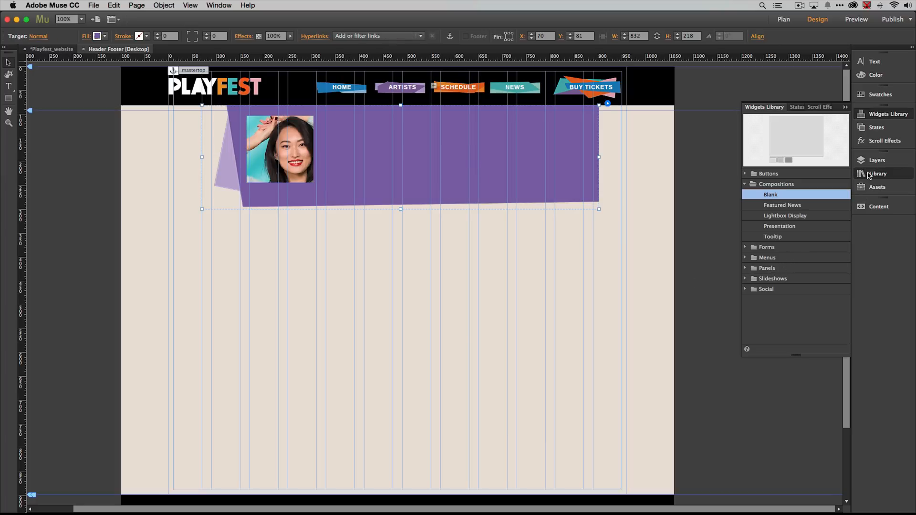
Step: Drag the duo and third artist photos from the Library into the panel, resizing both to match
click(877, 174)
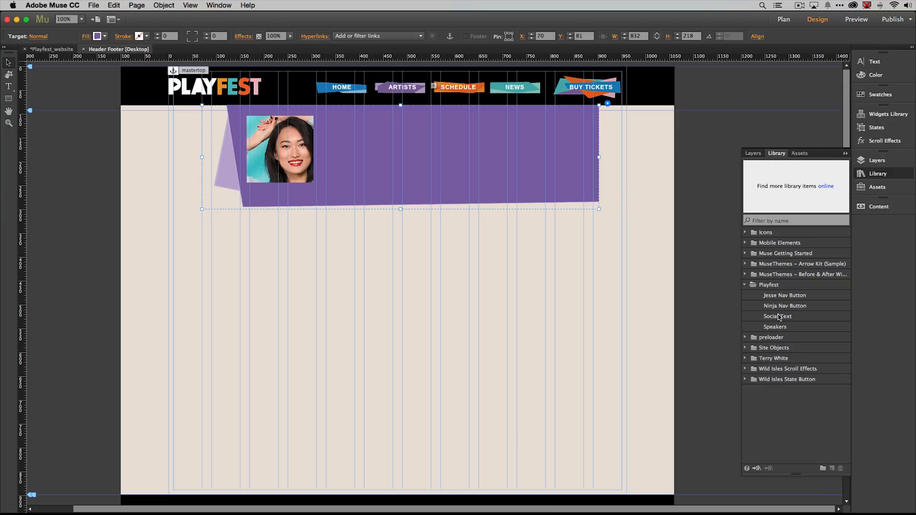
drag(784, 305, 508, 216)
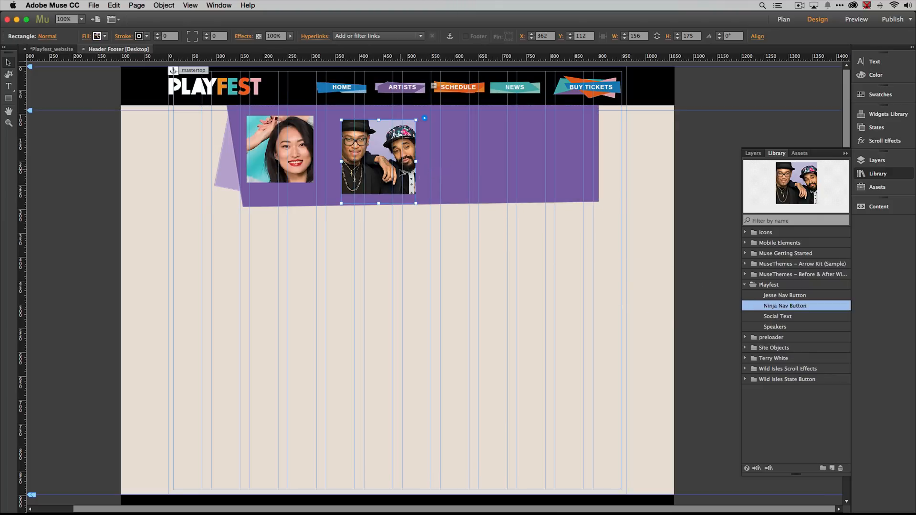
drag(378, 158, 359, 154)
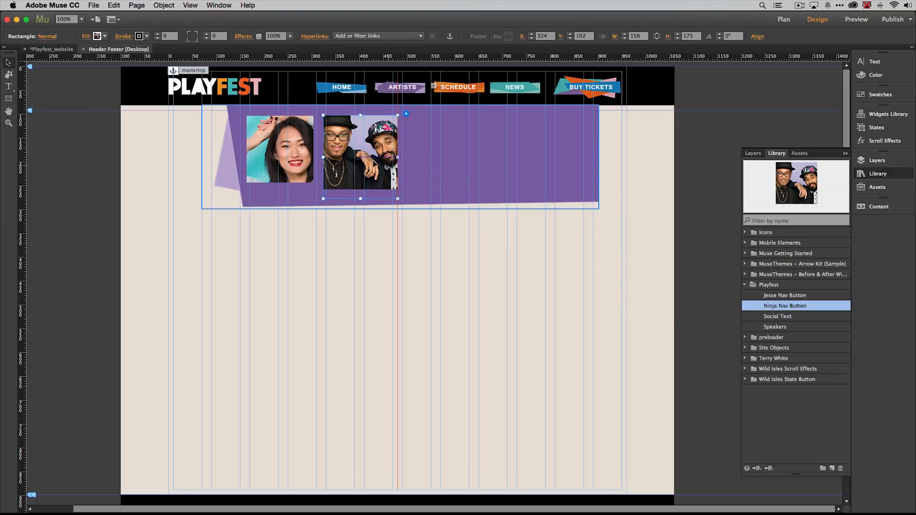
drag(398, 198, 398, 196)
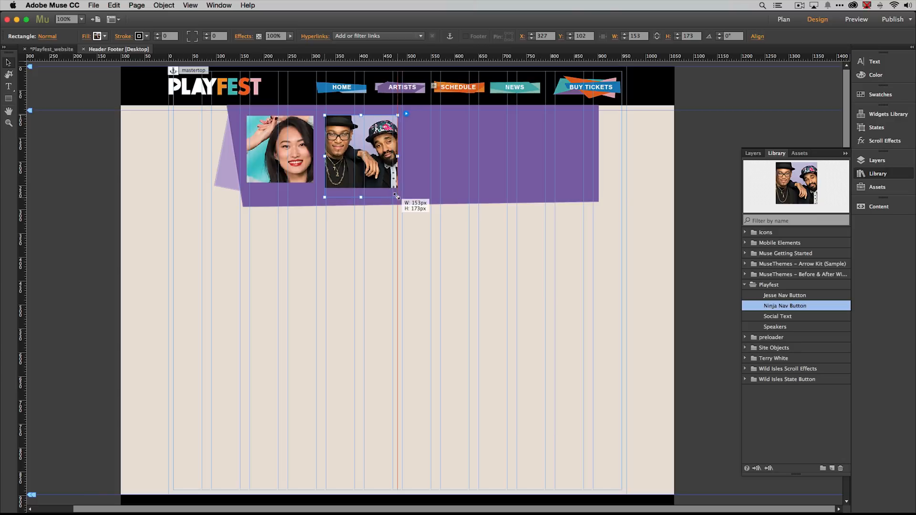
drag(398, 197, 393, 192)
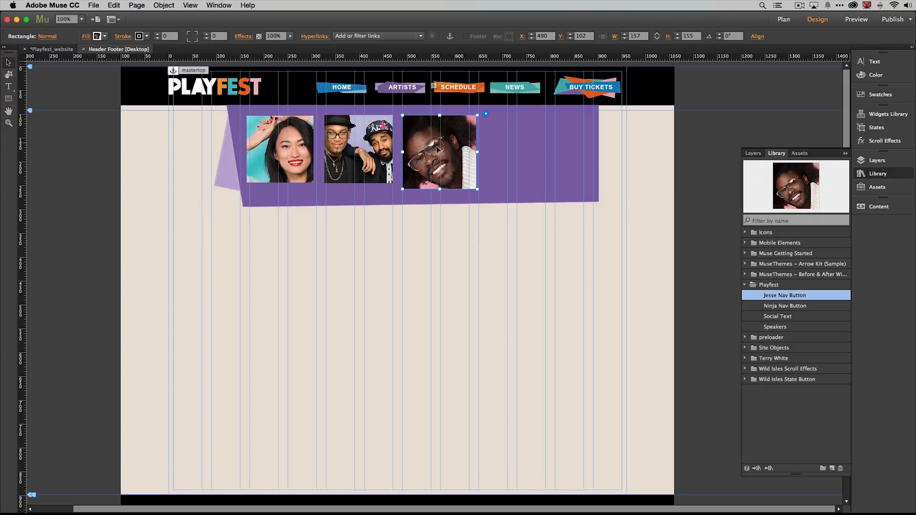
drag(477, 190, 466, 183)
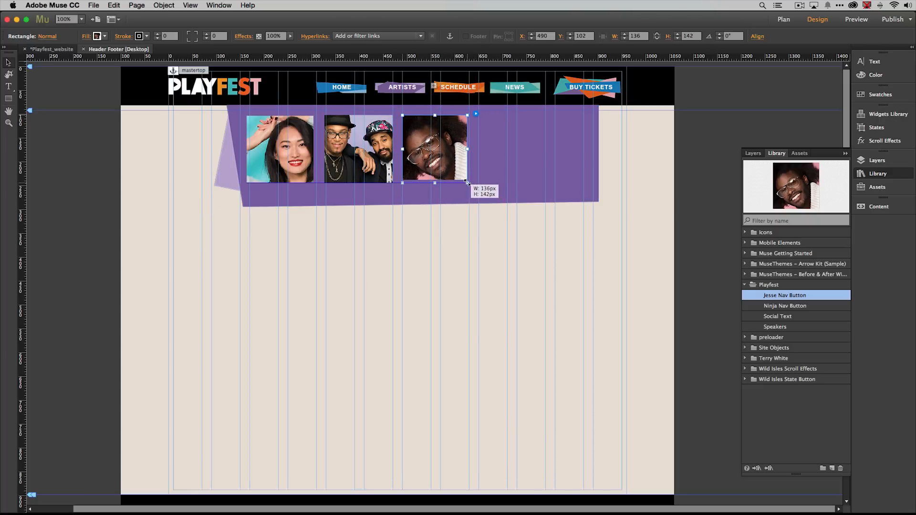
drag(469, 149, 476, 148)
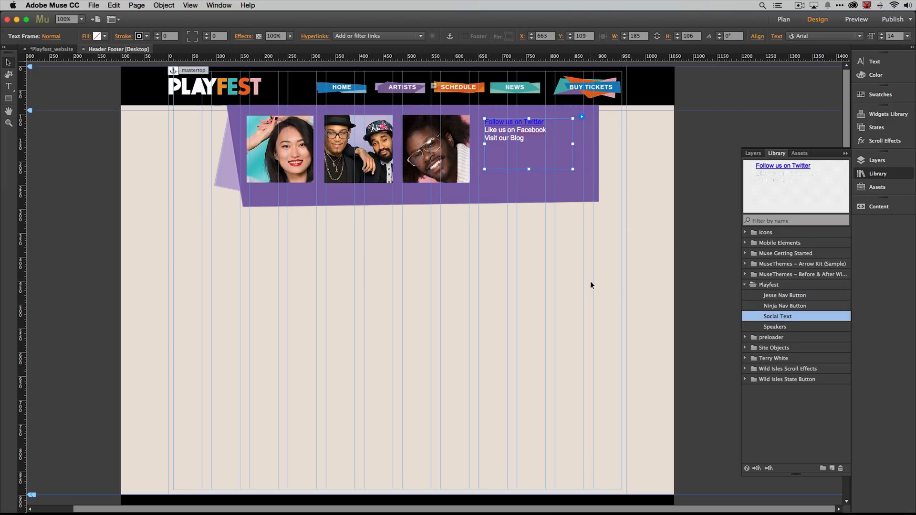
mouse_move(495, 284)
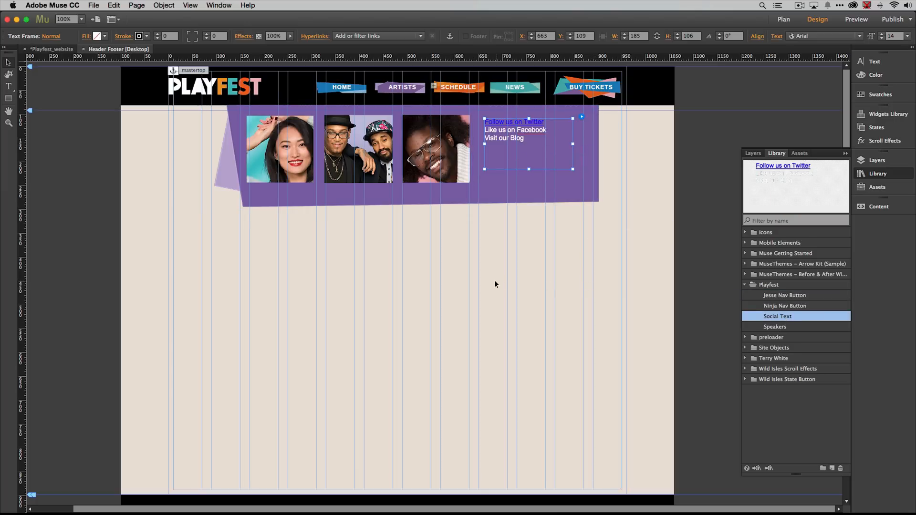
mouse_move(492, 284)
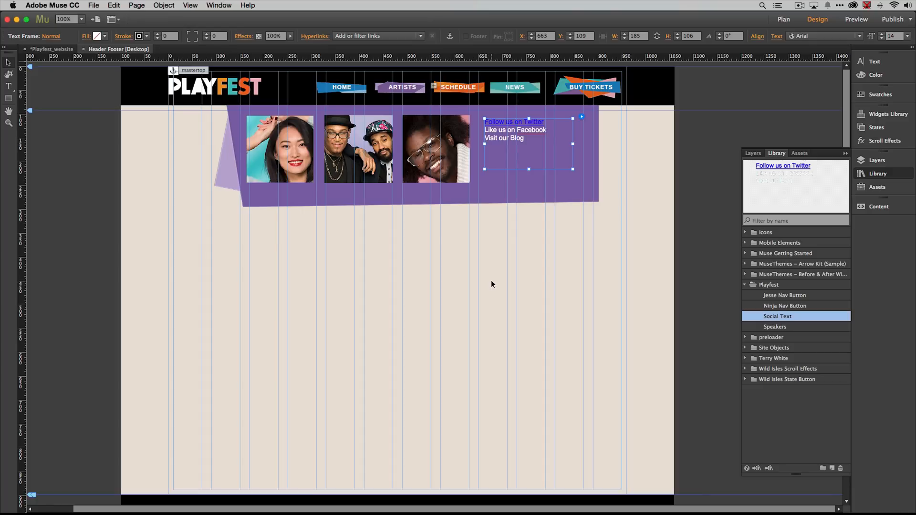
mouse_move(486, 189)
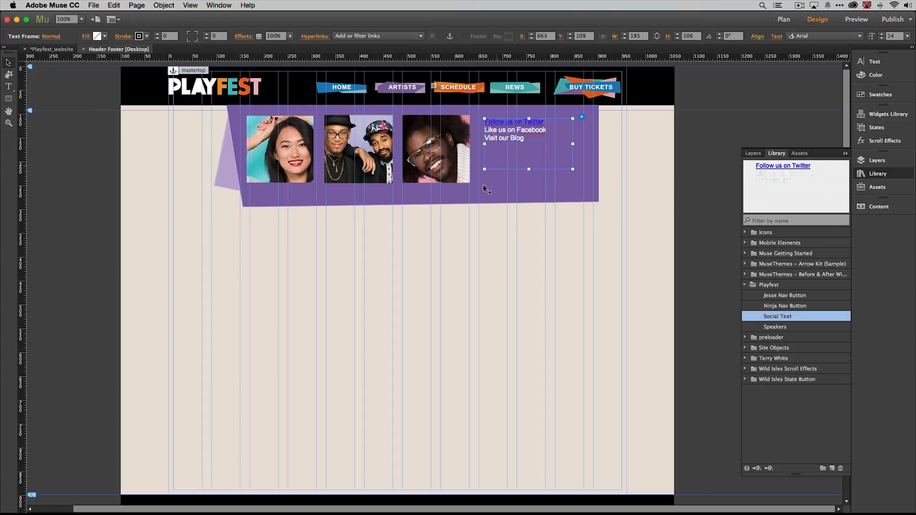
mouse_move(534, 244)
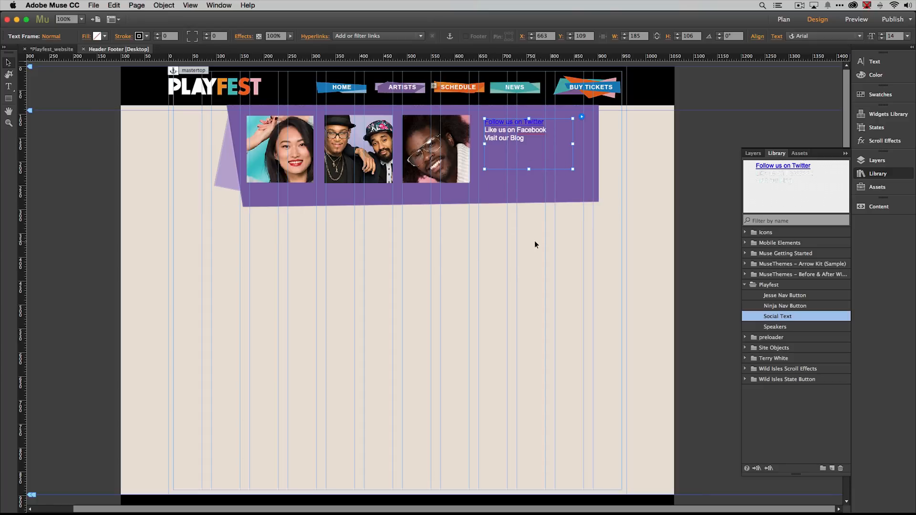
mouse_move(458, 235)
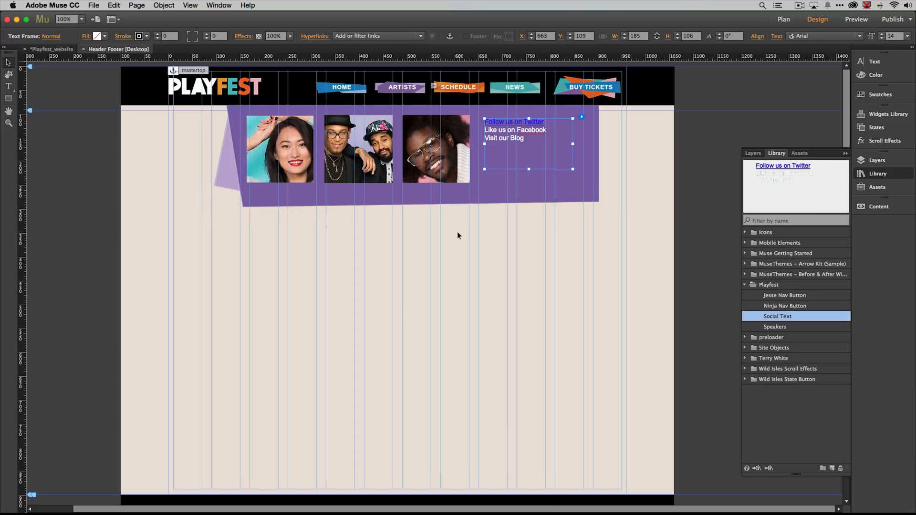
mouse_move(593, 218)
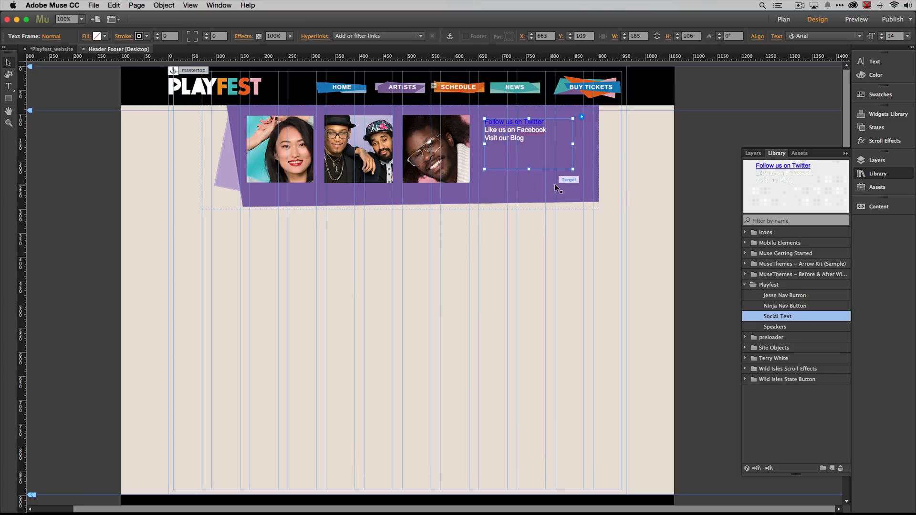
Step: Open the File menu to preview the artists panel in the browser
click(93, 5)
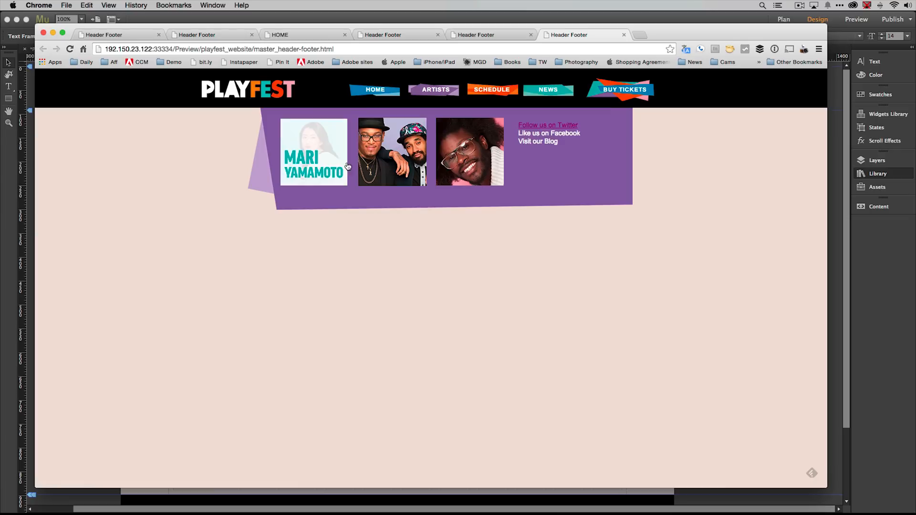
mouse_move(315, 165)
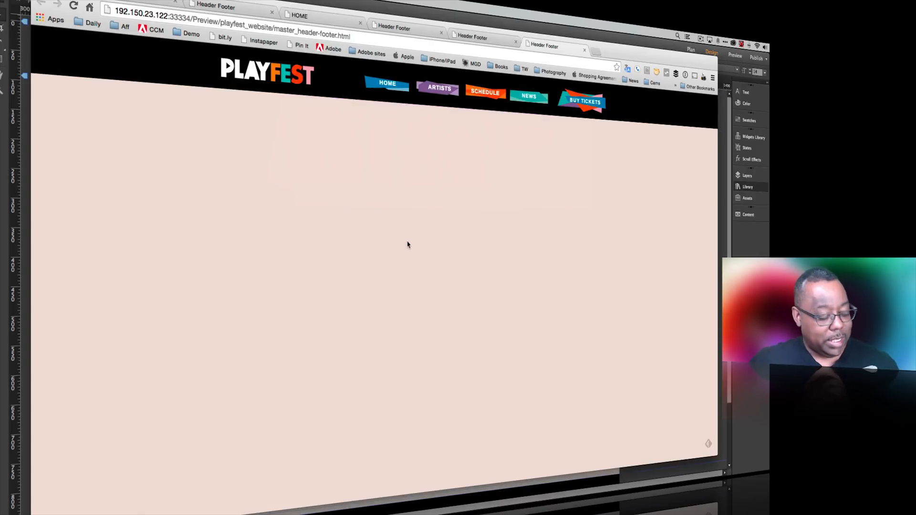
mouse_move(403, 231)
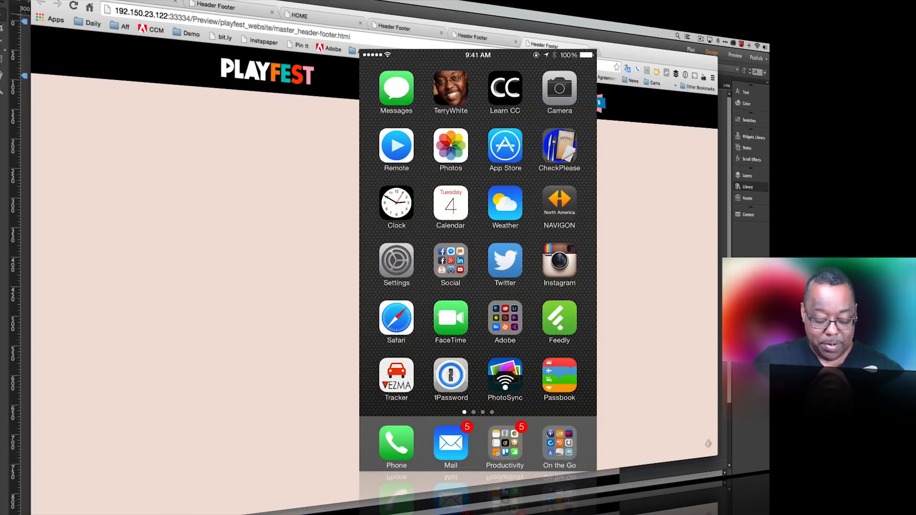
Step: Launch Safari on the iPhone, load playfestdemo.com, and expand its hamburger navigation menu
click(396, 315)
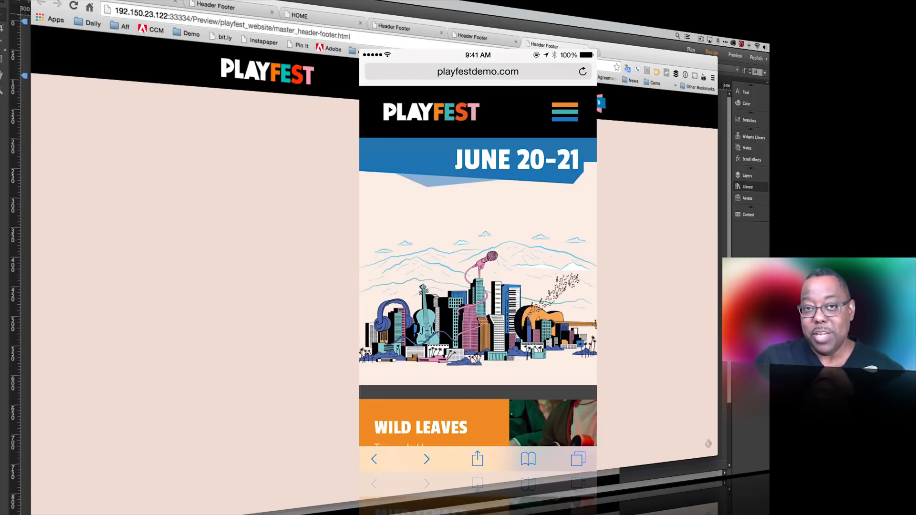
click(564, 112)
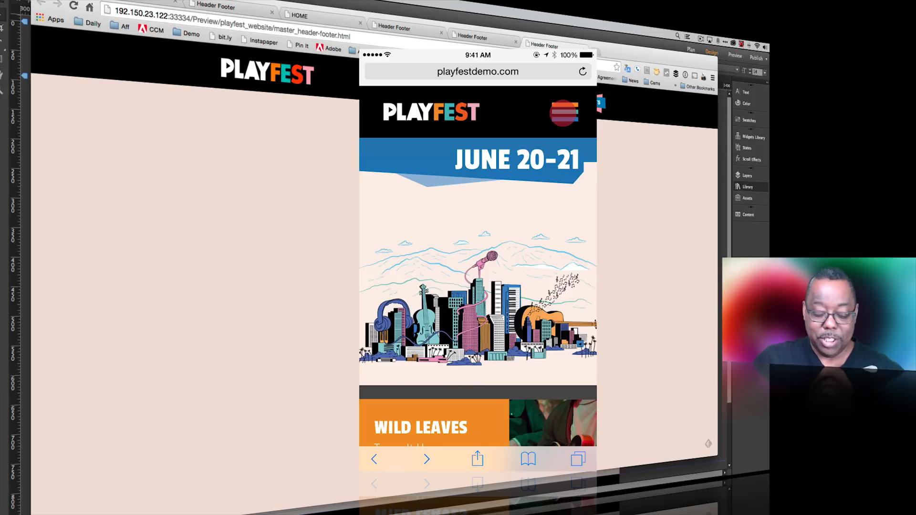
click(564, 112)
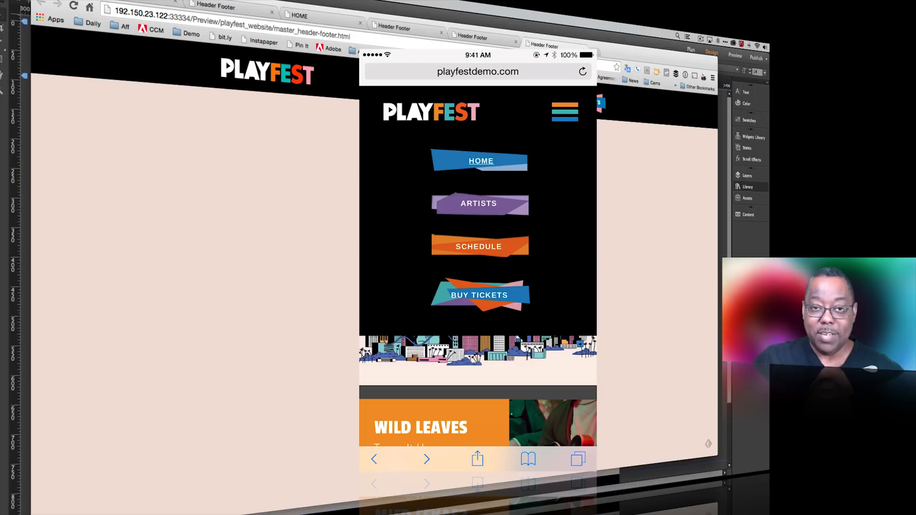